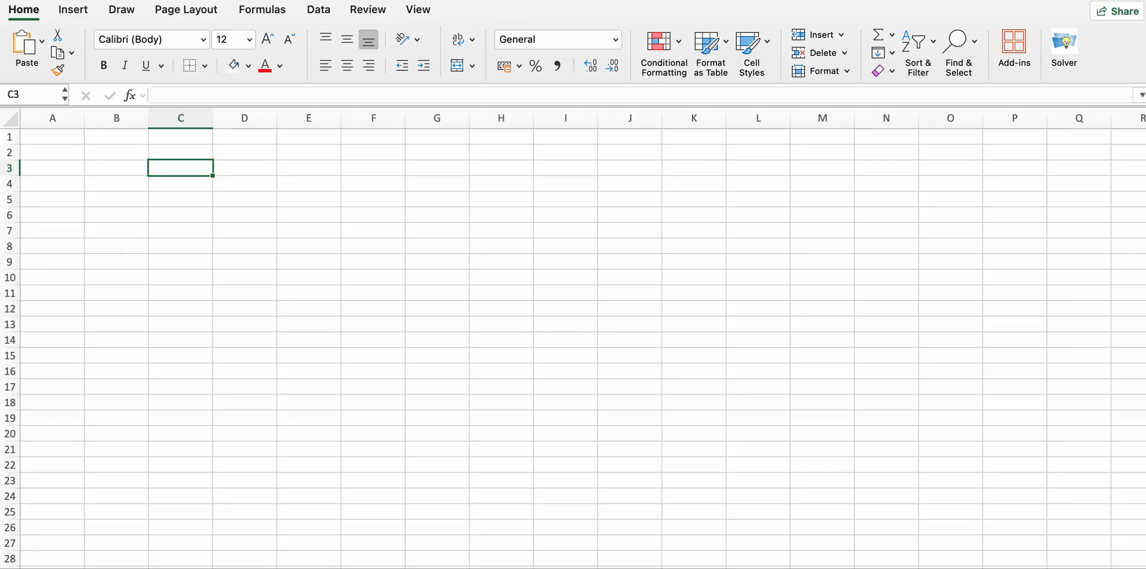
# Merge C2:H2 into one centred cell and enter the title 'Assignment Problem'.
pyautogui.moveTo(180, 152); pyautogui.dragTo(373, 169)
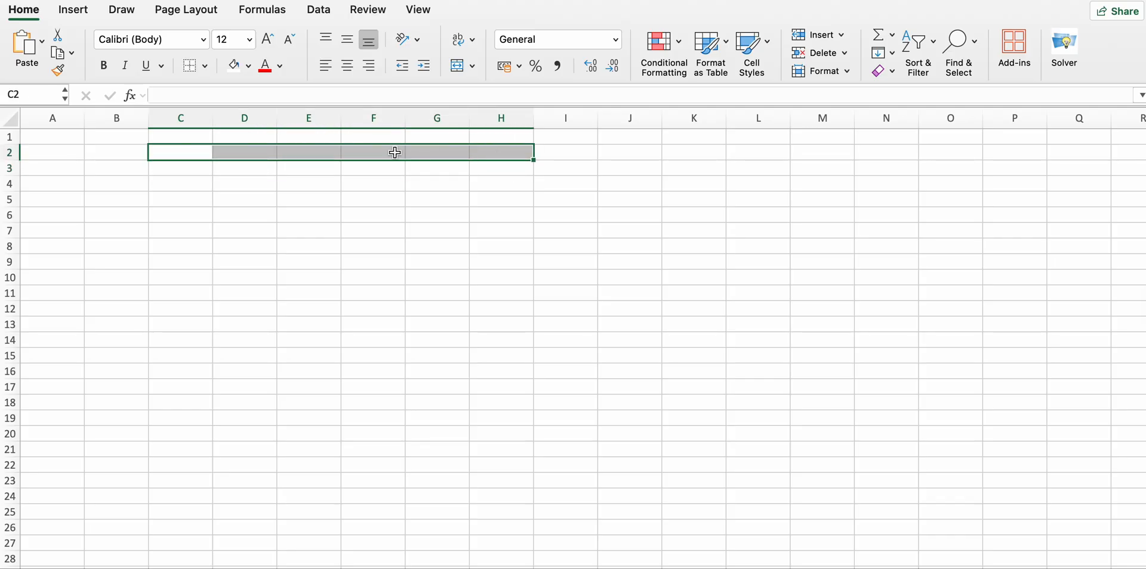
pyautogui.click(456, 65)
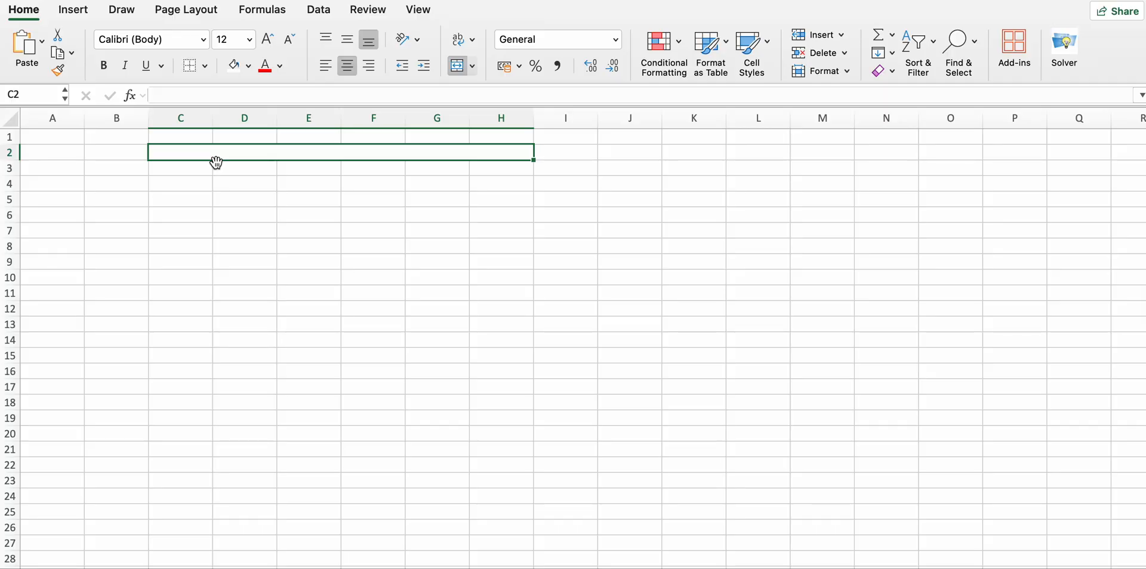
pyautogui.write('Assign')
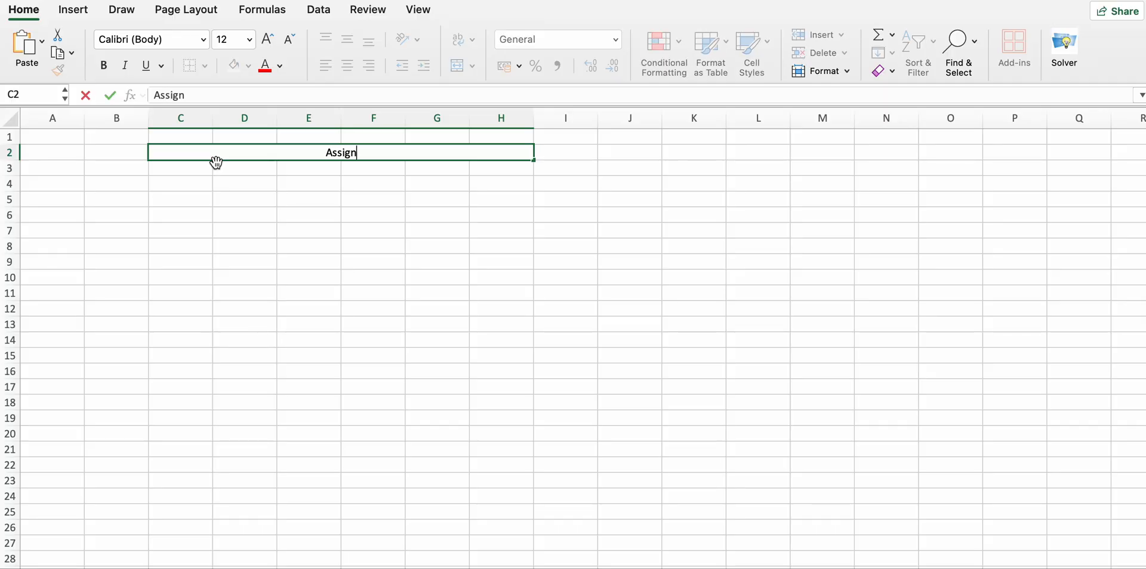
pyautogui.write('ment P')
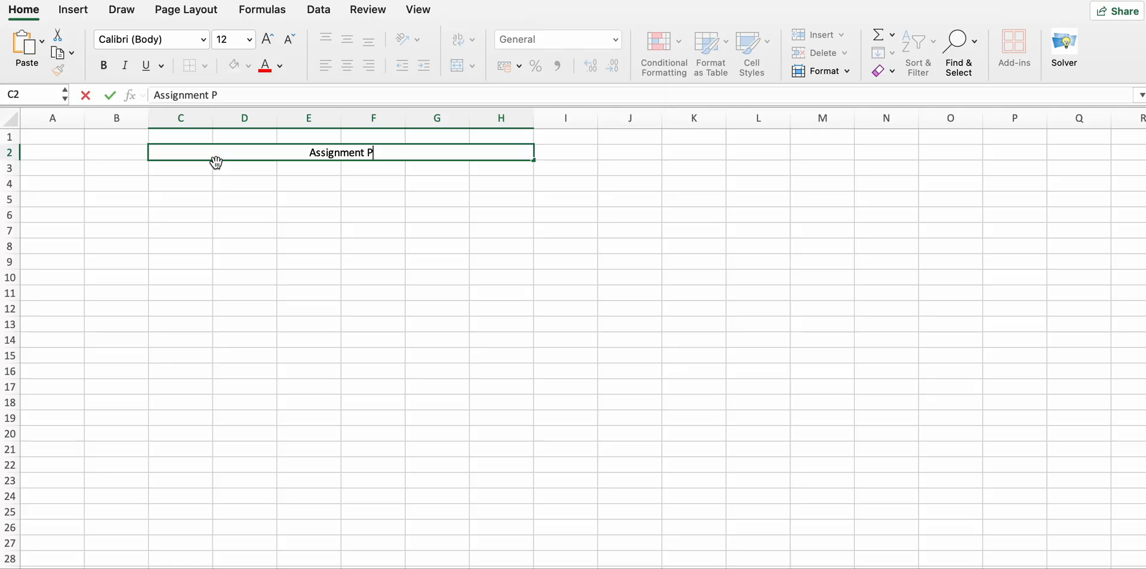
pyautogui.write('roblem')
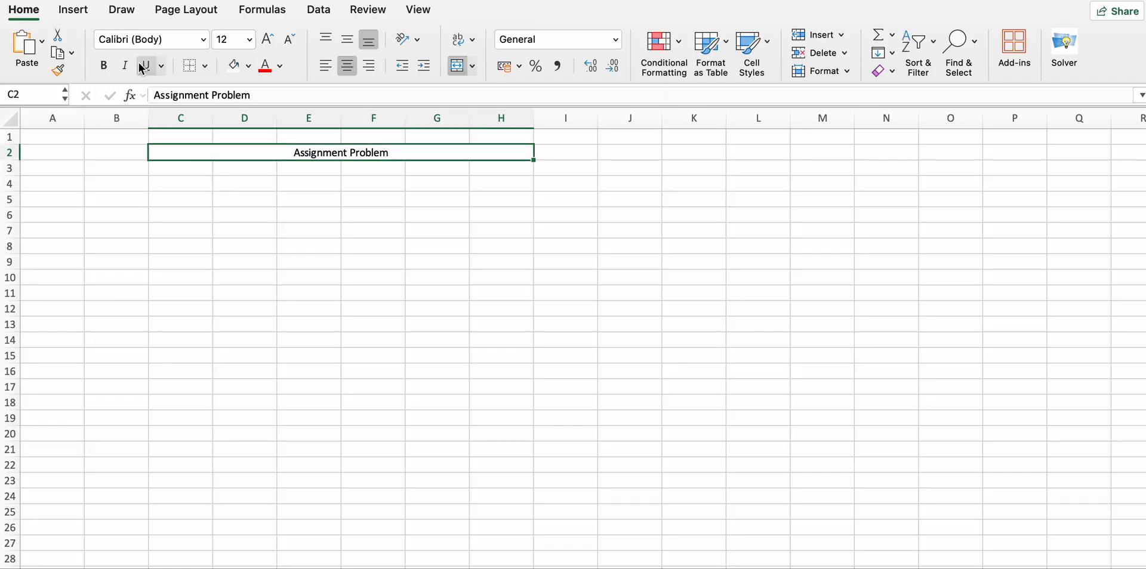
# Make the title bold, Times New Roman, size 14.
pyautogui.click(203, 65)
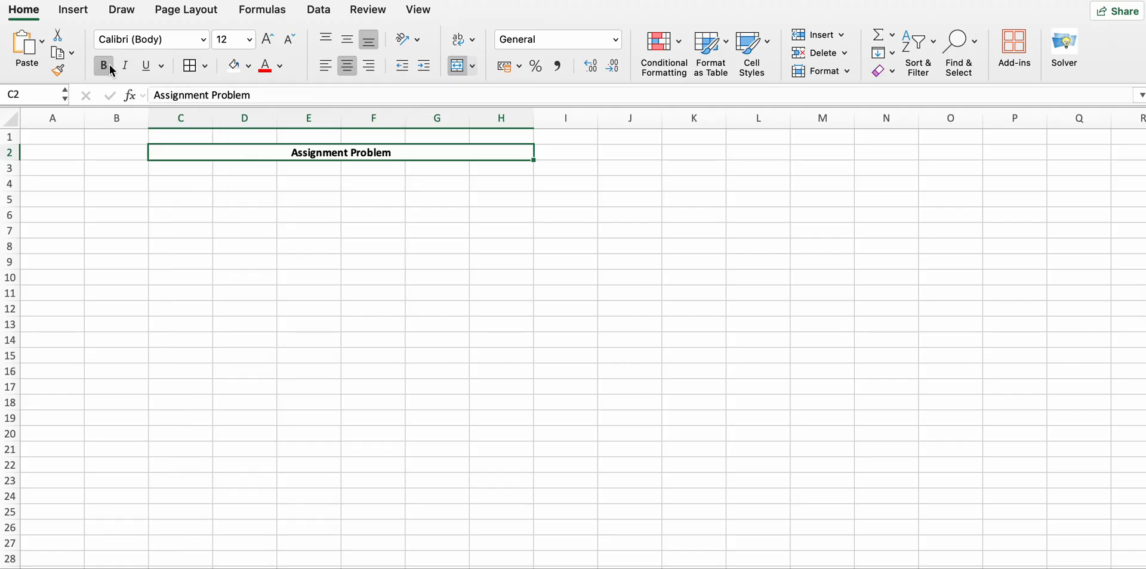
pyautogui.moveTo(213, 46)
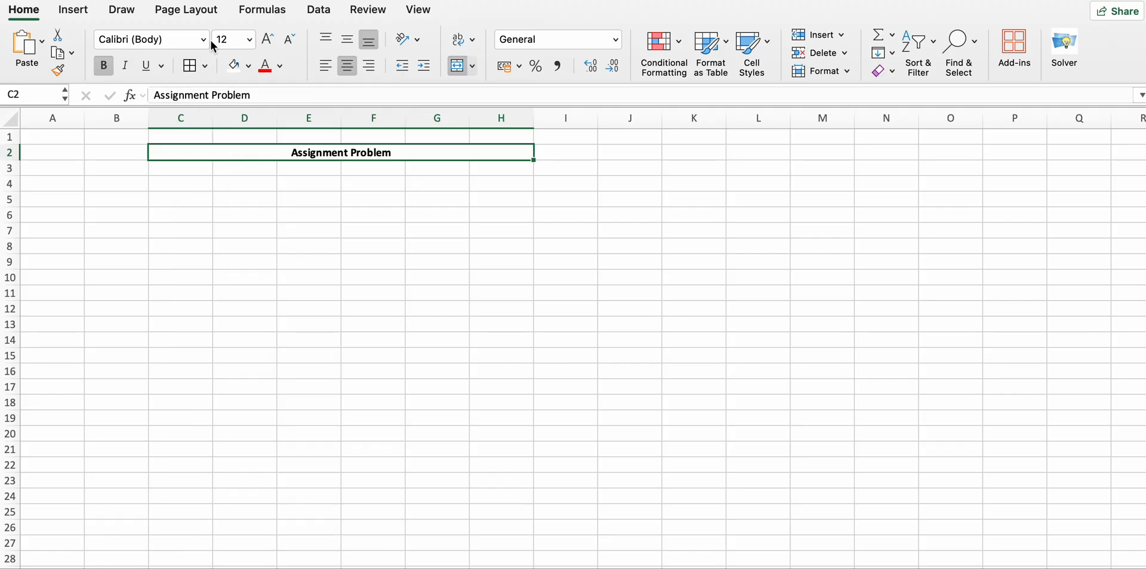
pyautogui.click(205, 40)
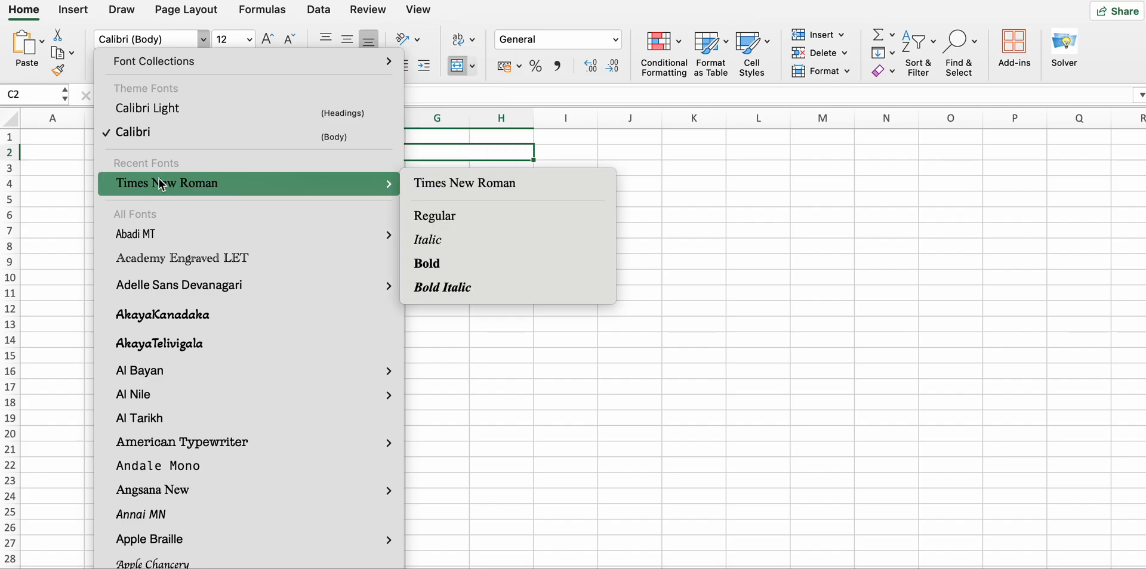
pyautogui.click(248, 40)
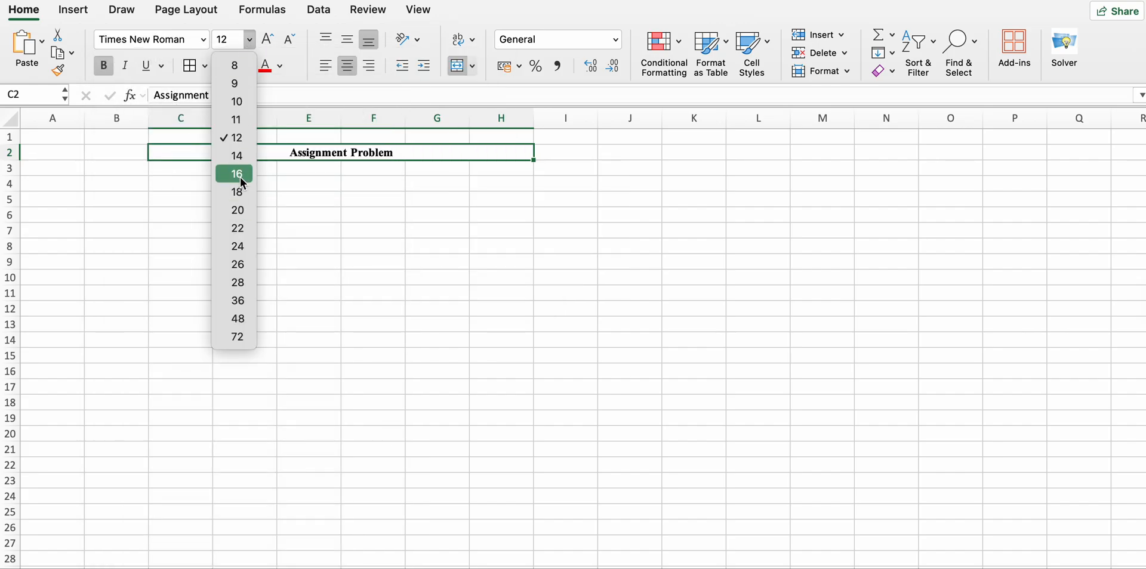
pyautogui.click(237, 156)
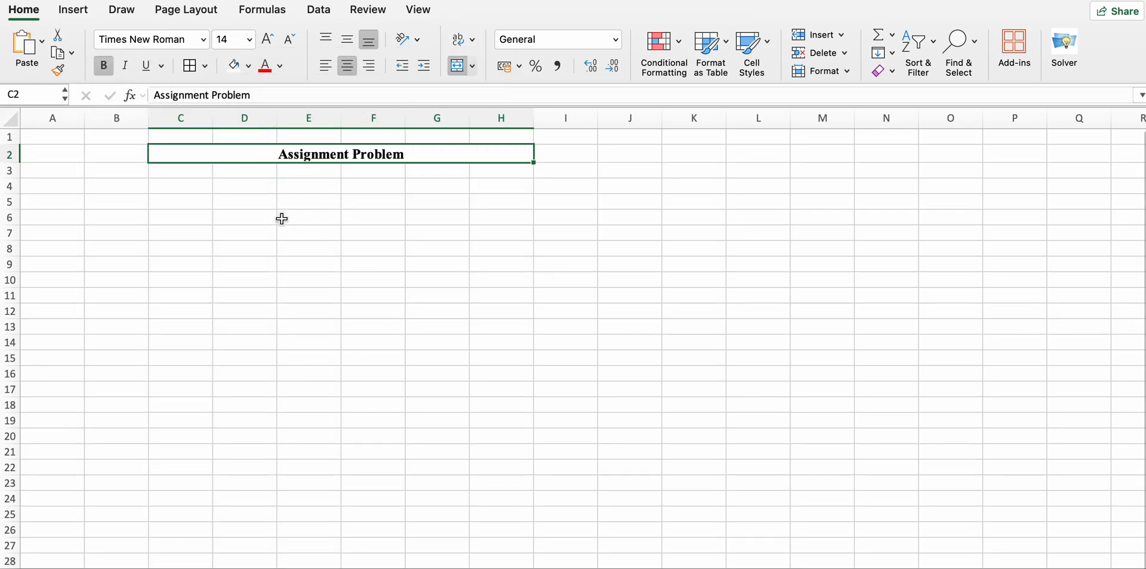
pyautogui.moveTo(237, 236)
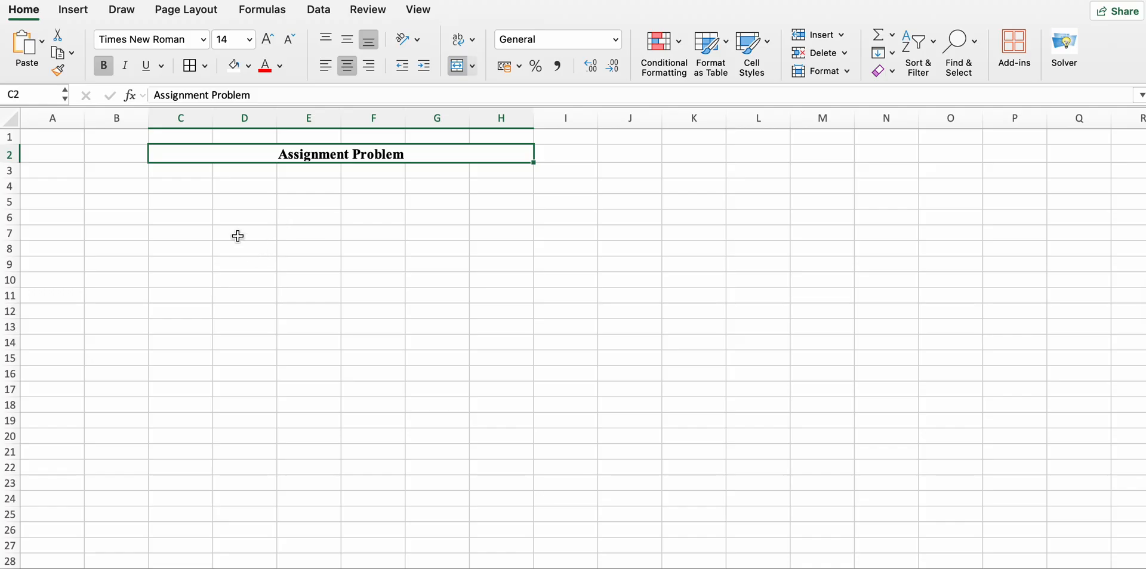
pyautogui.moveTo(253, 205)
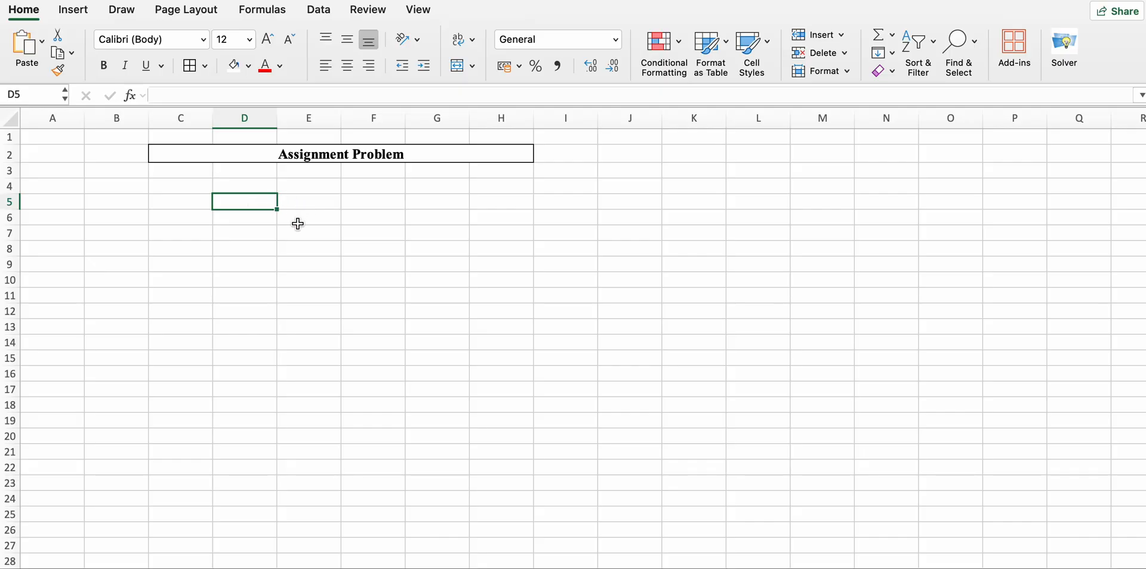
# Label the job columns J1–J4 across E6:H6.
pyautogui.write('J2')
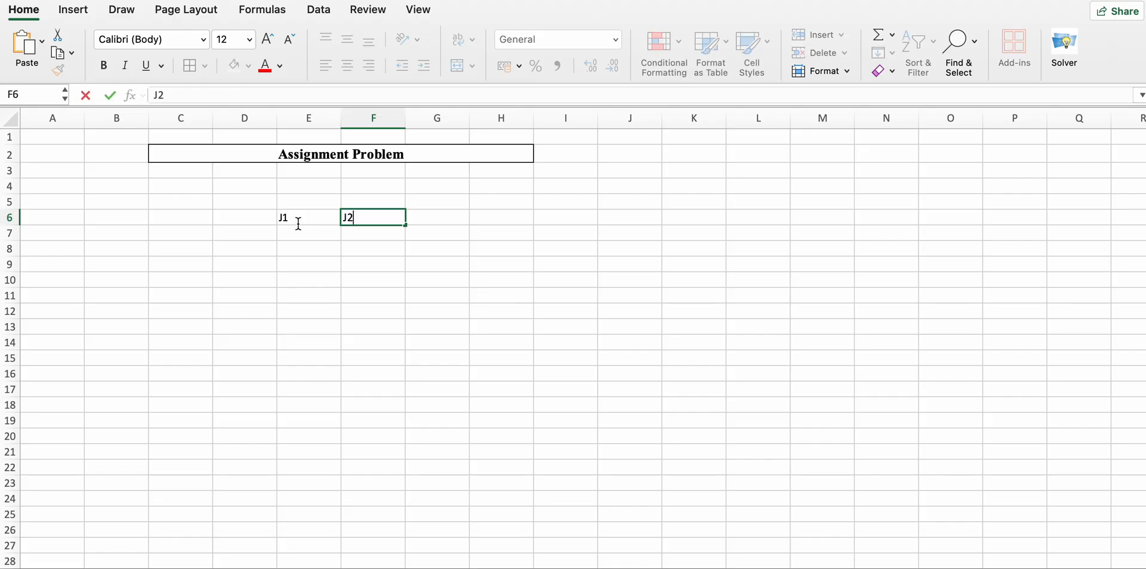
pyautogui.write('J3')
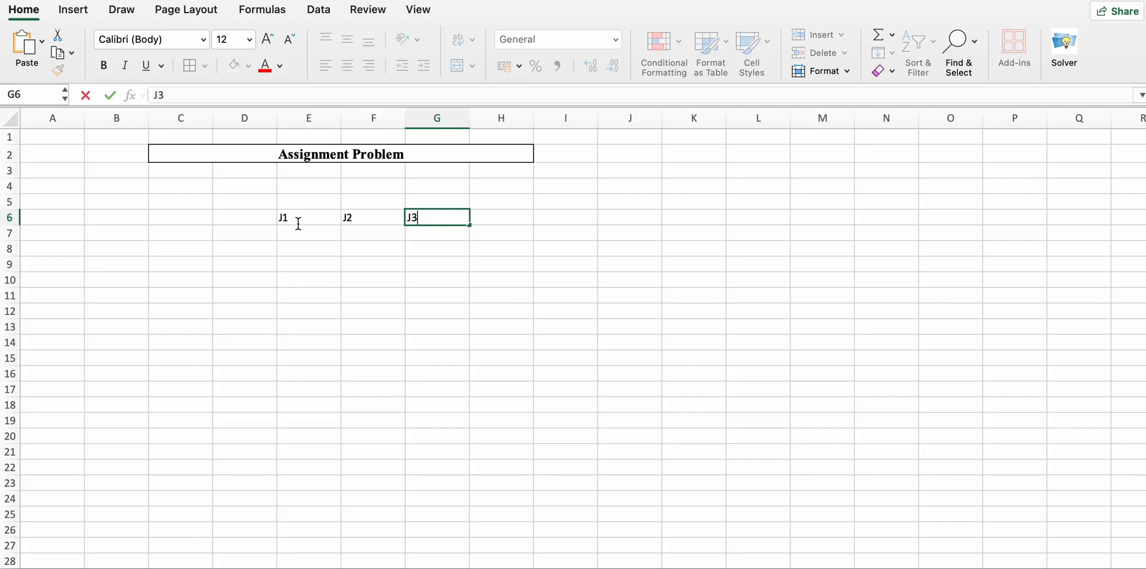
pyautogui.write('J4')
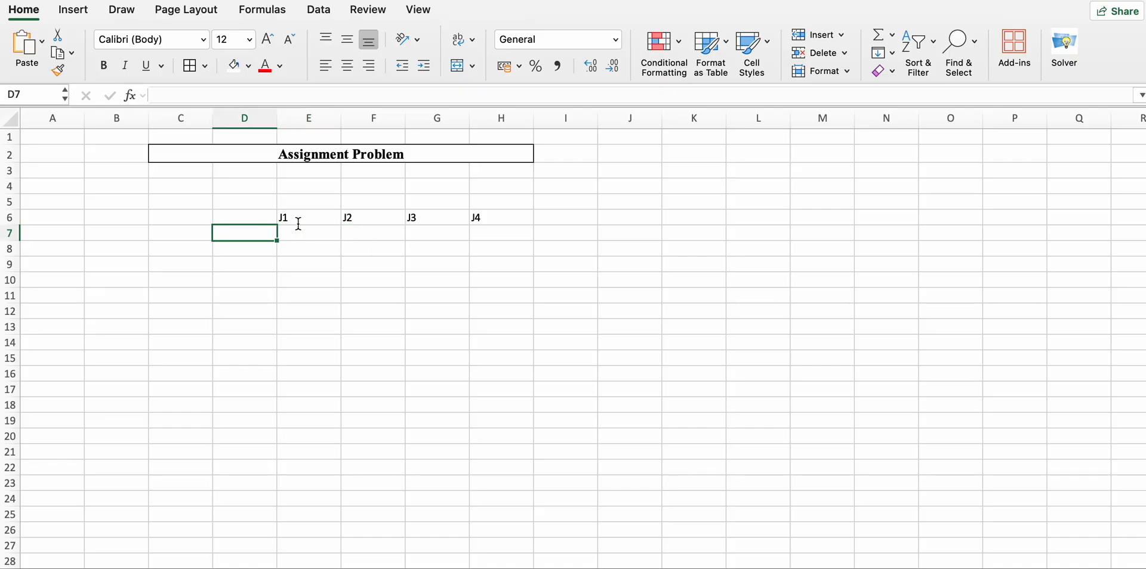
# Label worker rows W1–W4 down D7:D10 with a merged 'Workers' label in C7:C10.
pyautogui.write('W2')
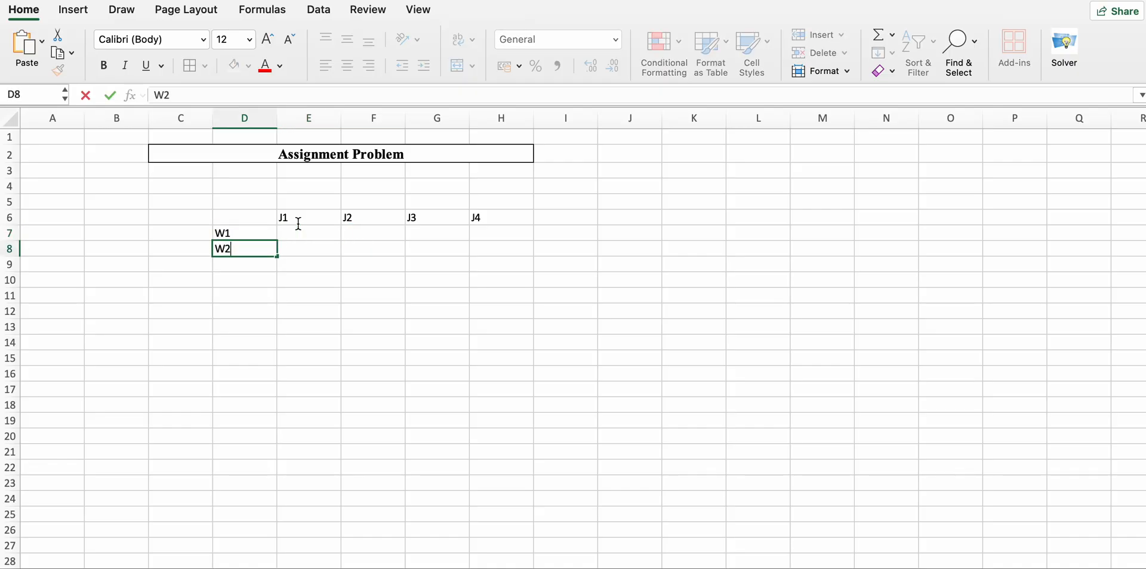
pyautogui.press('Enter')
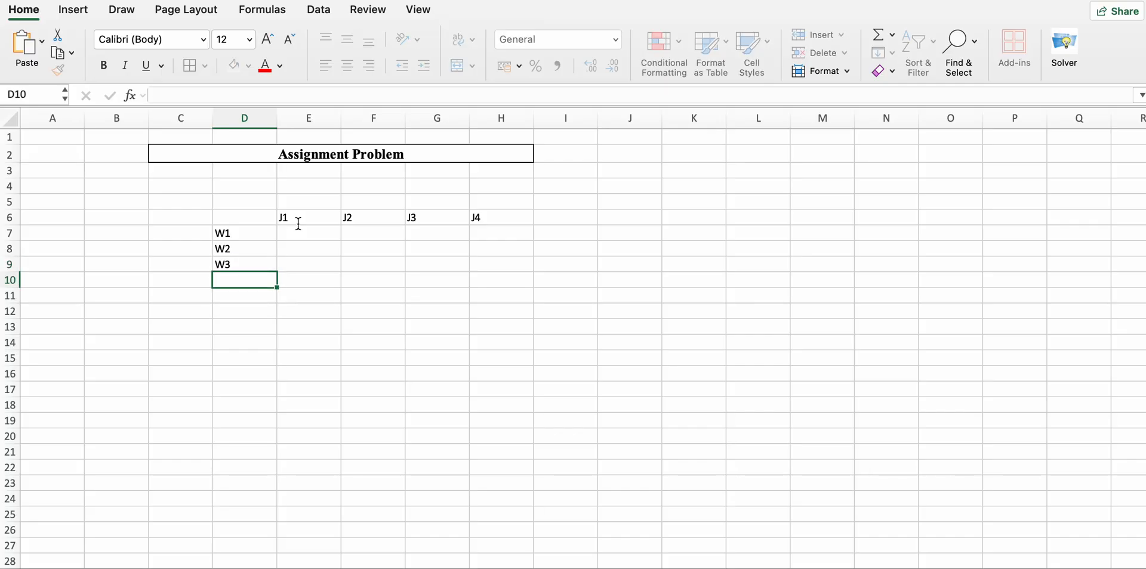
pyautogui.write('W4')
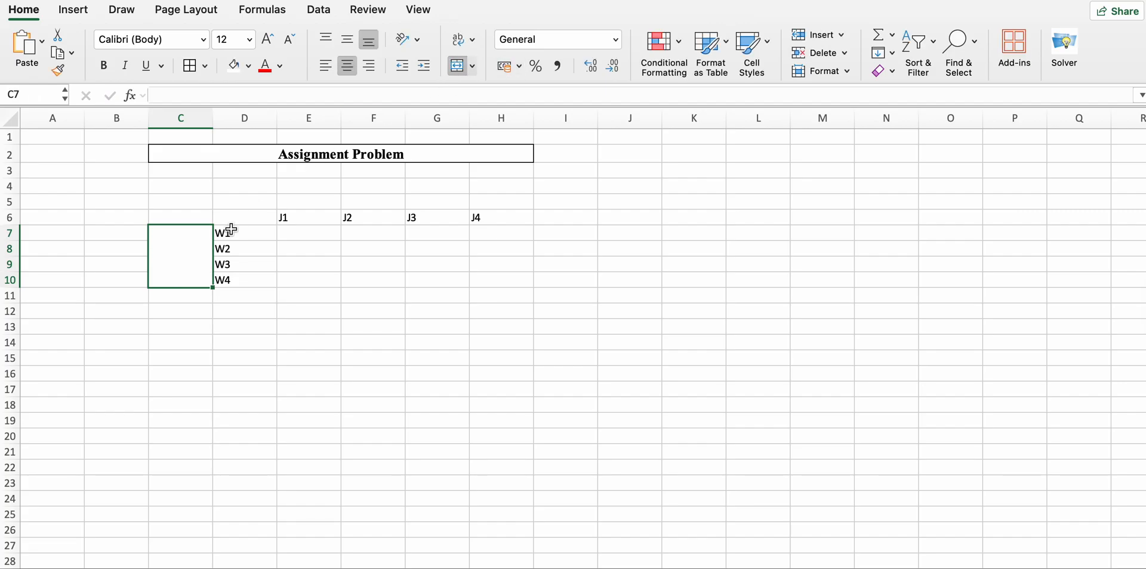
pyautogui.write('Worke')
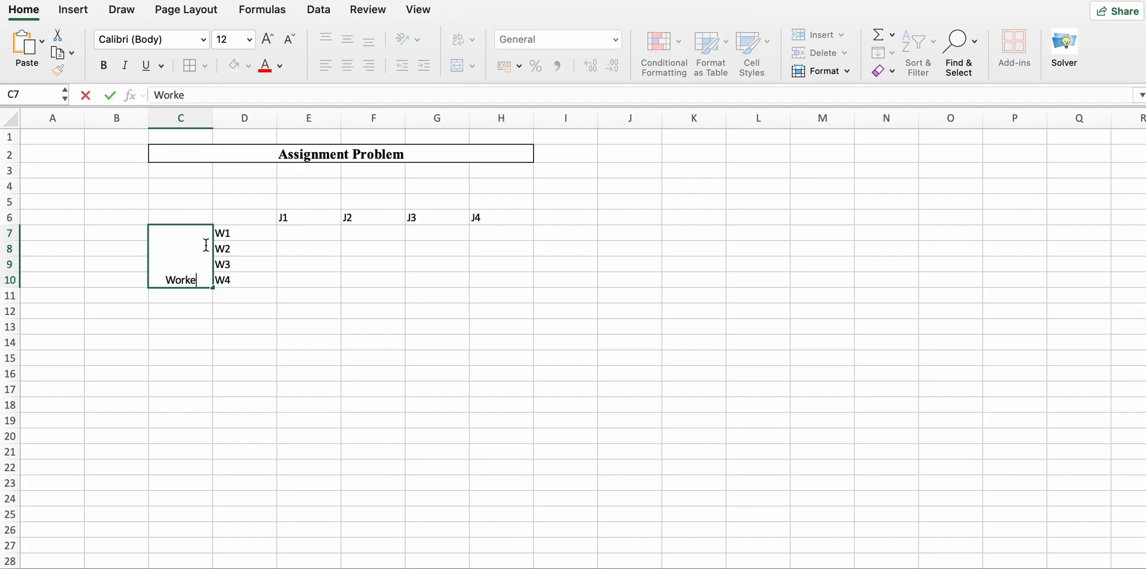
pyautogui.write('rs')
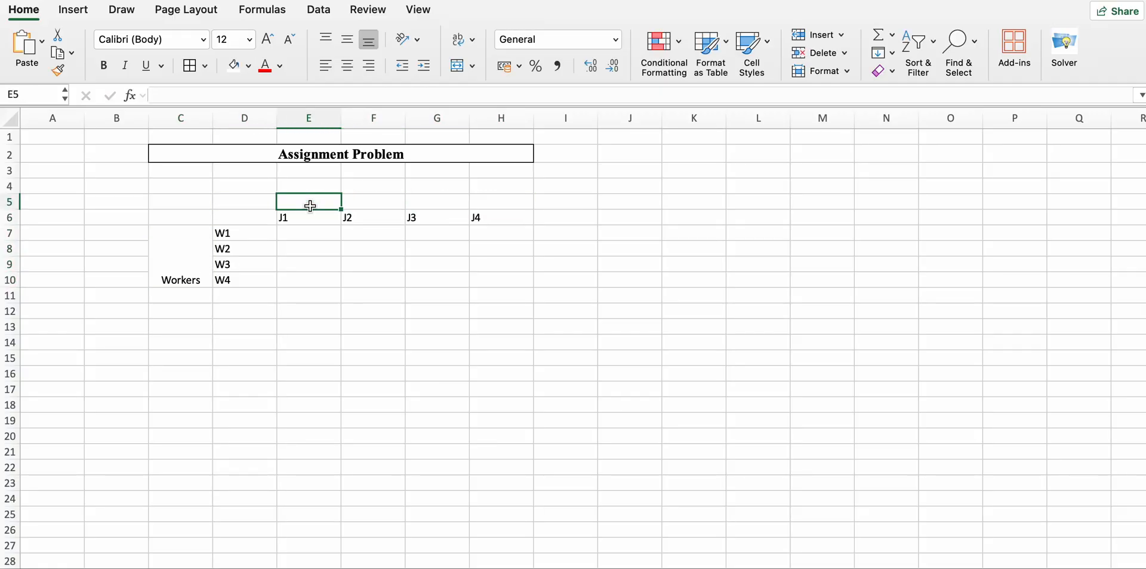
# Add a merged 'Jobs' header across E5:H5 above the job labels.
pyautogui.moveTo(307, 200); pyautogui.dragTo(500, 201)
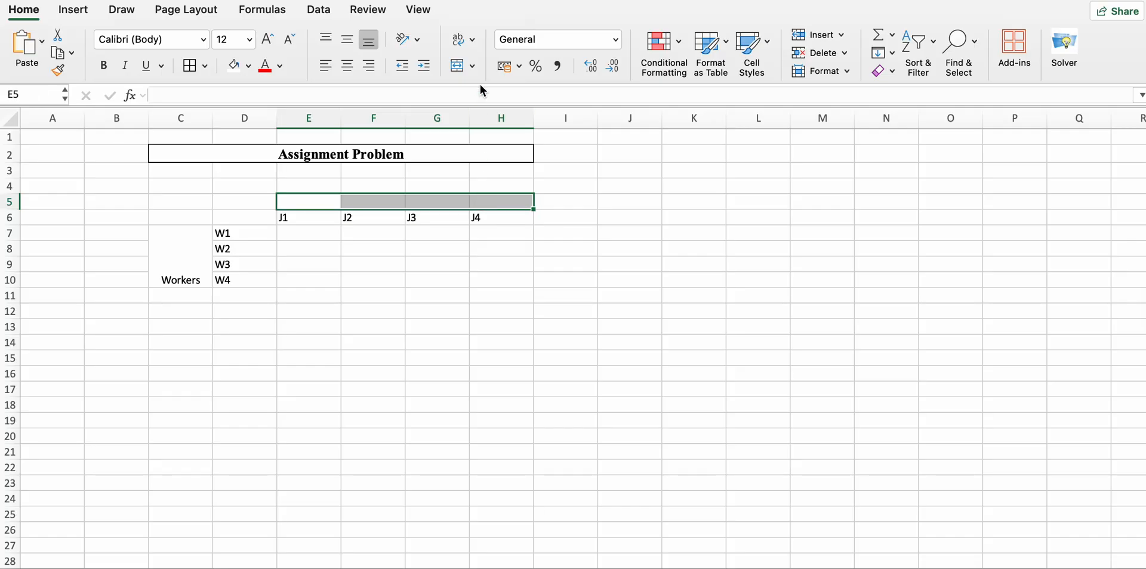
pyautogui.write('J1')
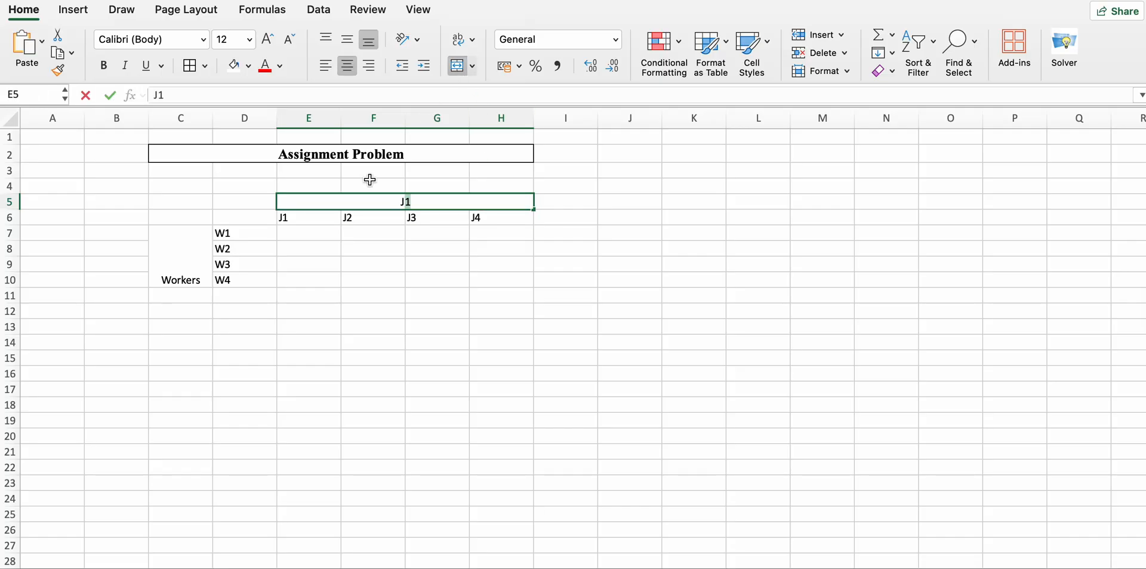
pyautogui.click(308, 265)
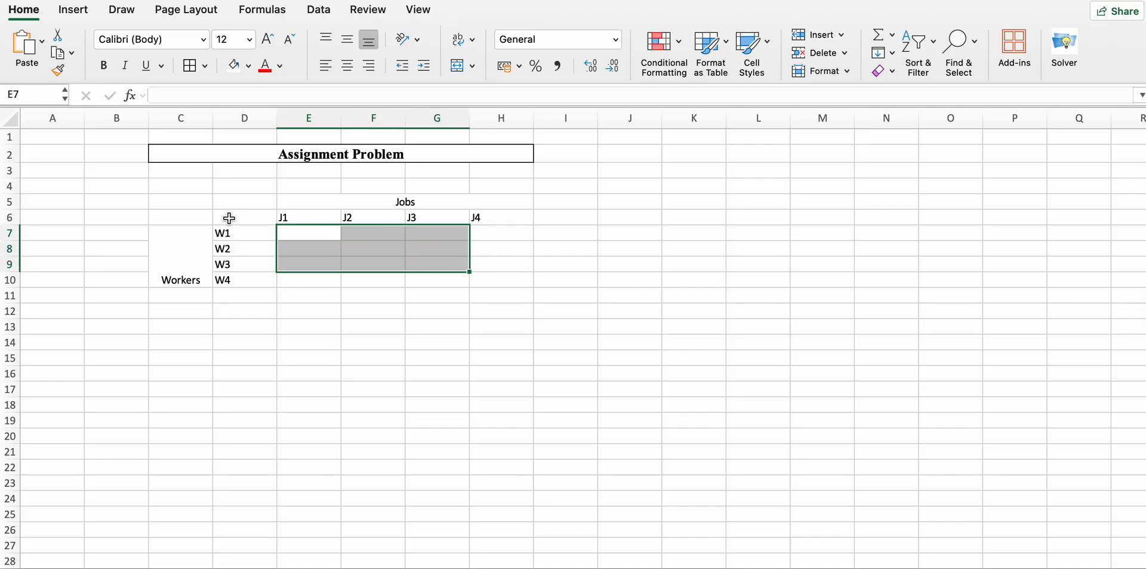
# Apply All Borders to the worker-by-job grid and add a merged 'Cost Marix' caption in E4:H4.
pyautogui.click(307, 217)
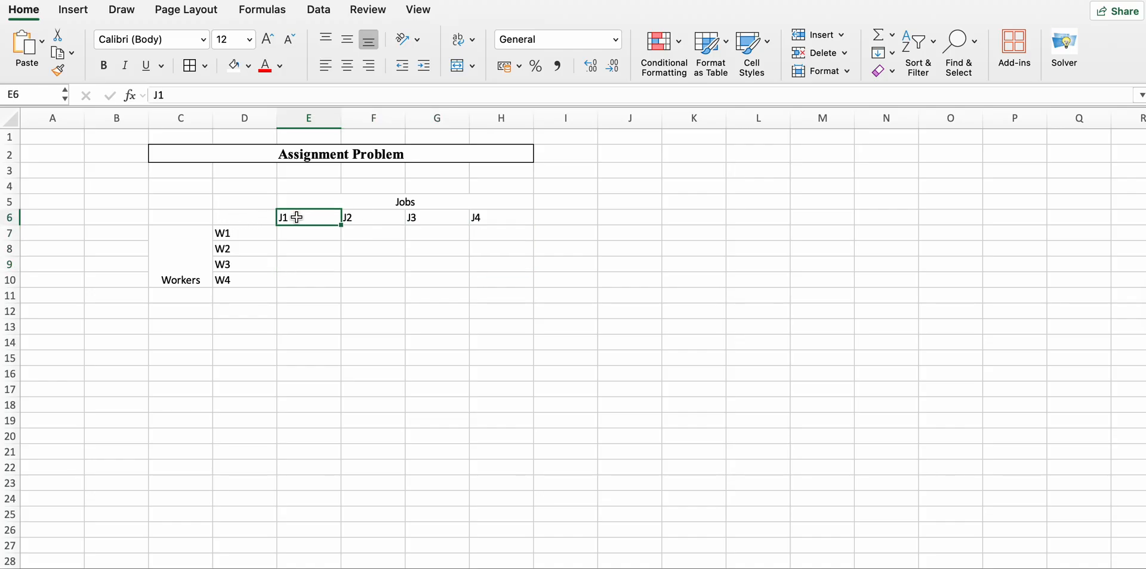
pyautogui.moveTo(308, 218); pyautogui.dragTo(500, 281)
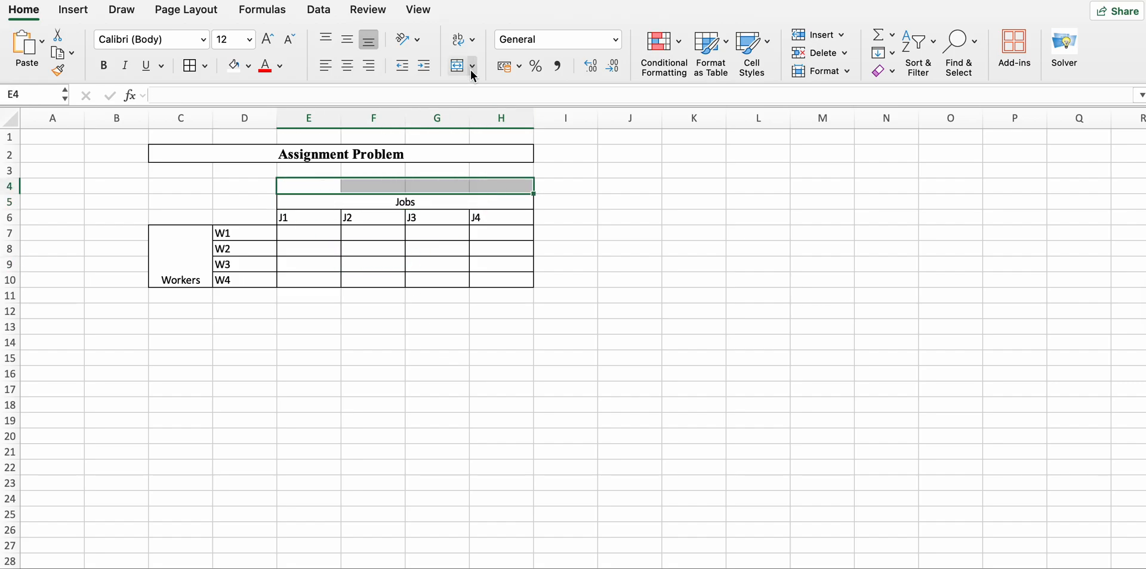
pyautogui.write('Cost Ma')
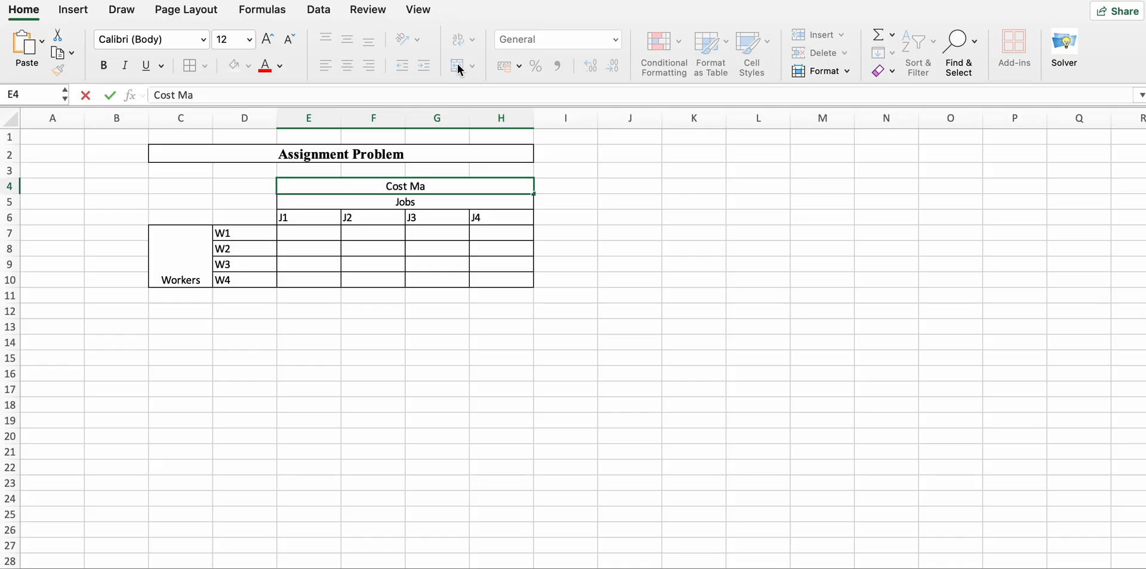
pyautogui.write('rix')
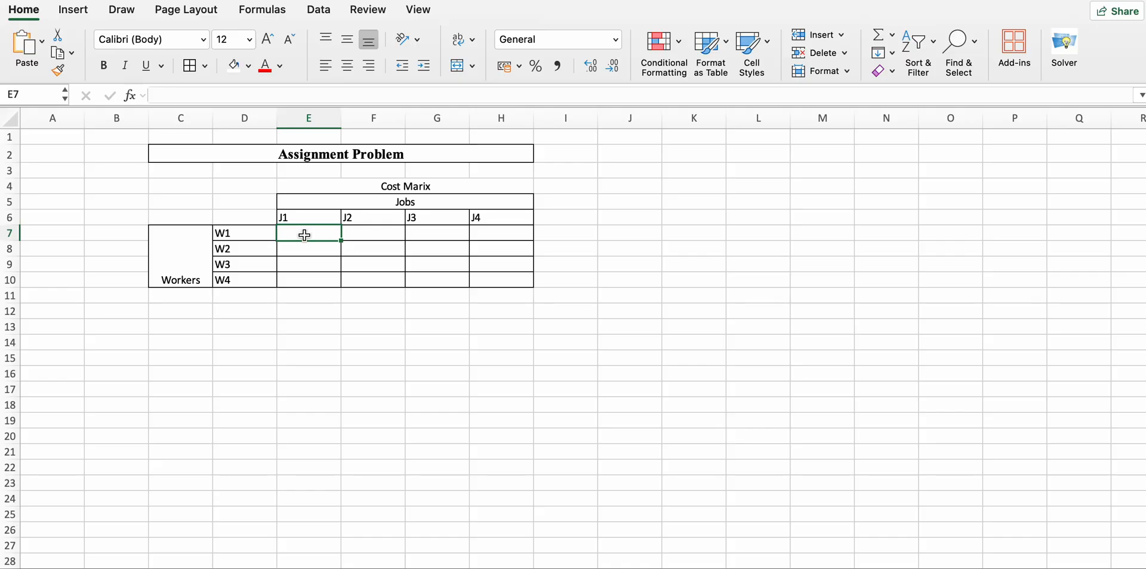
# Enter the remaining costs, finishing W2's row and typing 8, 5, 4, 6 for W3 and 6, 7, 6, 3 for W4.
pyautogui.write('7')
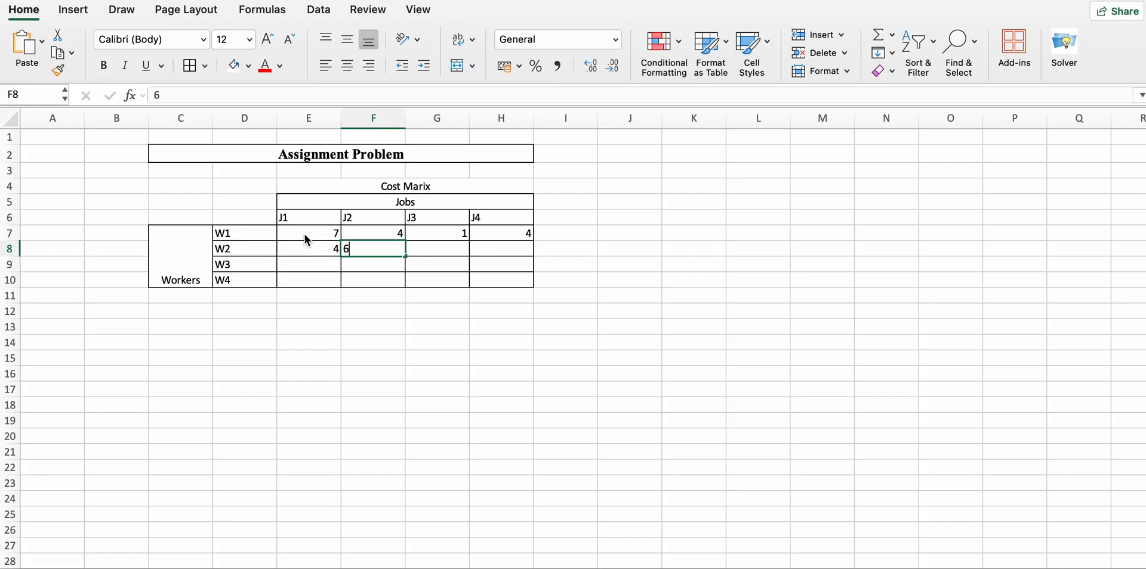
pyautogui.write('6')
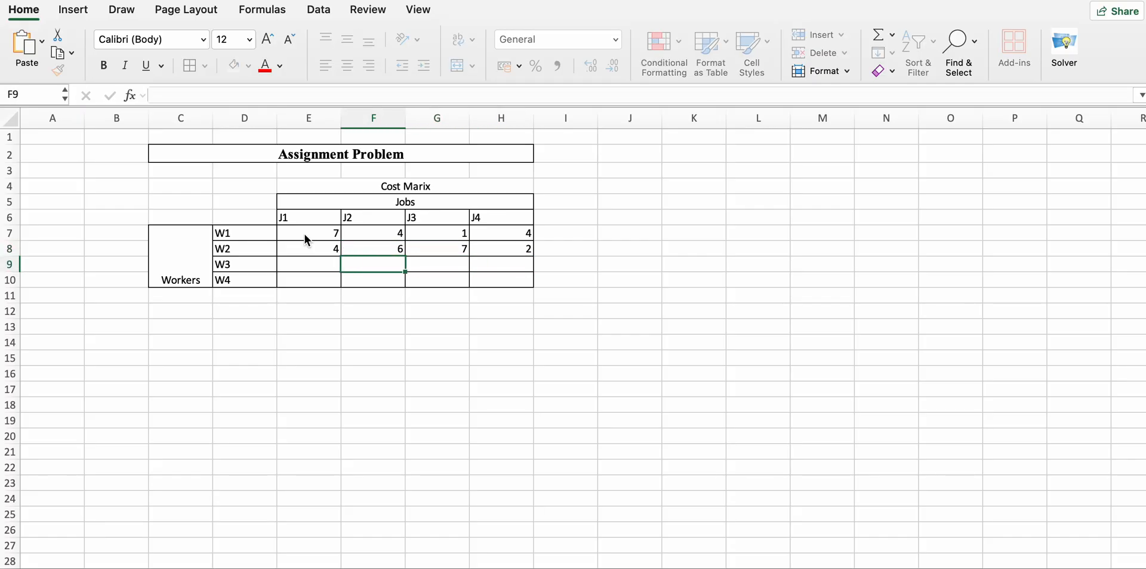
pyautogui.click(308, 265)
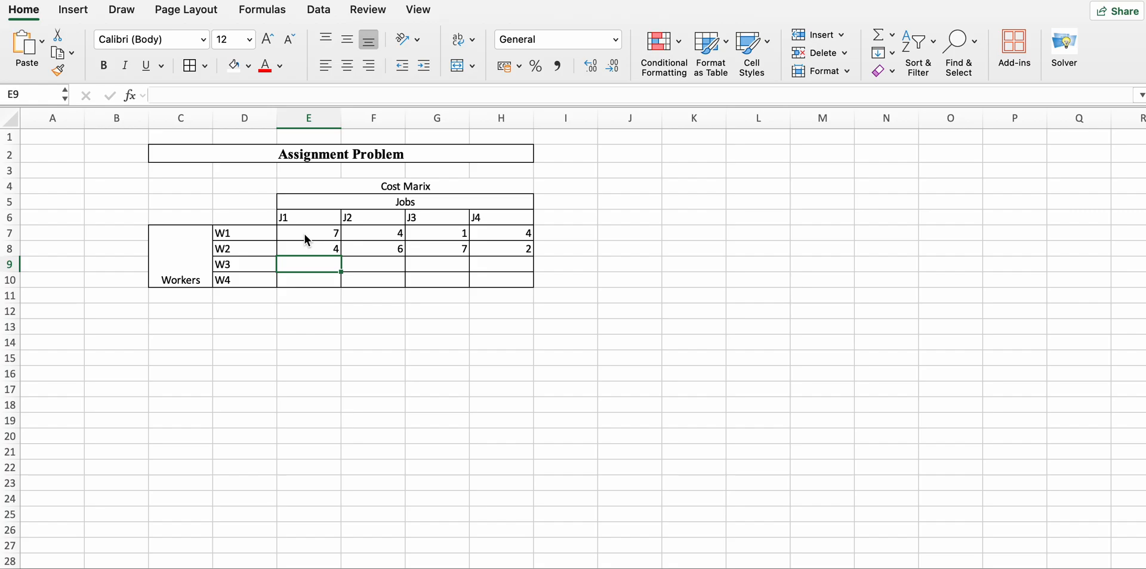
pyautogui.write('8')
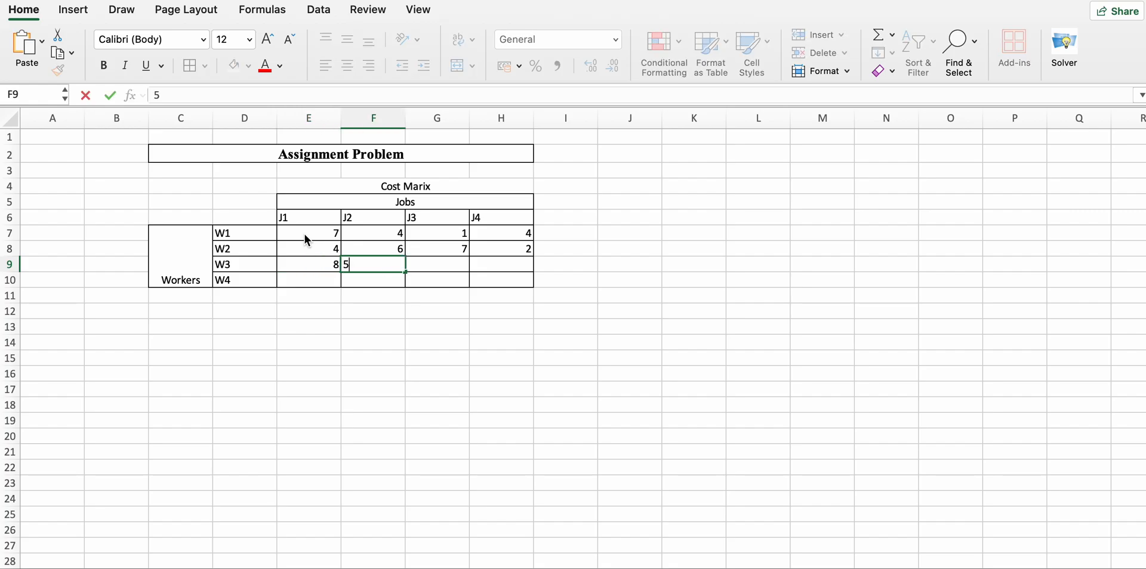
pyautogui.write('5')
pyautogui.click(502, 279)
pyautogui.write('3')
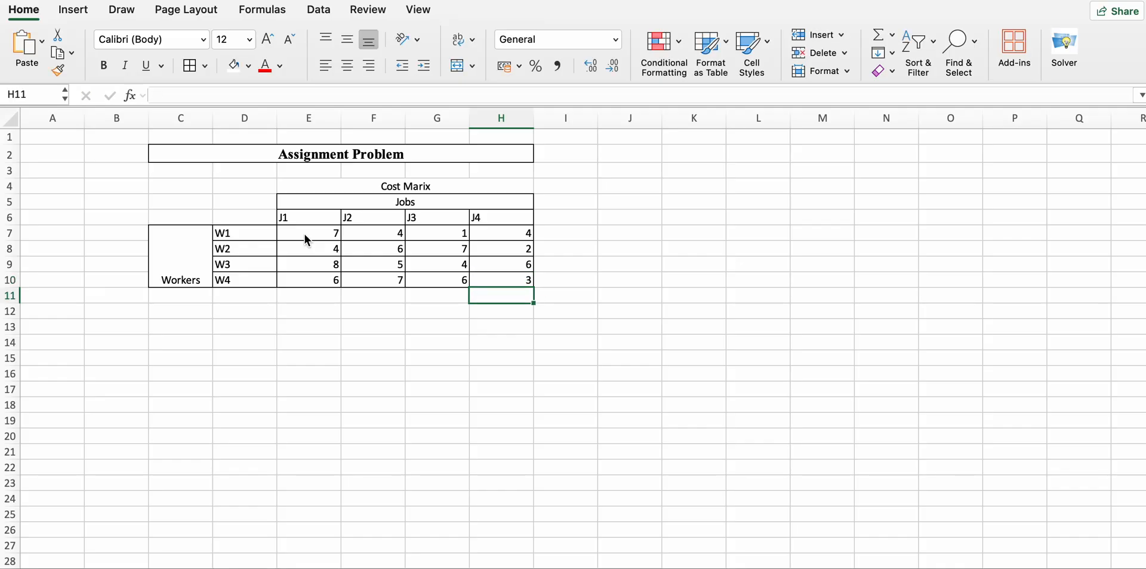
pyautogui.moveTo(210, 261)
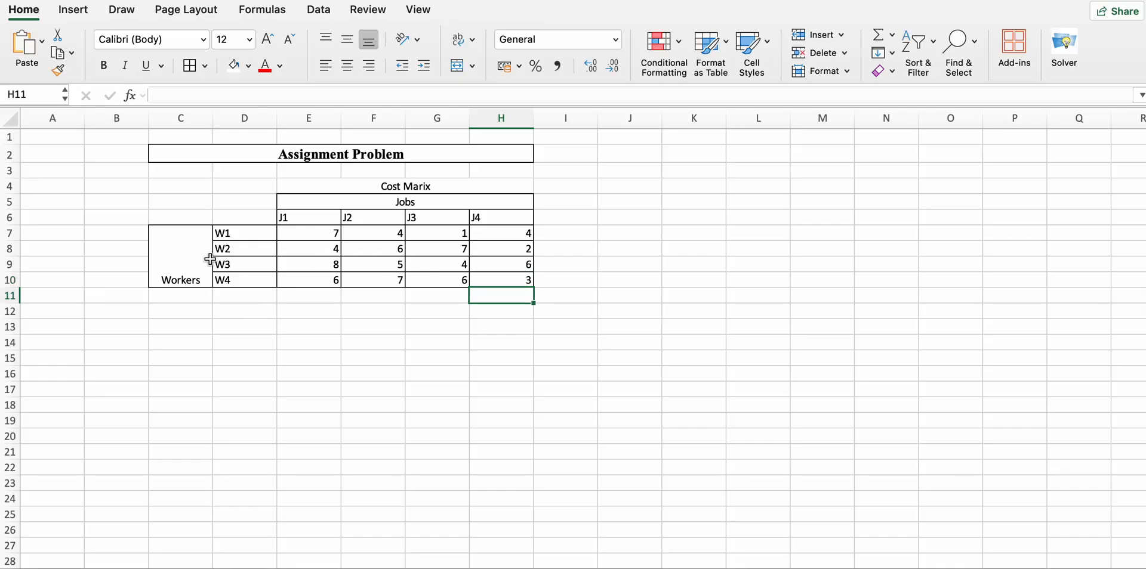
# Fill the sixteen cost cells E7:H10 with light green.
pyautogui.moveTo(308, 233); pyautogui.dragTo(500, 281)
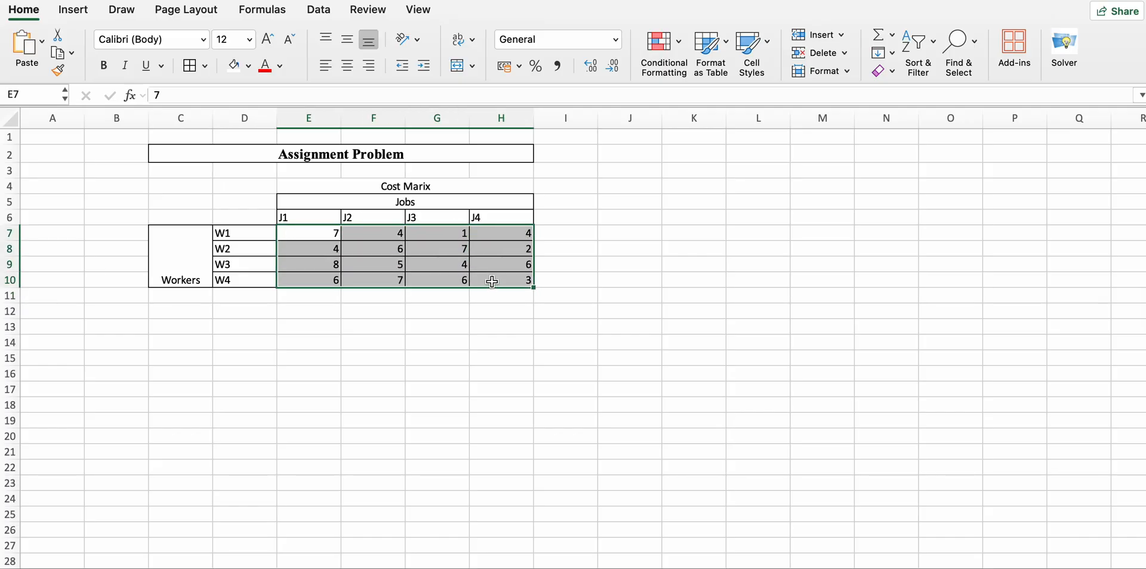
pyautogui.click(247, 66)
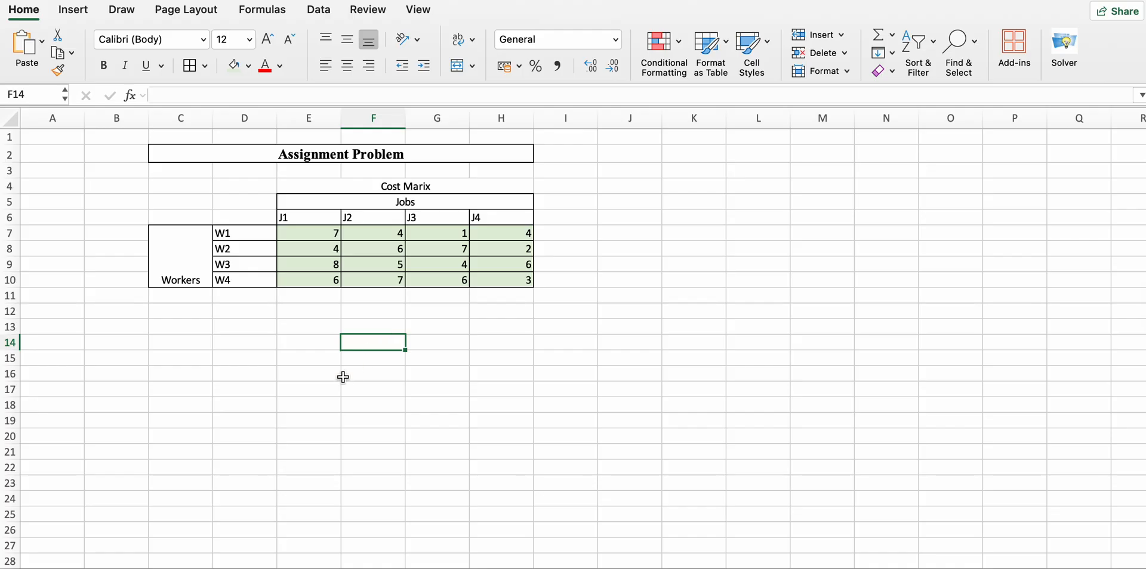
pyautogui.moveTo(332, 286)
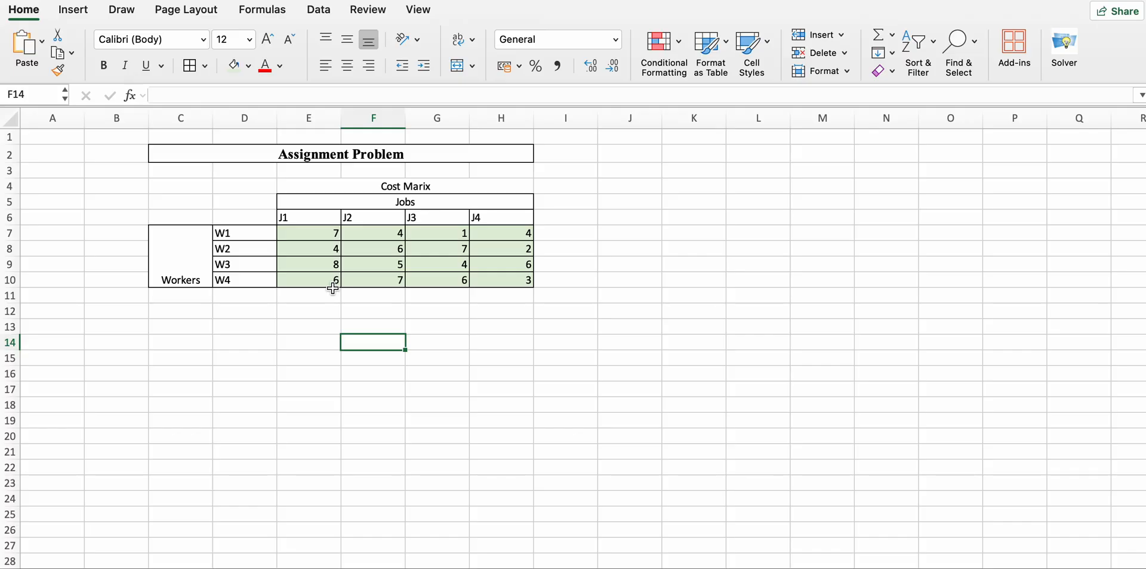
pyautogui.moveTo(318, 302)
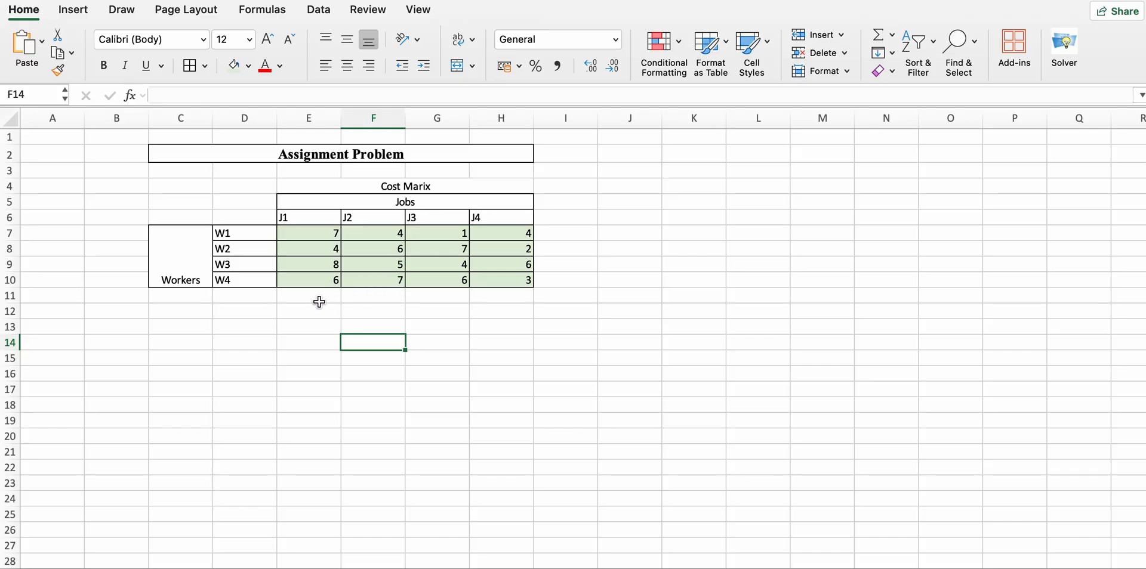
pyautogui.moveTo(222, 216)
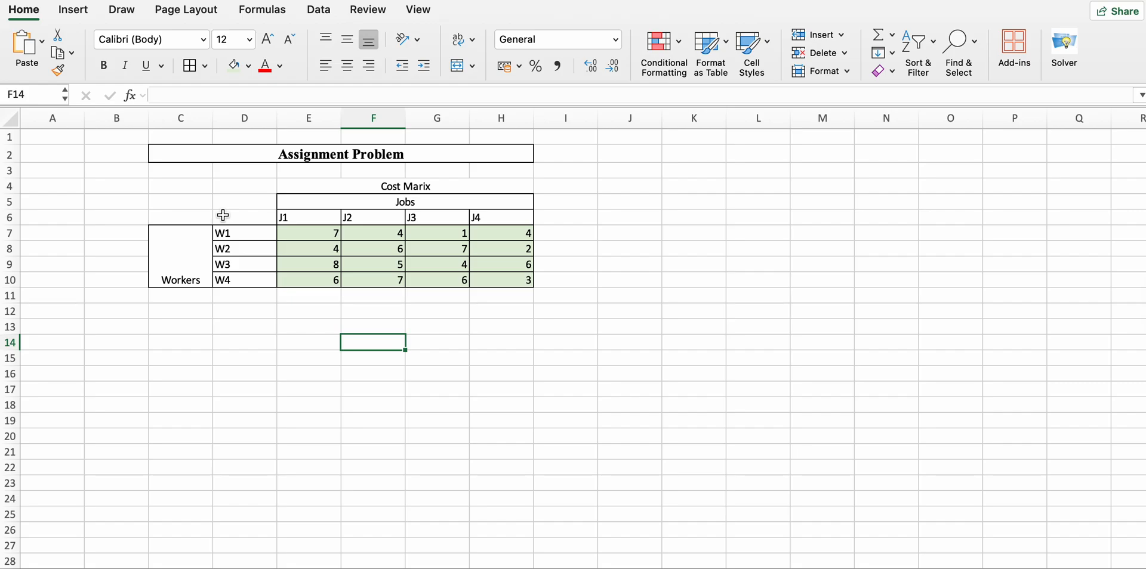
pyautogui.click(307, 232)
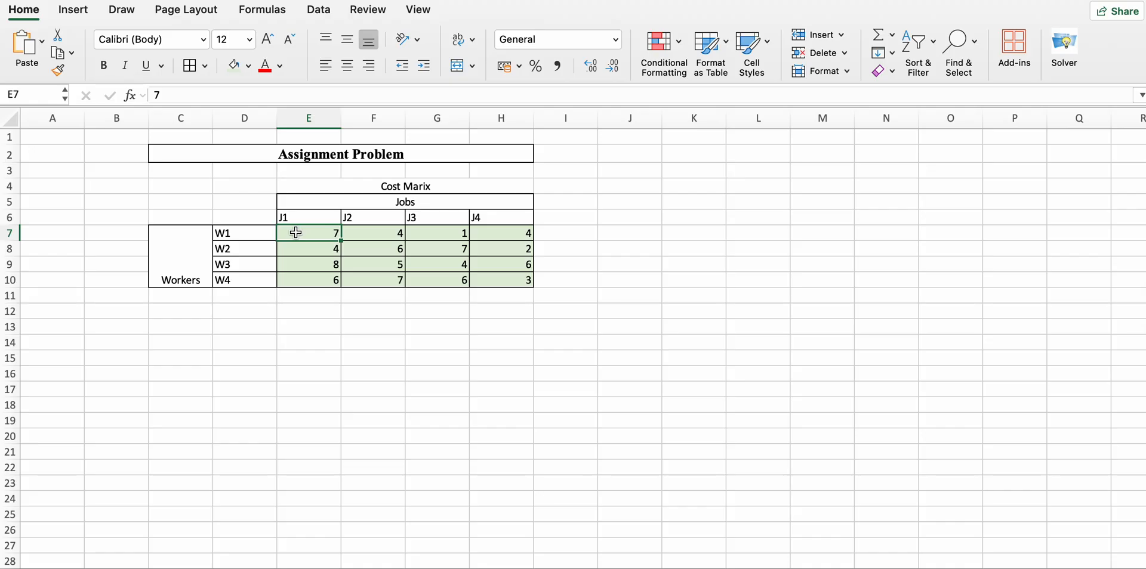
pyautogui.moveTo(492, 249)
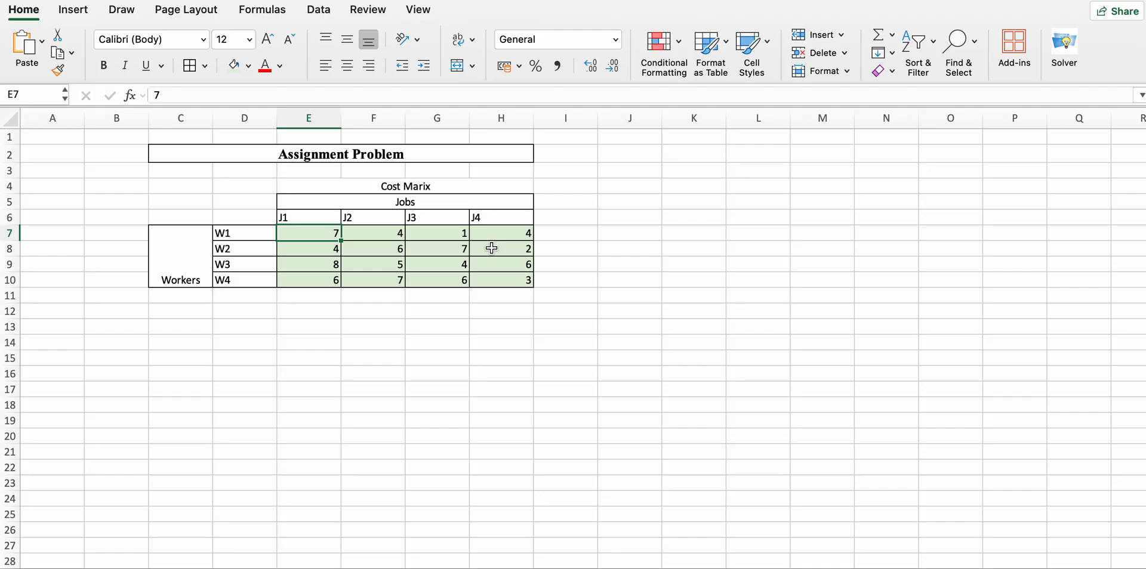
pyautogui.click(307, 265)
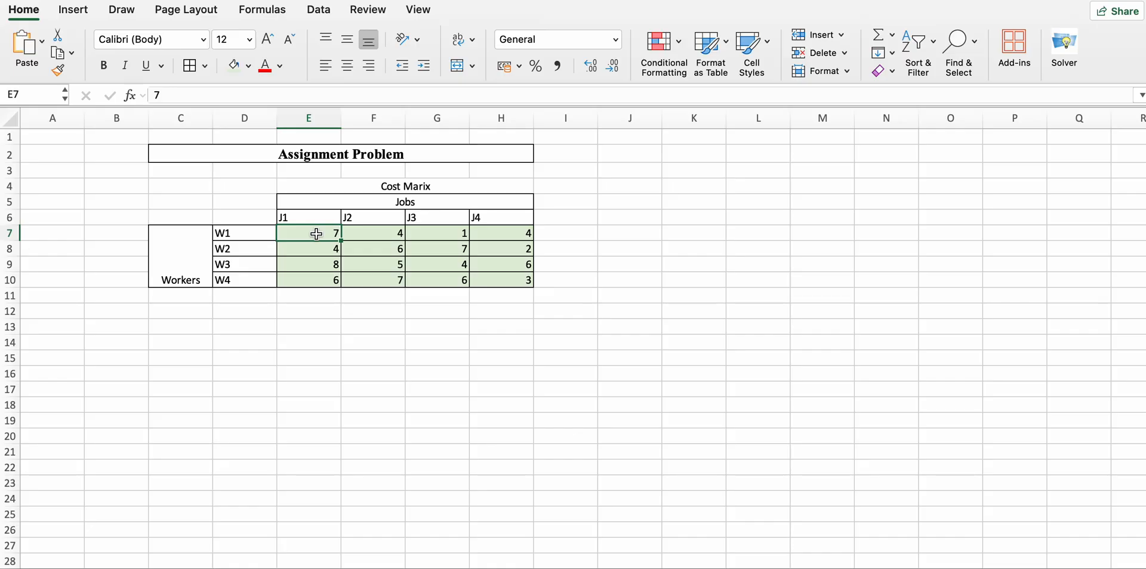
pyautogui.moveTo(297, 238)
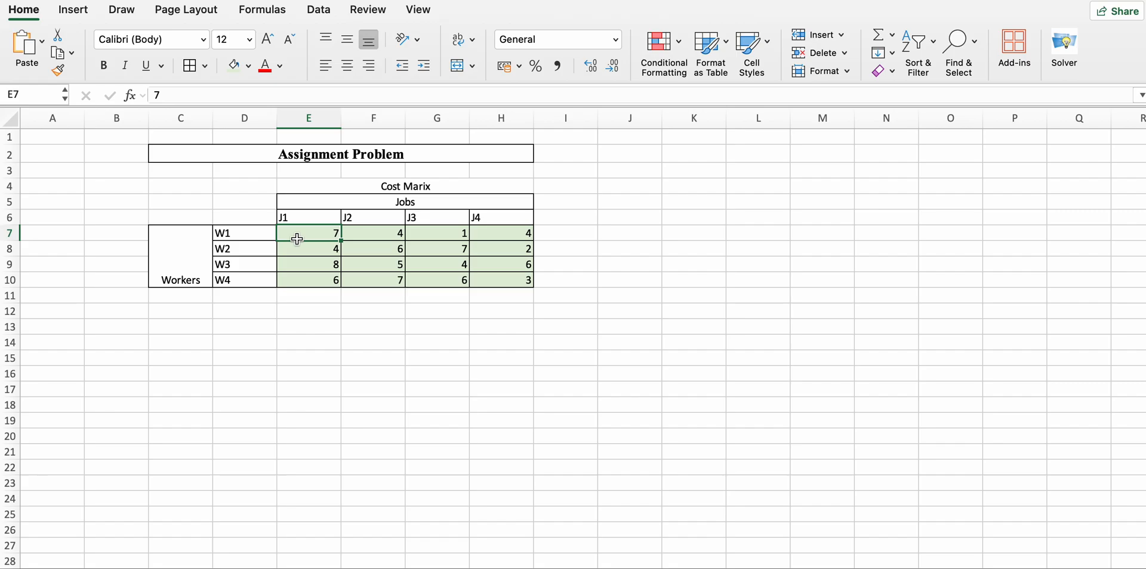
pyautogui.moveTo(258, 233)
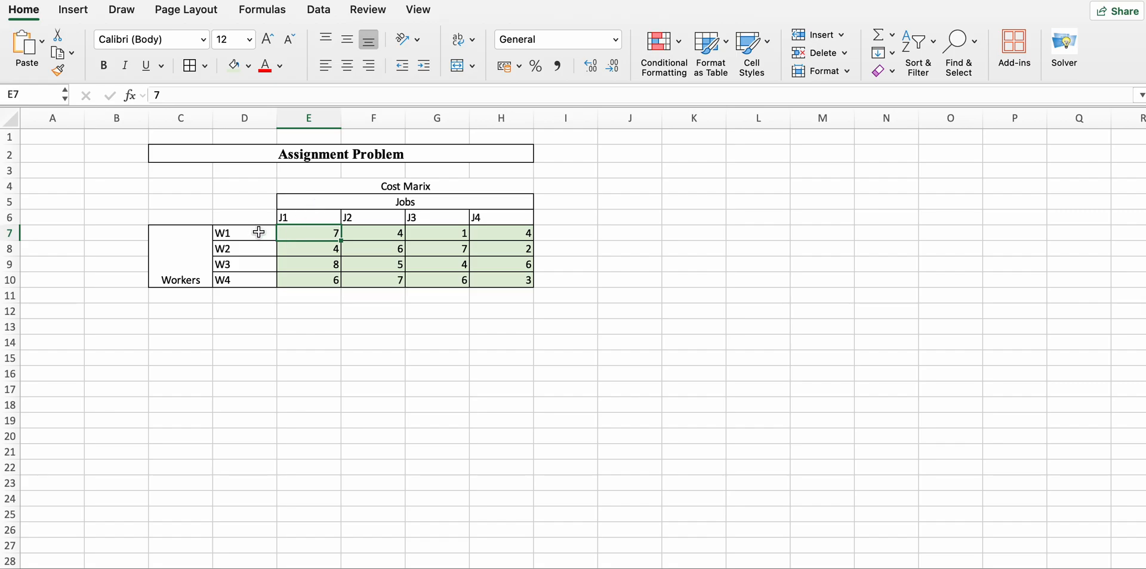
pyautogui.click(308, 218)
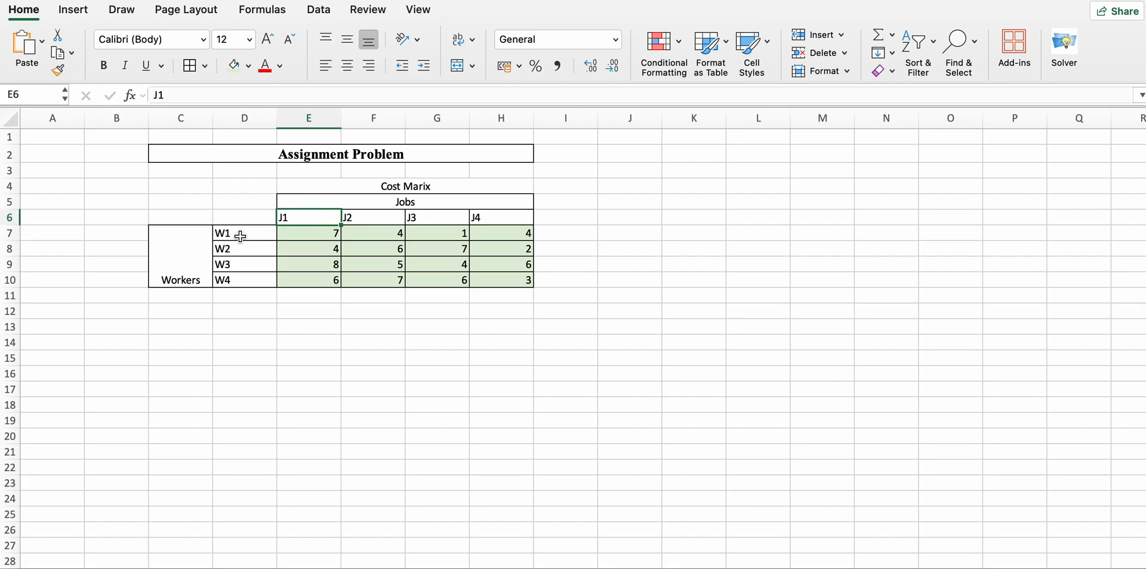
pyautogui.moveTo(303, 212)
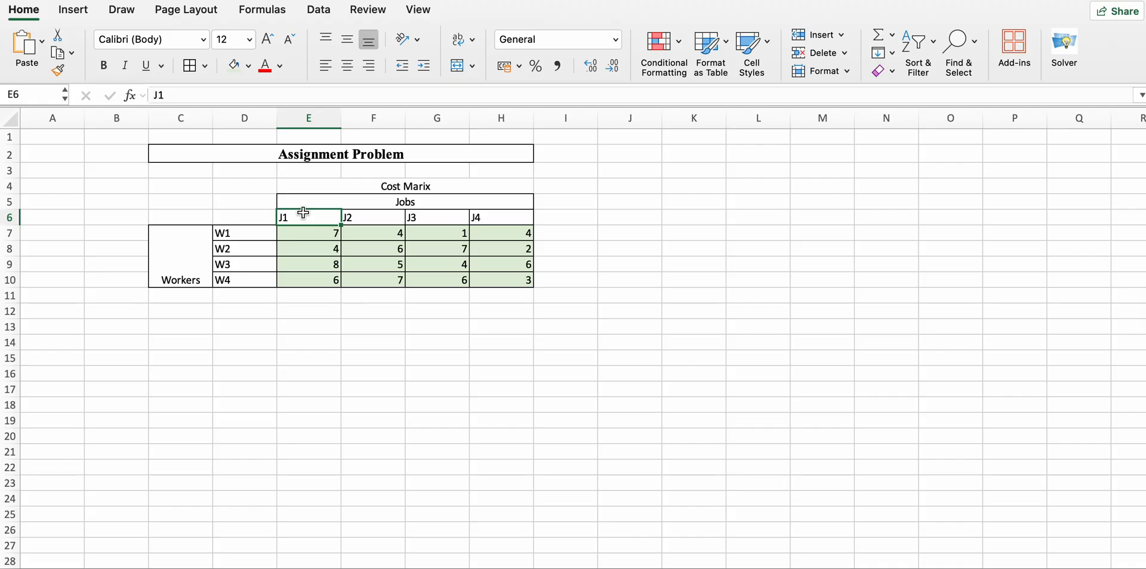
pyautogui.moveTo(261, 235)
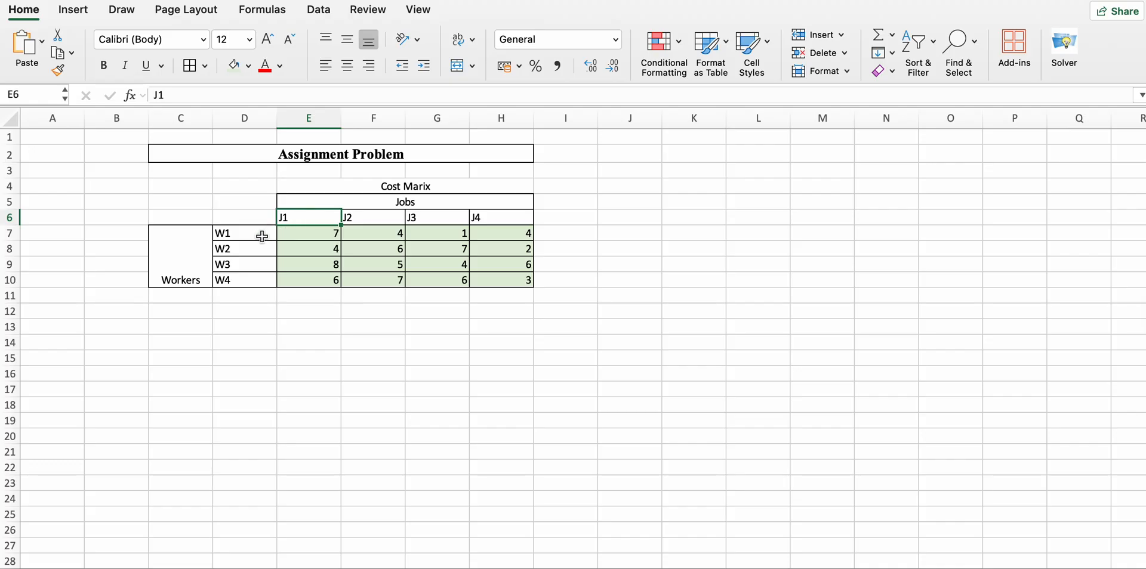
pyautogui.moveTo(290, 237)
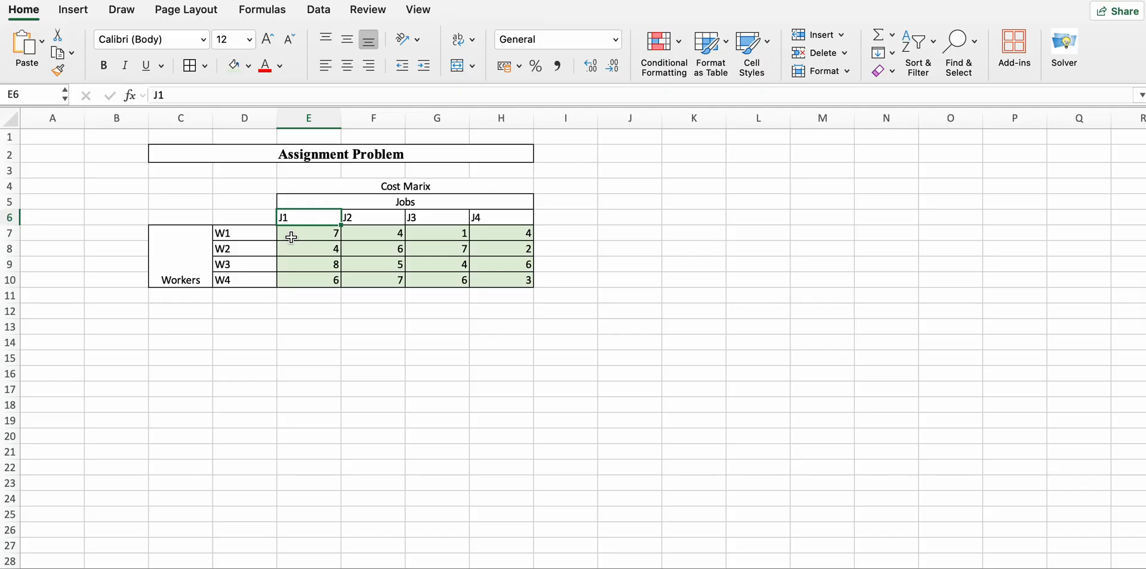
pyautogui.moveTo(241, 235)
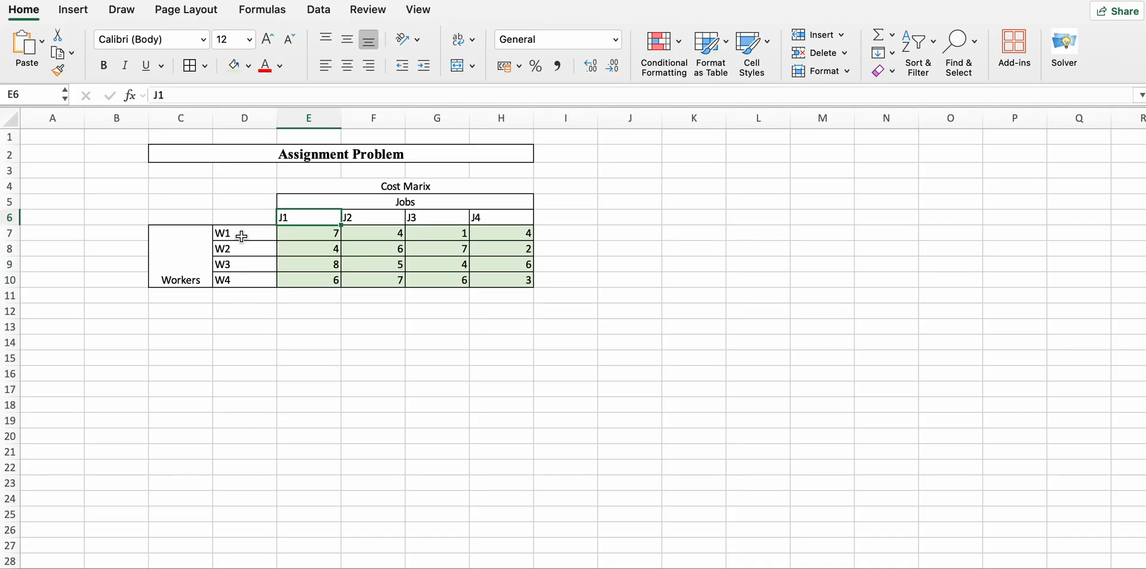
pyautogui.moveTo(299, 219)
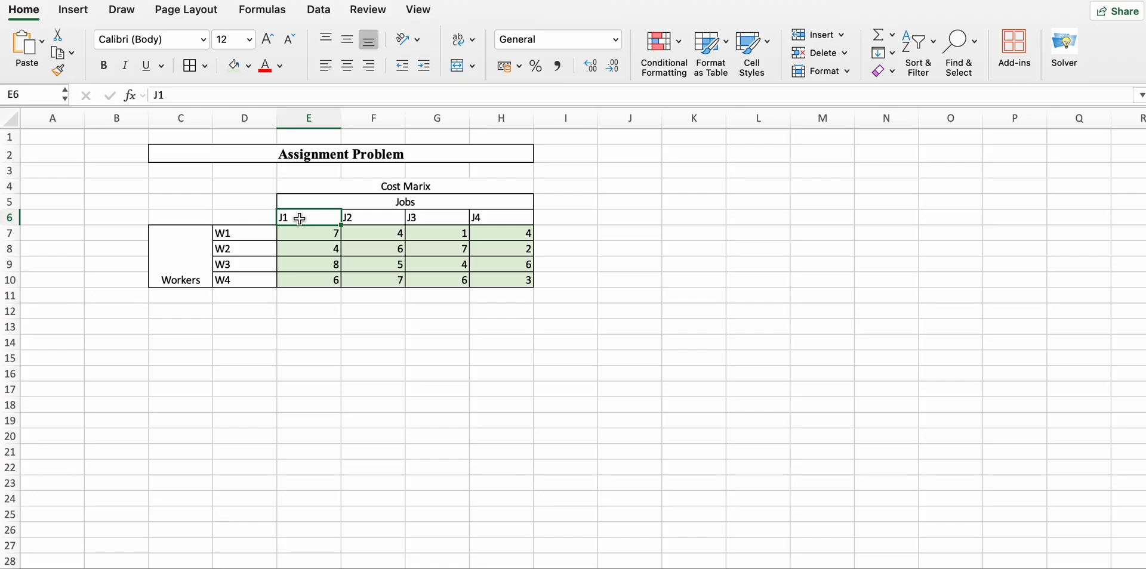
pyautogui.moveTo(226, 234)
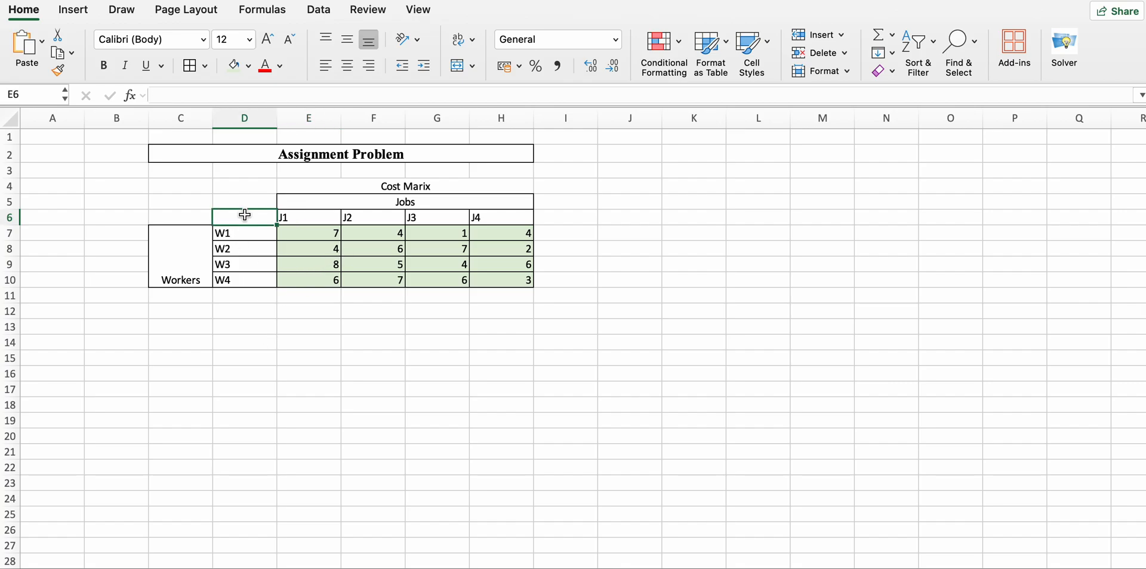
# Copy D6:H10 with its labels to D14 and clear the pasted cost values E15:H18.
pyautogui.moveTo(244, 216); pyautogui.dragTo(500, 280)
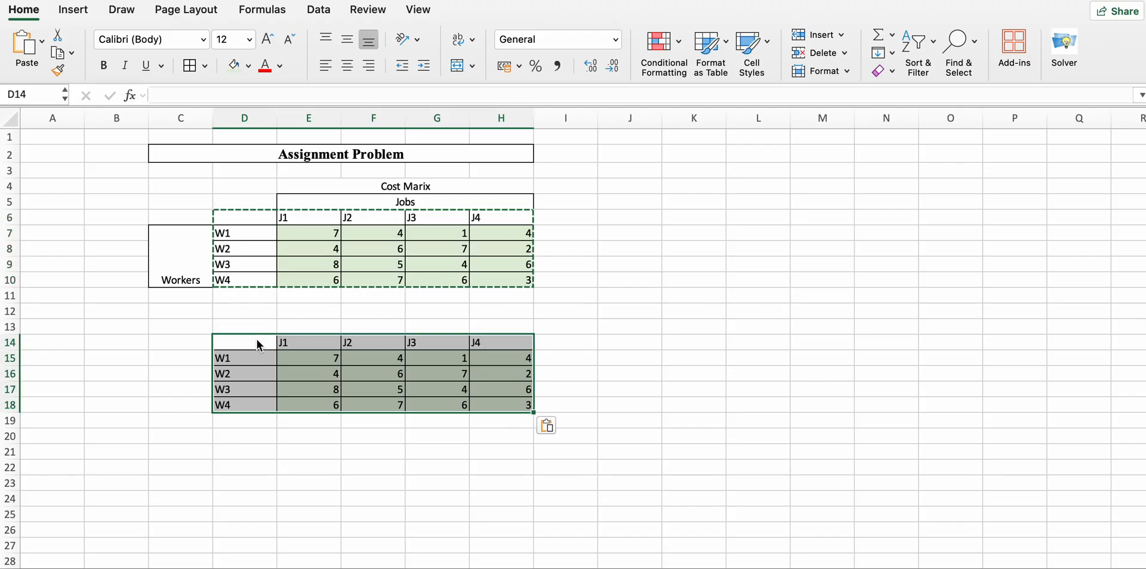
pyautogui.click(527, 359)
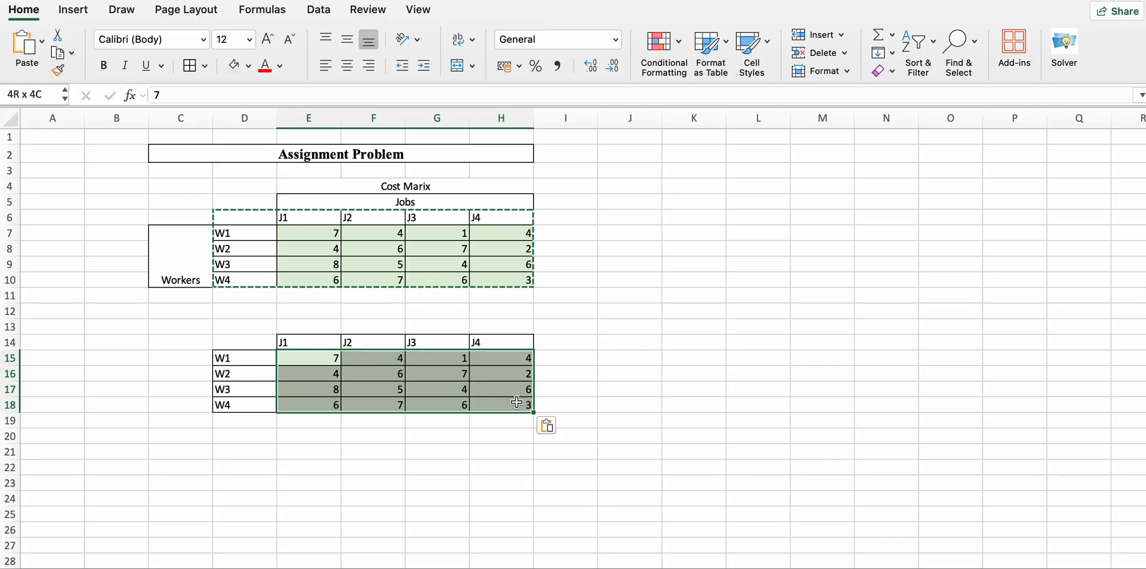
pyautogui.click(307, 358)
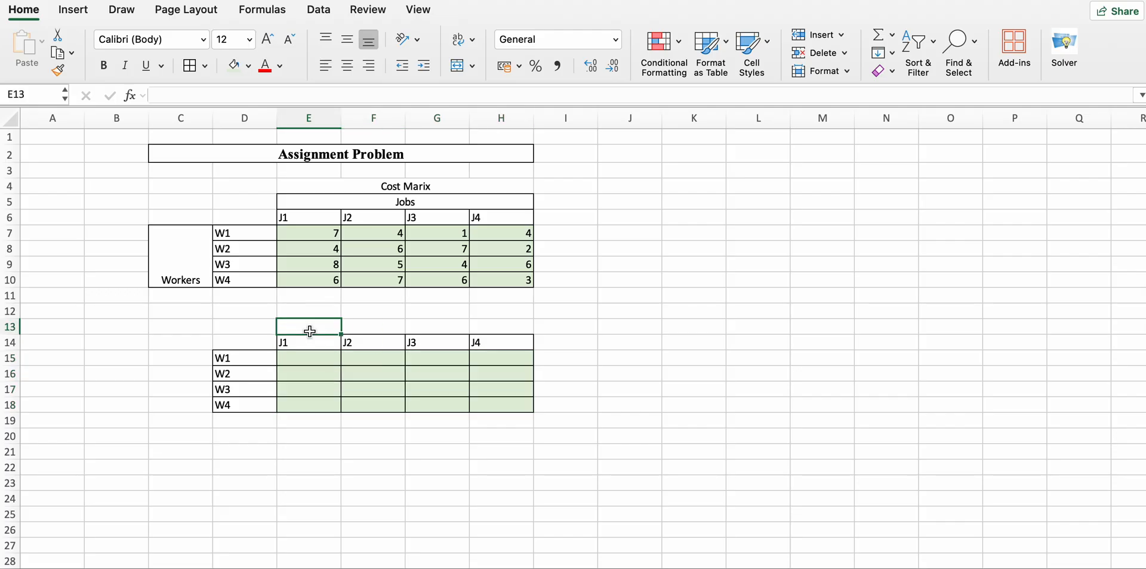
# Merge and centre E13:H13 as a title row above the new grid.
pyautogui.moveTo(308, 327); pyautogui.dragTo(436, 343)
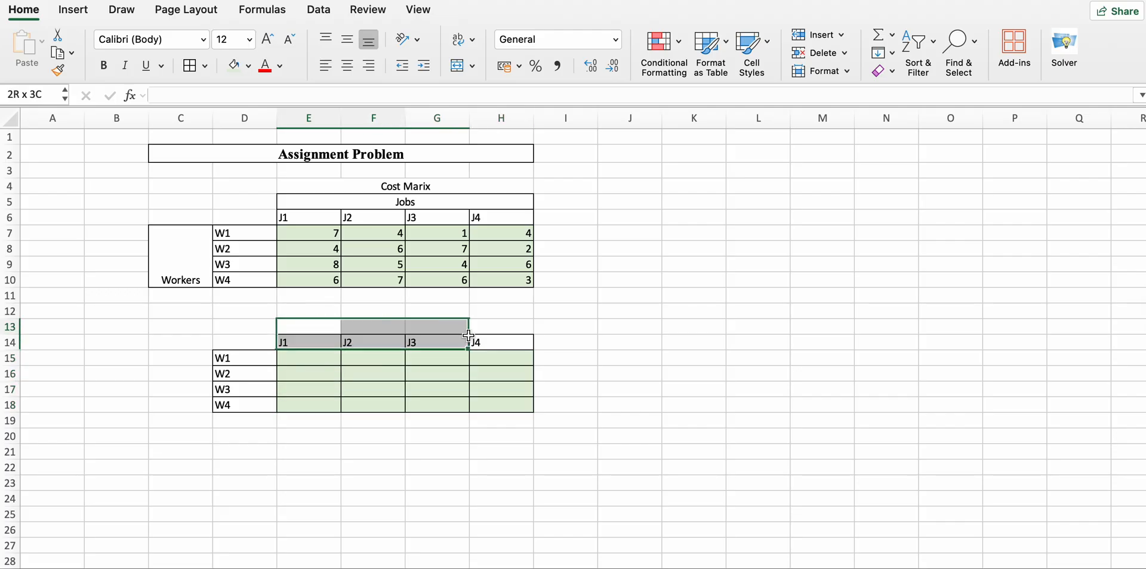
pyautogui.click(456, 66)
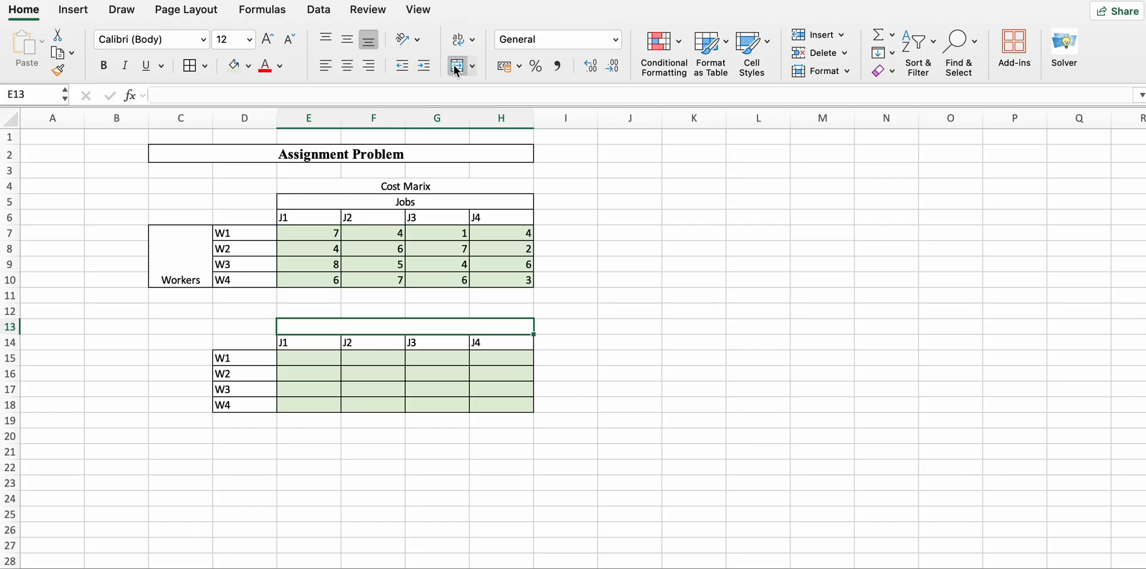
pyautogui.click(347, 65)
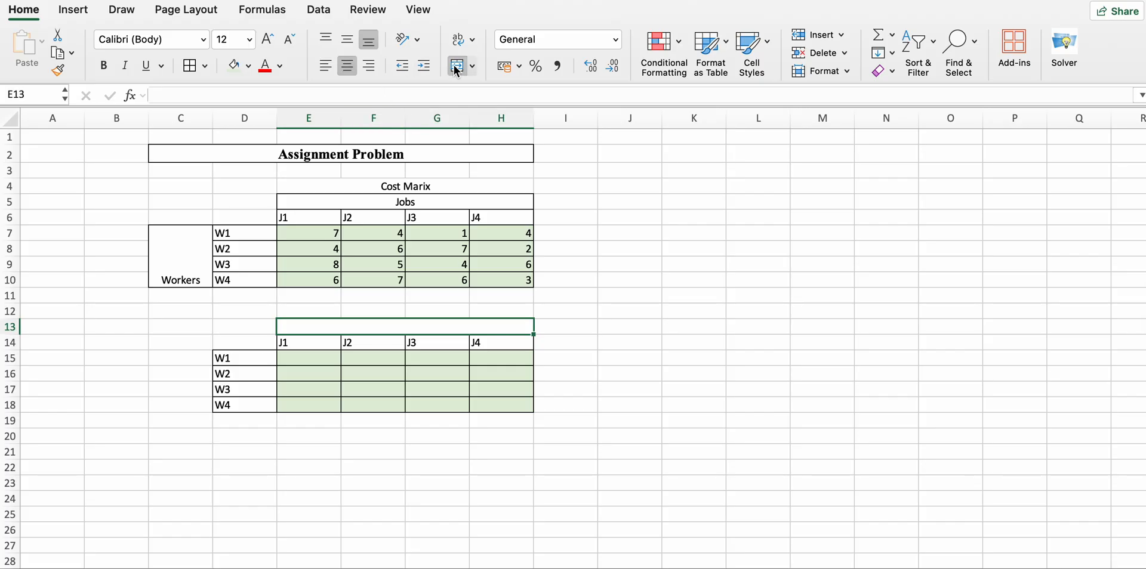
# Enter the 'Decision Variables' caption above the second grid and select its W1 label.
pyautogui.write('Decision Variables')
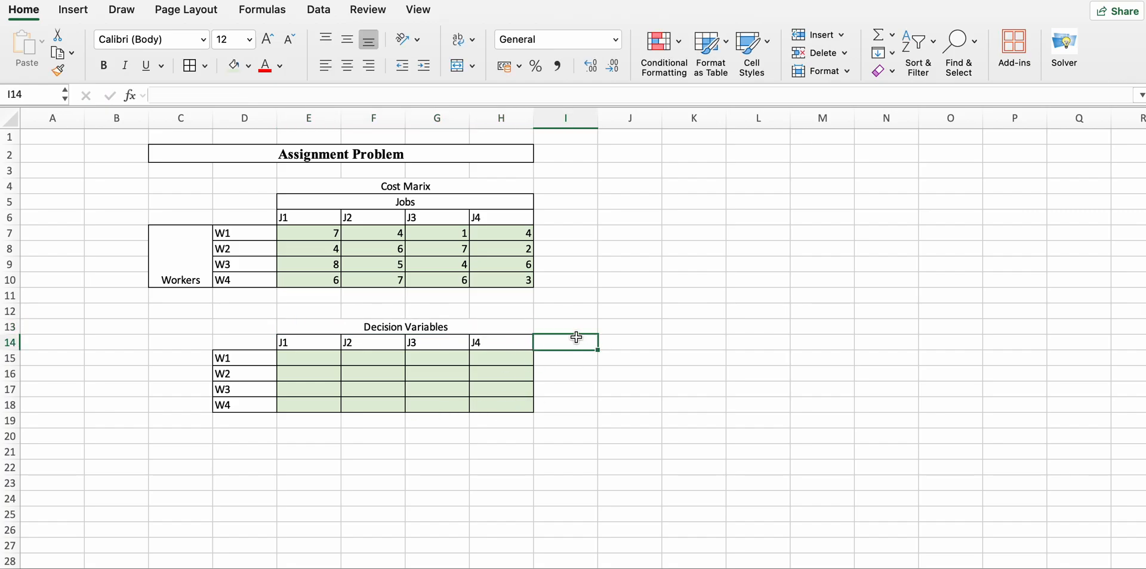
pyautogui.moveTo(568, 340)
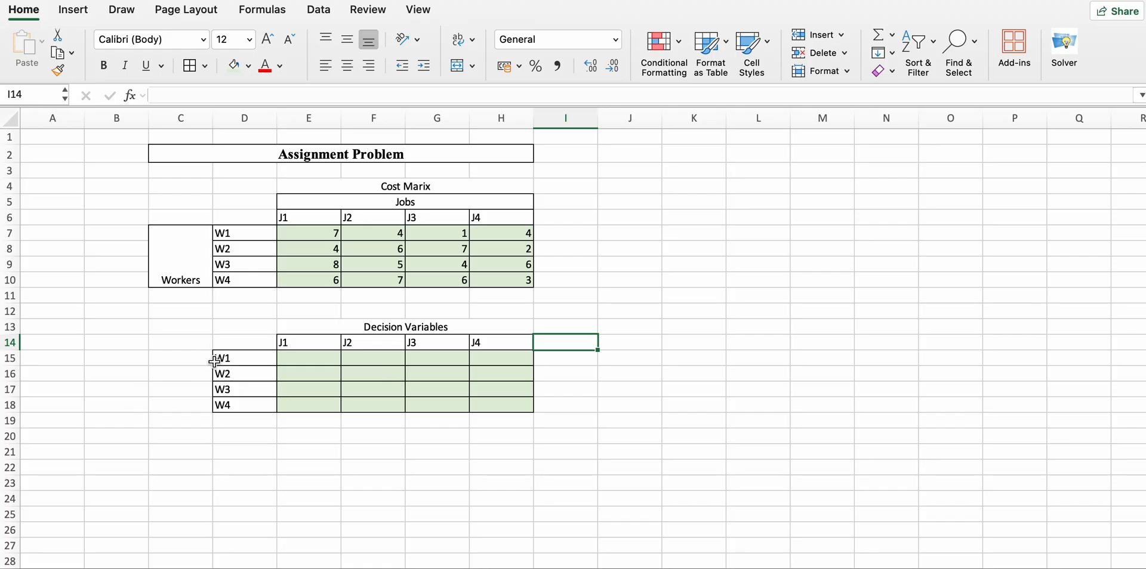
pyautogui.click(227, 358)
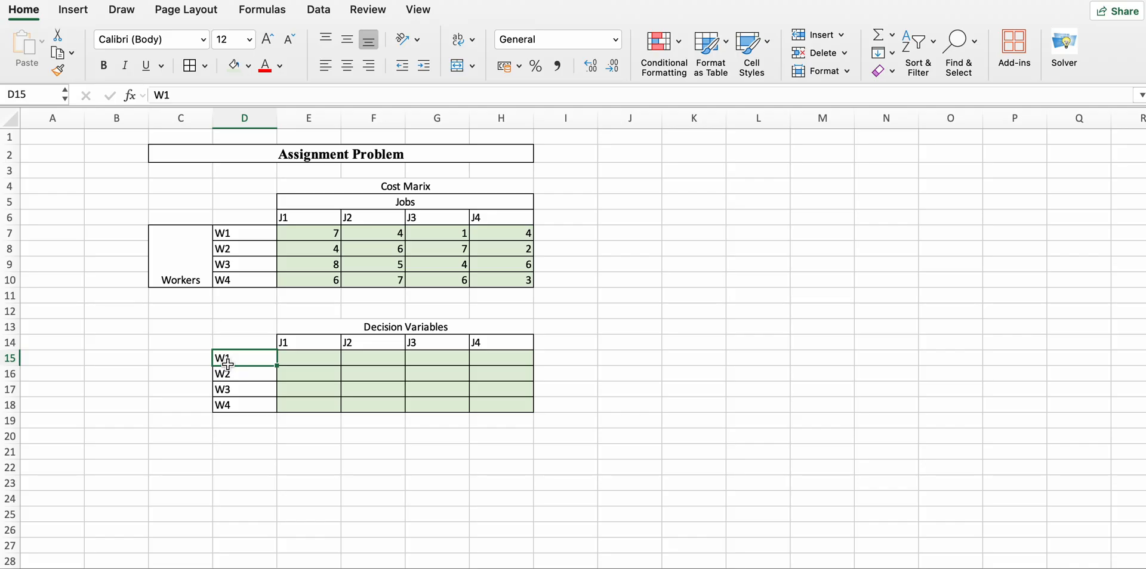
pyautogui.moveTo(502, 363)
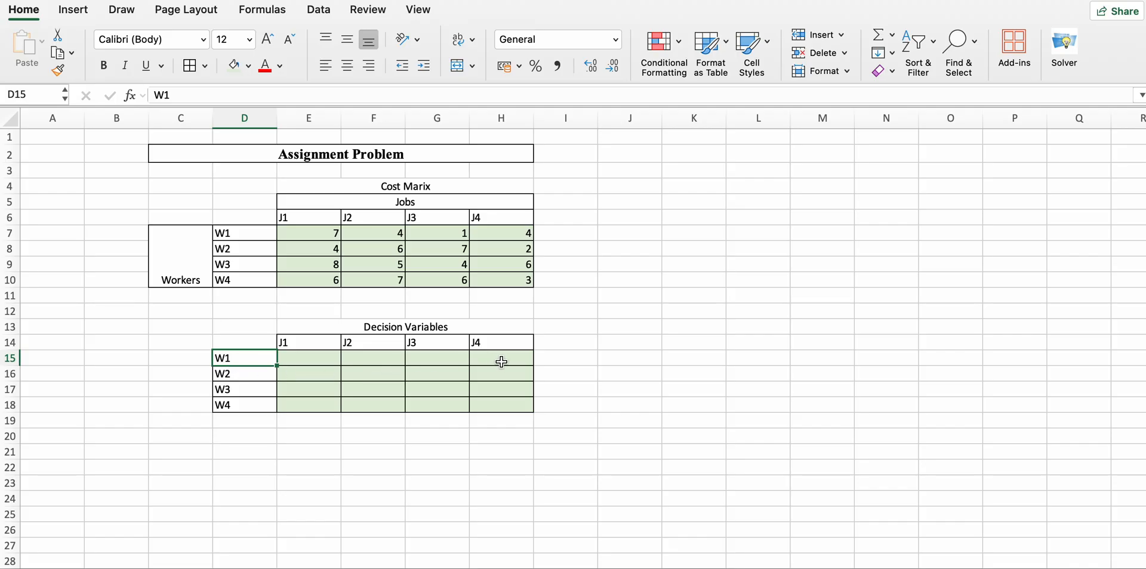
# Add a 'Row Sum' heading in I14 with =SUM(E15:H15) filled down to I18, and start a 'Column Sum' label in D19.
pyautogui.write('R')
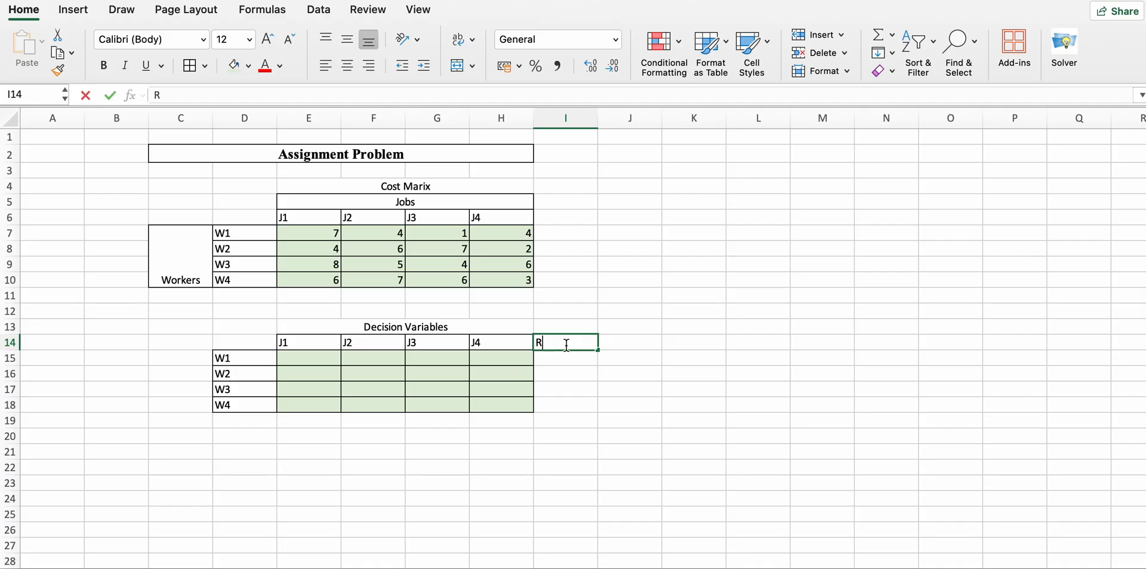
pyautogui.write('ow Sum')
pyautogui.click(566, 357)
pyautogui.write('=')
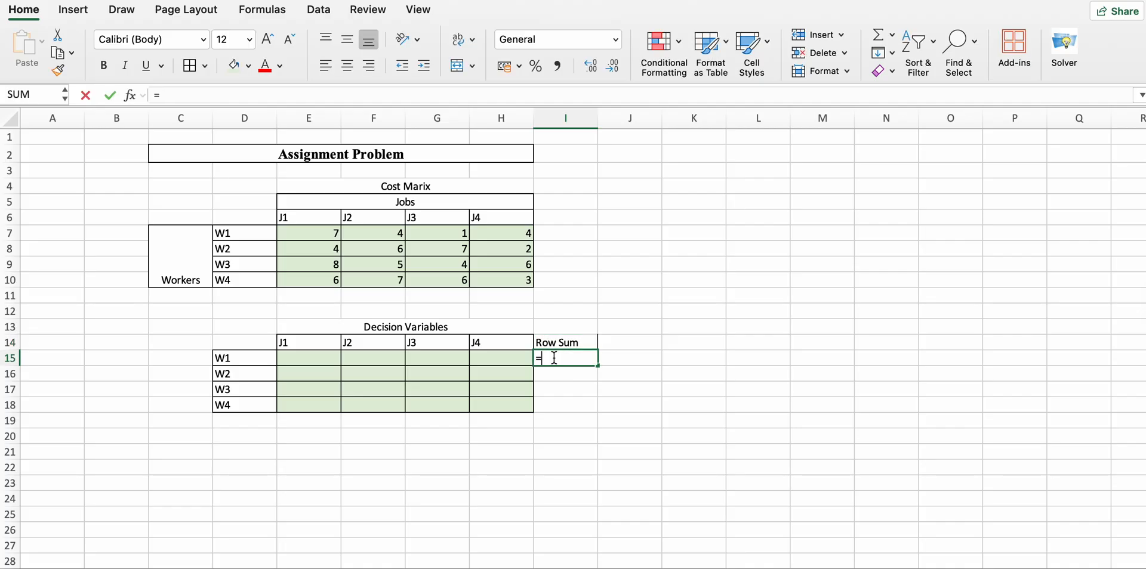
pyautogui.write('sum(')
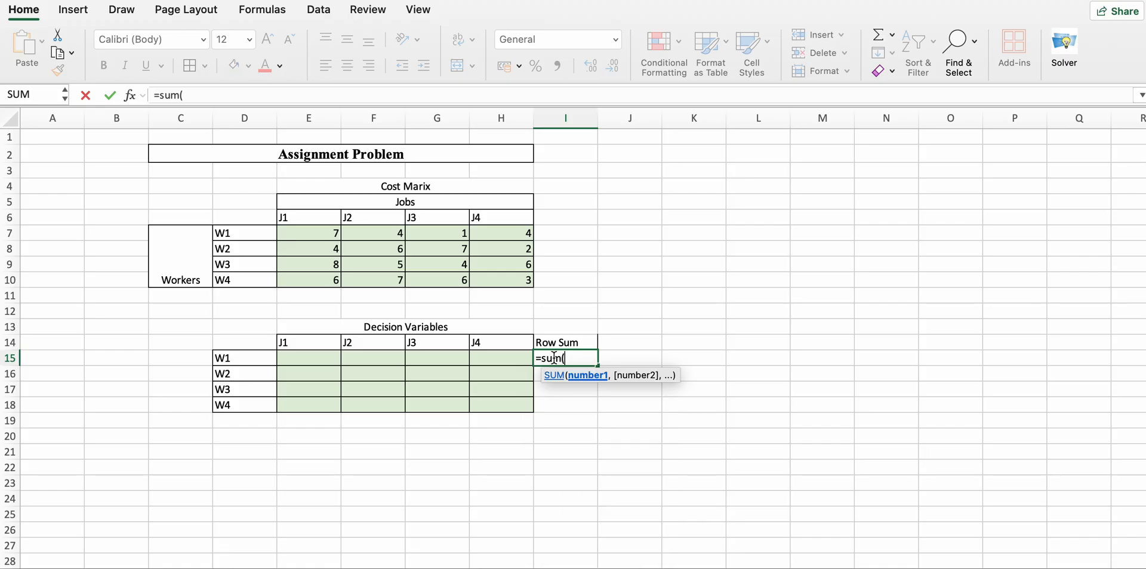
pyautogui.moveTo(308, 358); pyautogui.dragTo(500, 358)
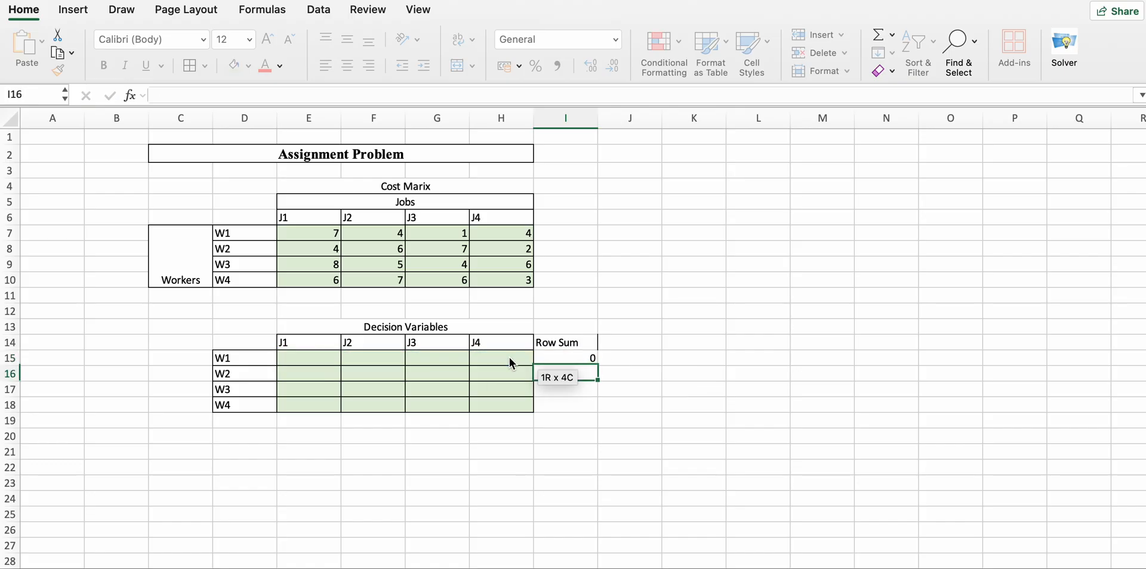
pyautogui.click(564, 358)
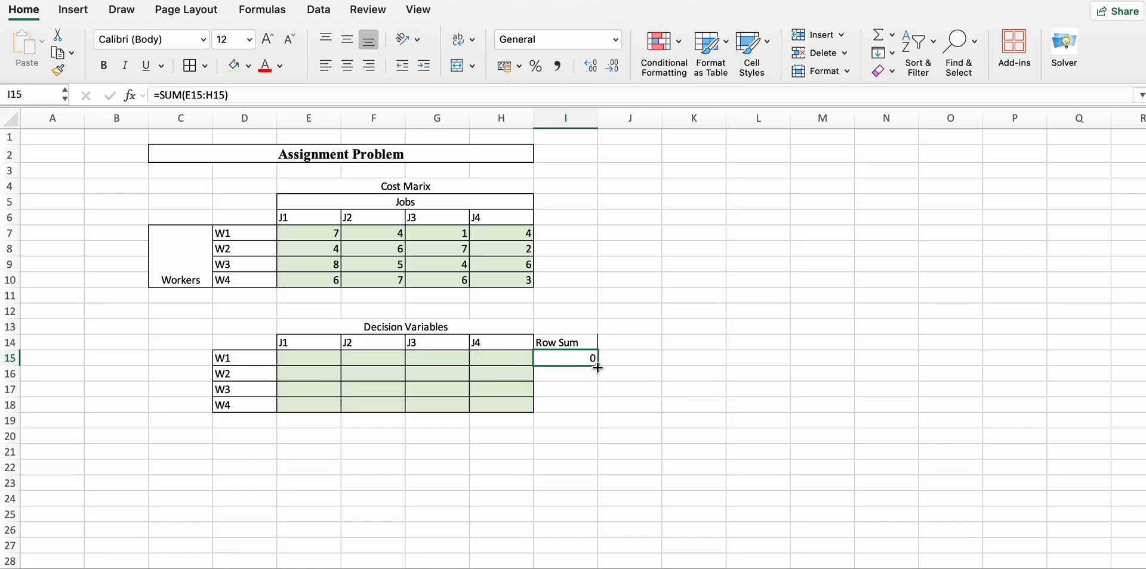
pyautogui.moveTo(596, 358); pyautogui.dragTo(595, 406)
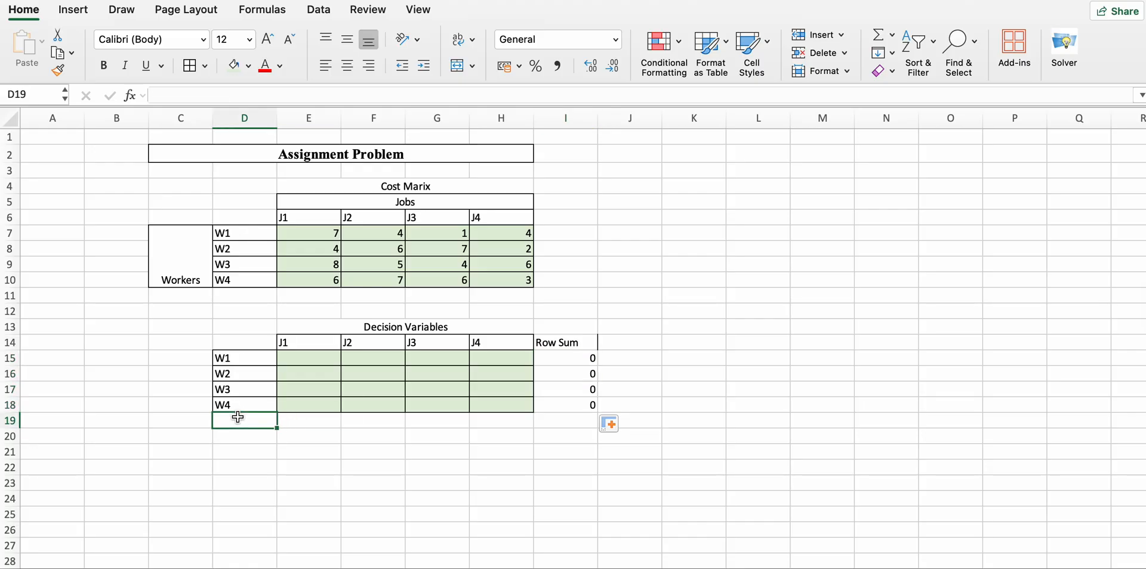
pyautogui.write('Column Sum')
pyautogui.click(309, 420)
pyautogui.write('=')
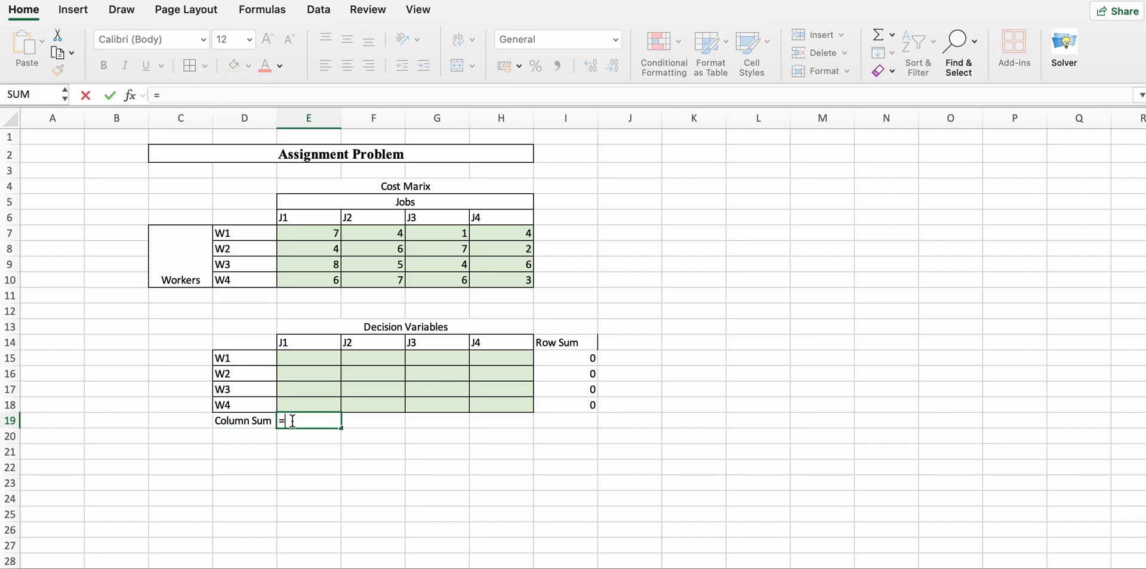
# Enter =SUM(E15:E18) in E19 and fill it across to H19, totals showing 0 under J1–J4.
pyautogui.write('sum(')
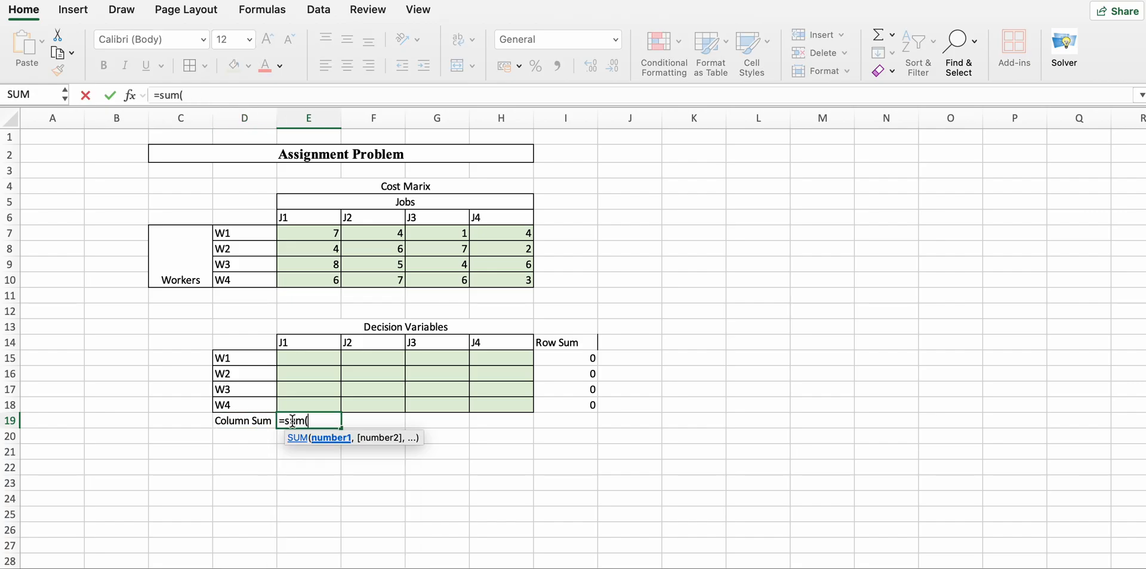
pyautogui.moveTo(308, 358); pyautogui.dragTo(308, 404)
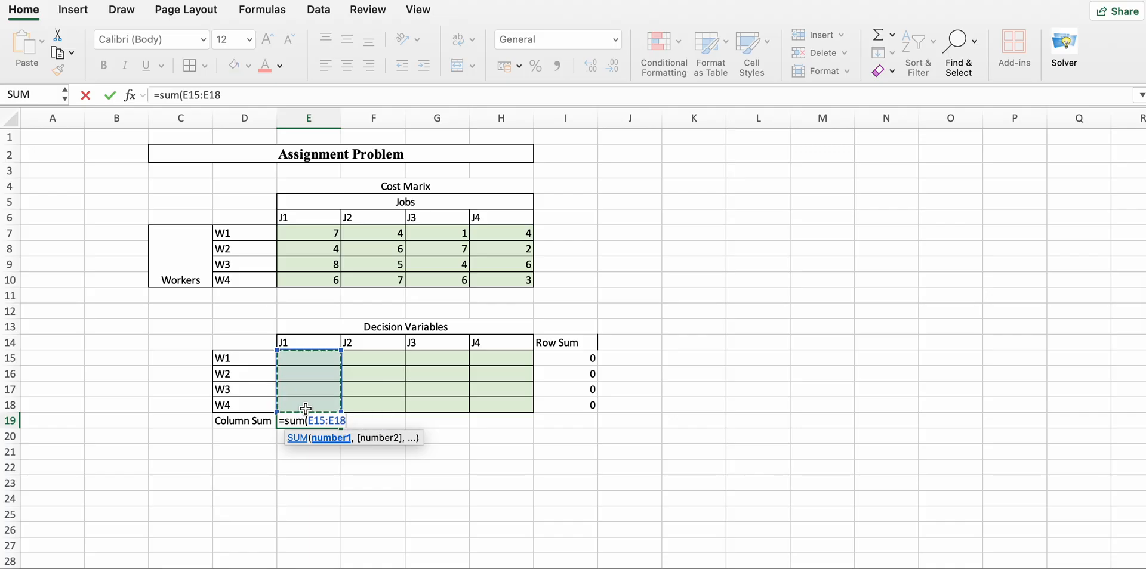
pyautogui.press('Enter')
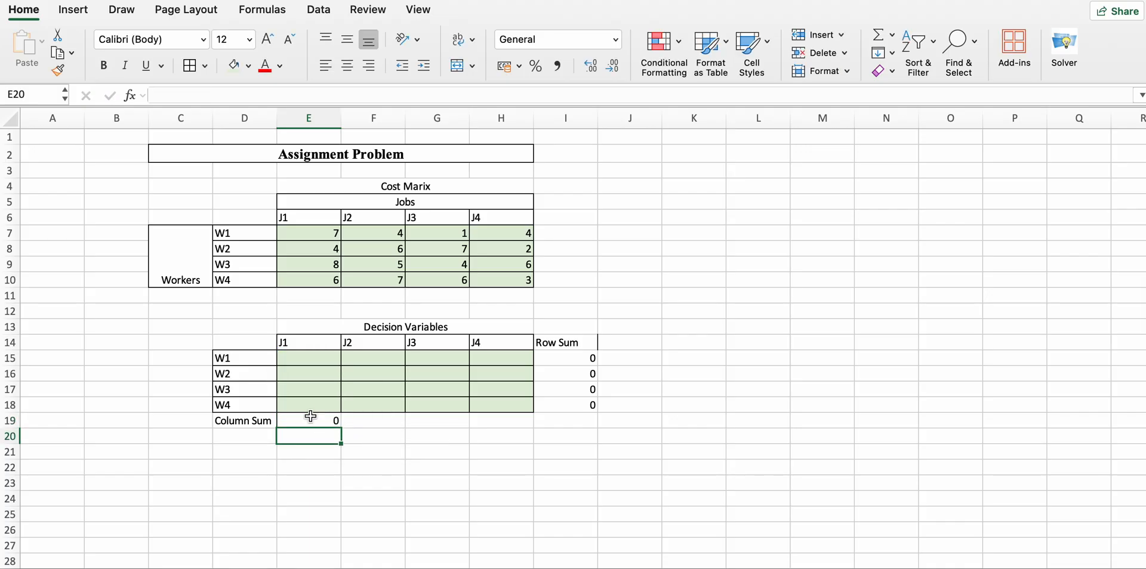
pyautogui.click(308, 421)
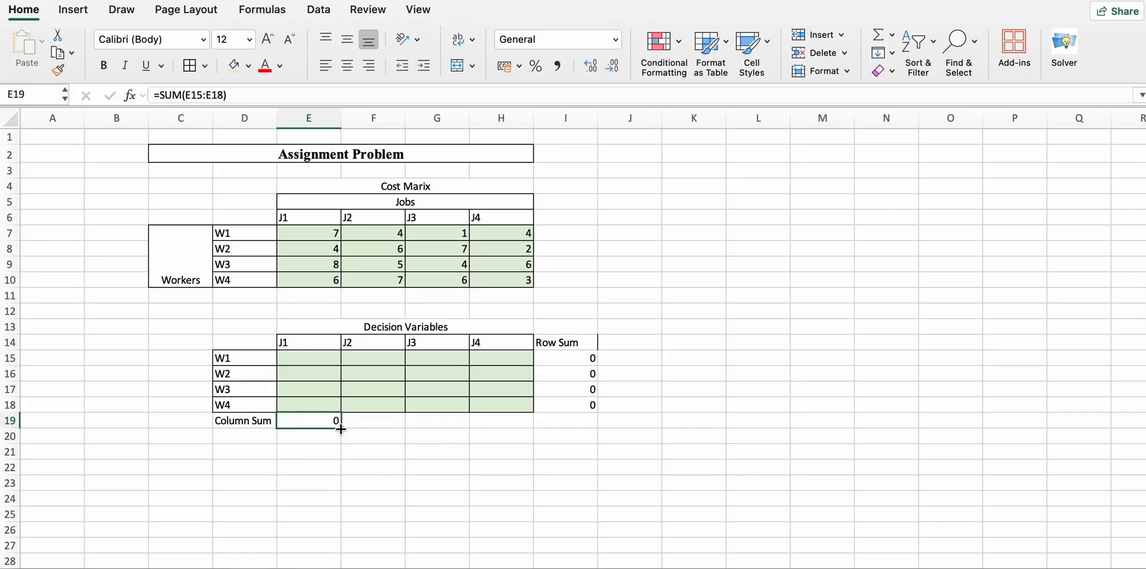
pyautogui.moveTo(337, 430); pyautogui.dragTo(500, 420)
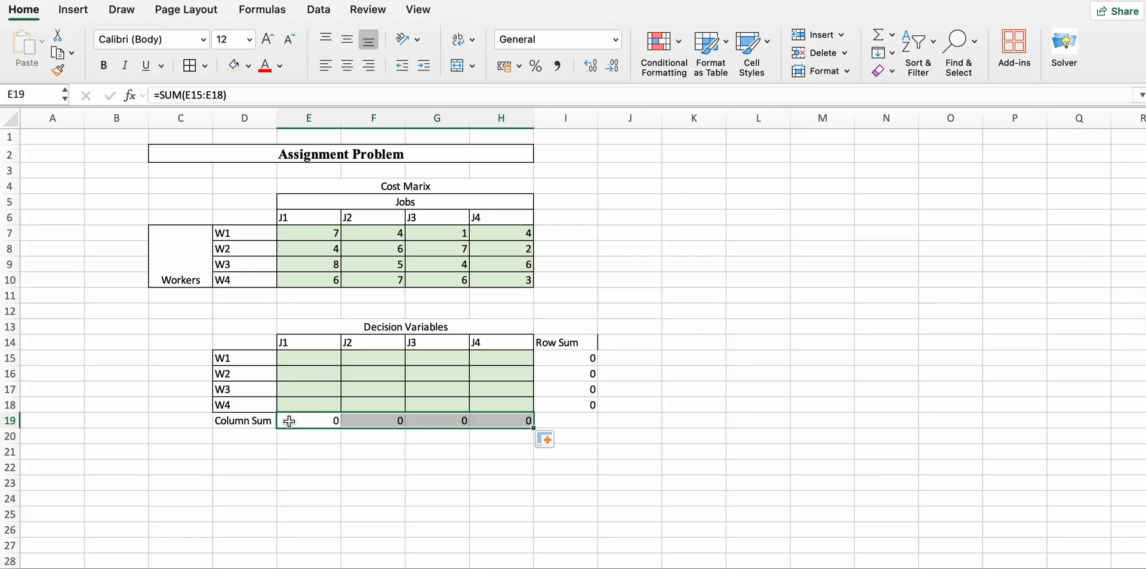
pyautogui.moveTo(229, 426)
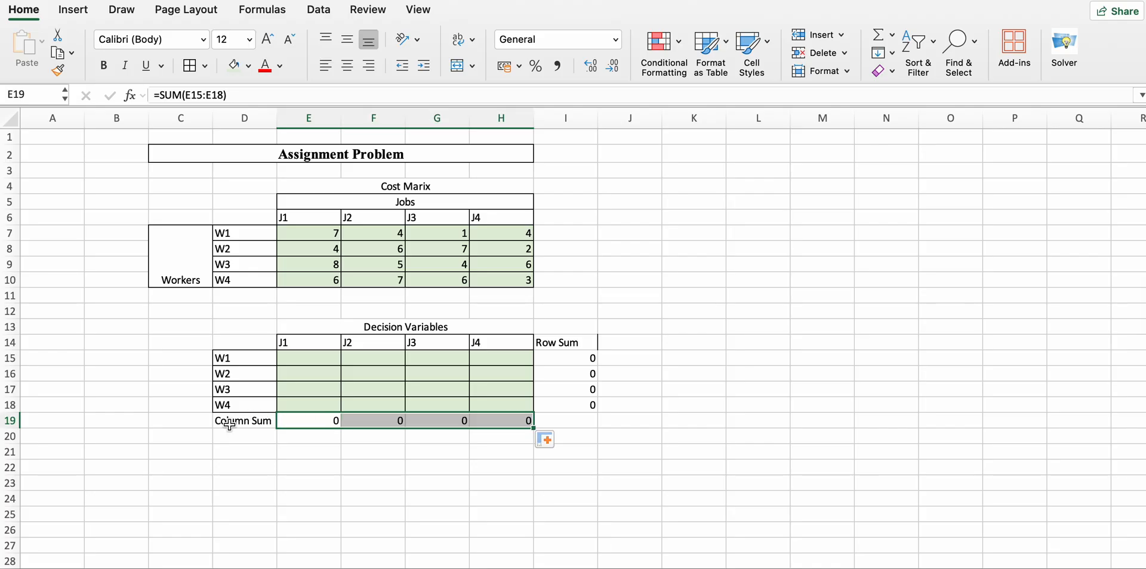
pyautogui.click(241, 421)
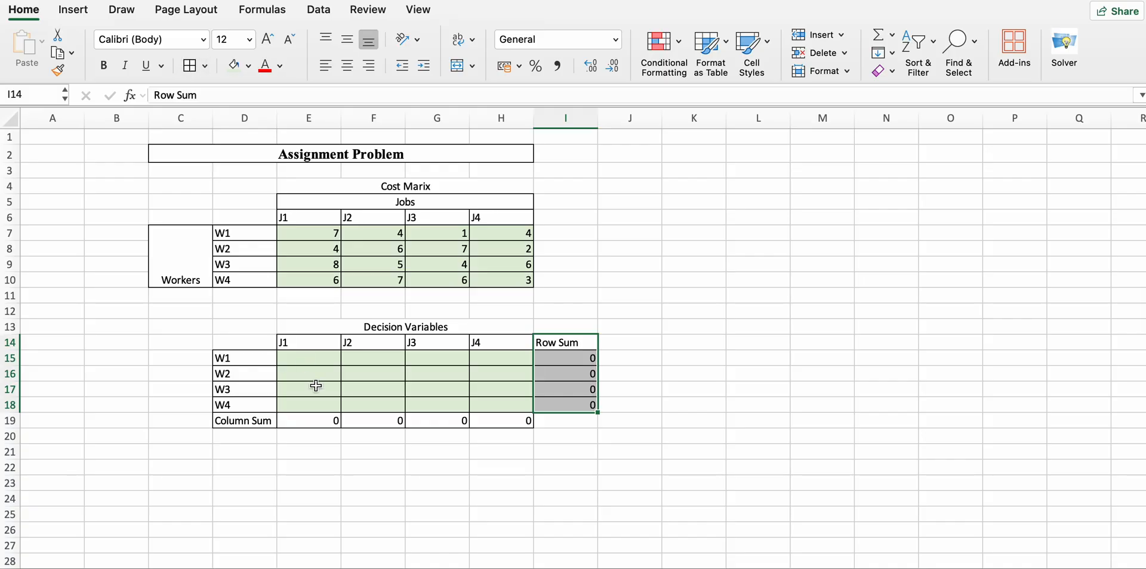
pyautogui.moveTo(263, 448)
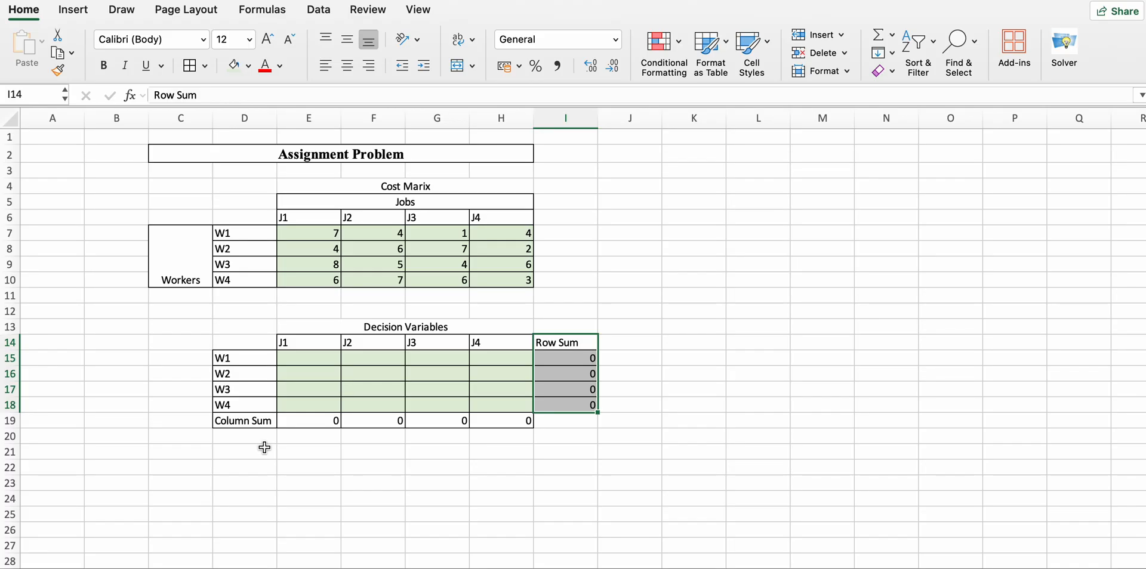
# Add a Supply column of 1s in K14:K18 and a Demand row of 1s in D21:H21, then border the Supply cells.
pyautogui.click(693, 345)
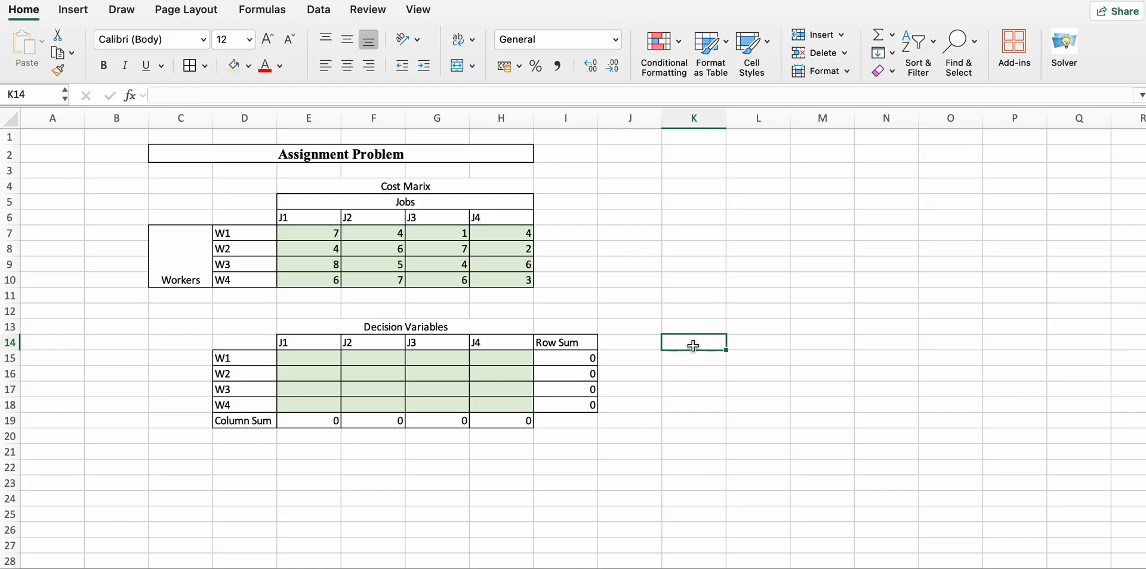
pyautogui.write('Supply')
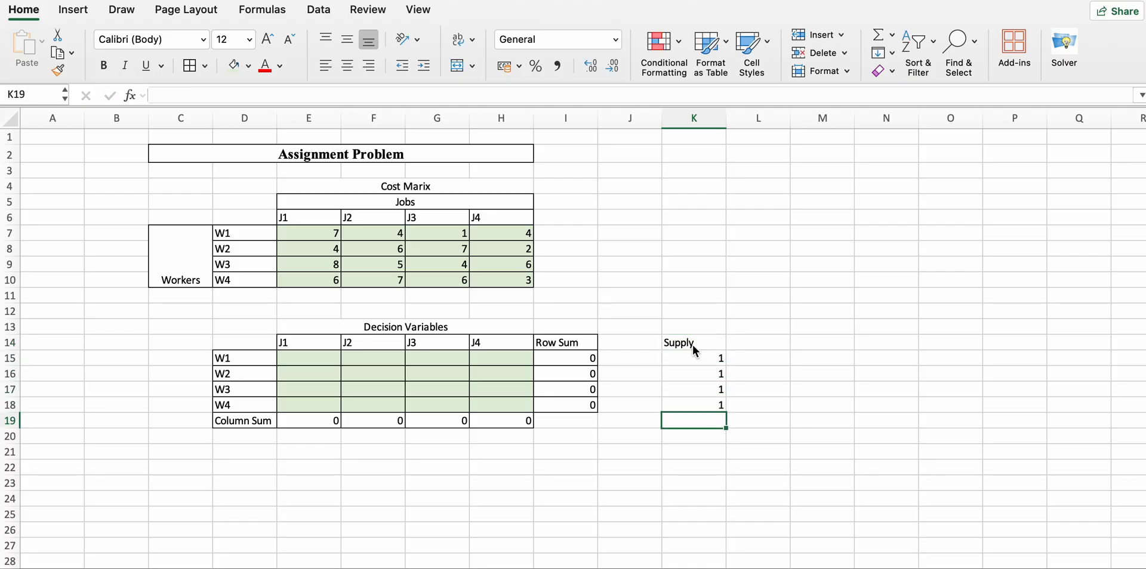
pyautogui.write('Demand')
pyautogui.click(310, 452)
pyautogui.write('1')
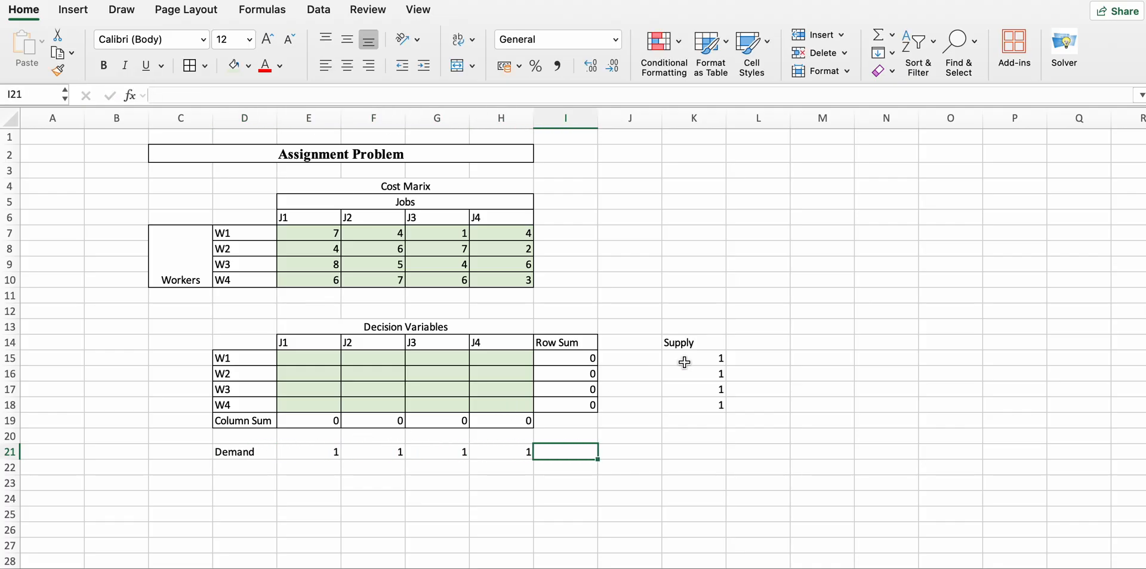
pyautogui.moveTo(692, 343); pyautogui.dragTo(692, 404)
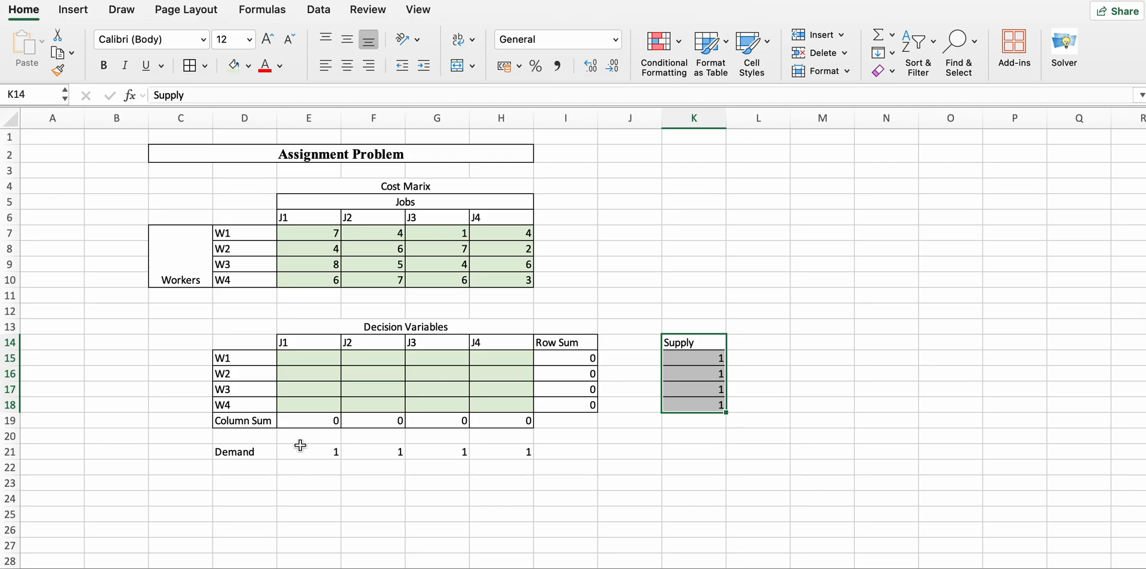
pyautogui.click(242, 452)
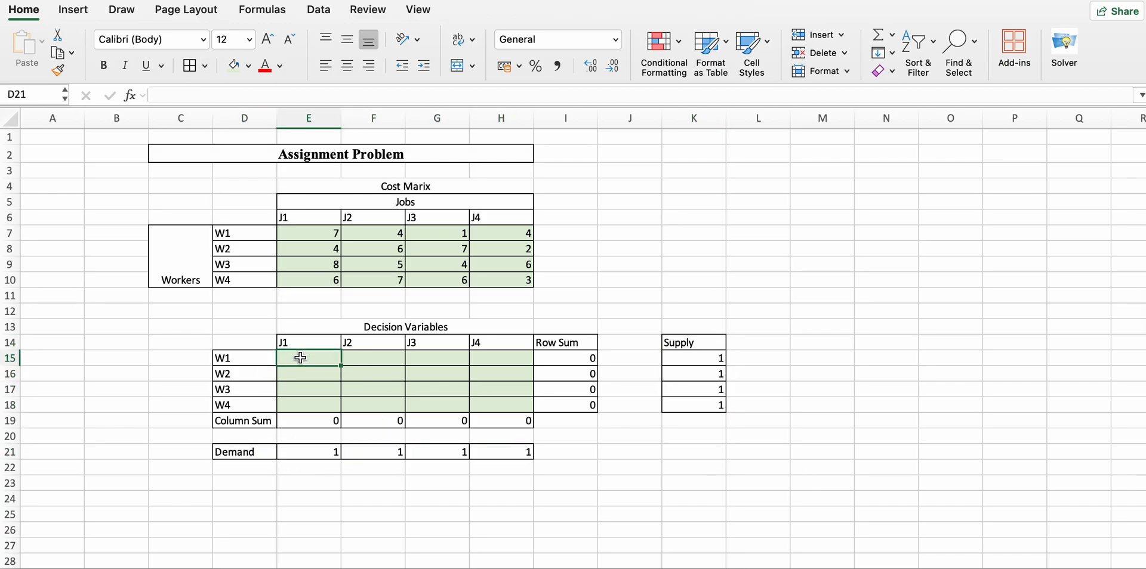
# Fill the decision-variable grid E15:H18 with a light yellow theme colour.
pyautogui.moveTo(308, 357); pyautogui.dragTo(500, 405)
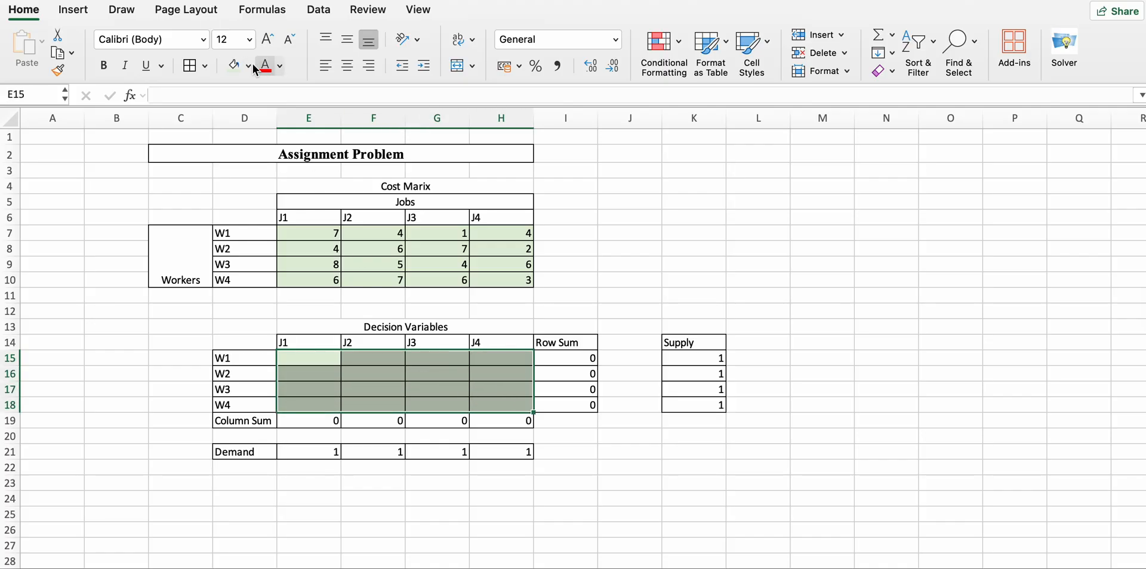
pyautogui.click(246, 65)
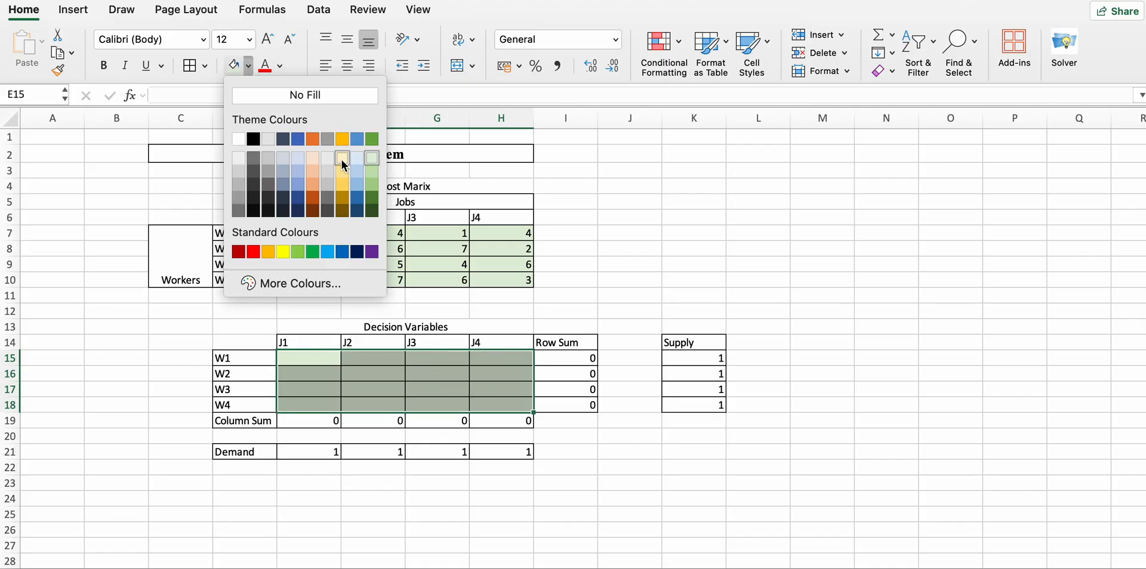
pyautogui.click(341, 157)
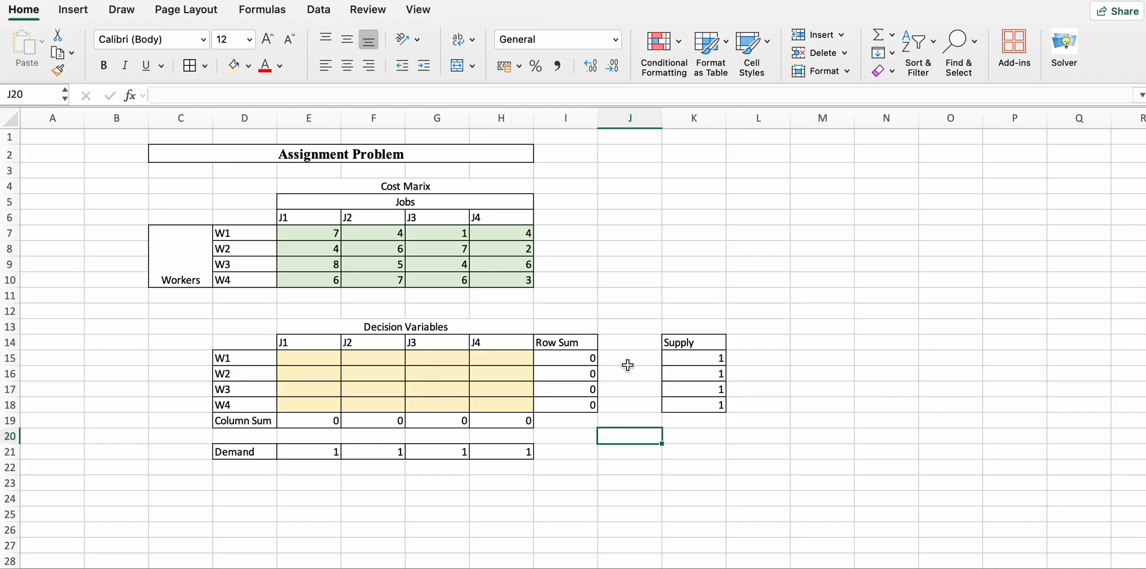
pyautogui.click(629, 358)
pyautogui.write('=')
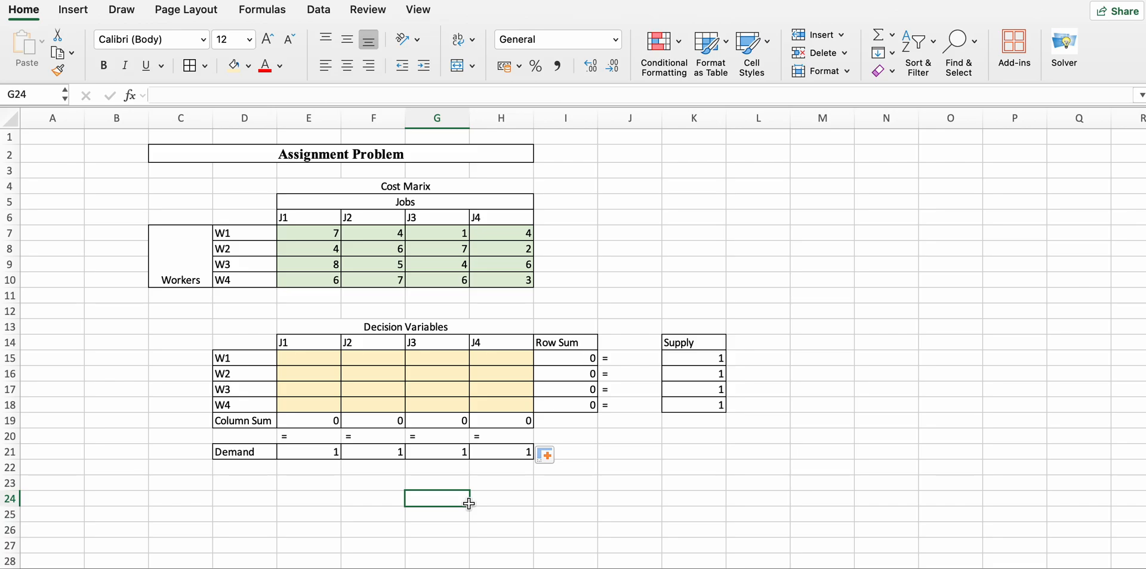
# Label cell F24 'Objective' for the total cost row.
pyautogui.write('O')
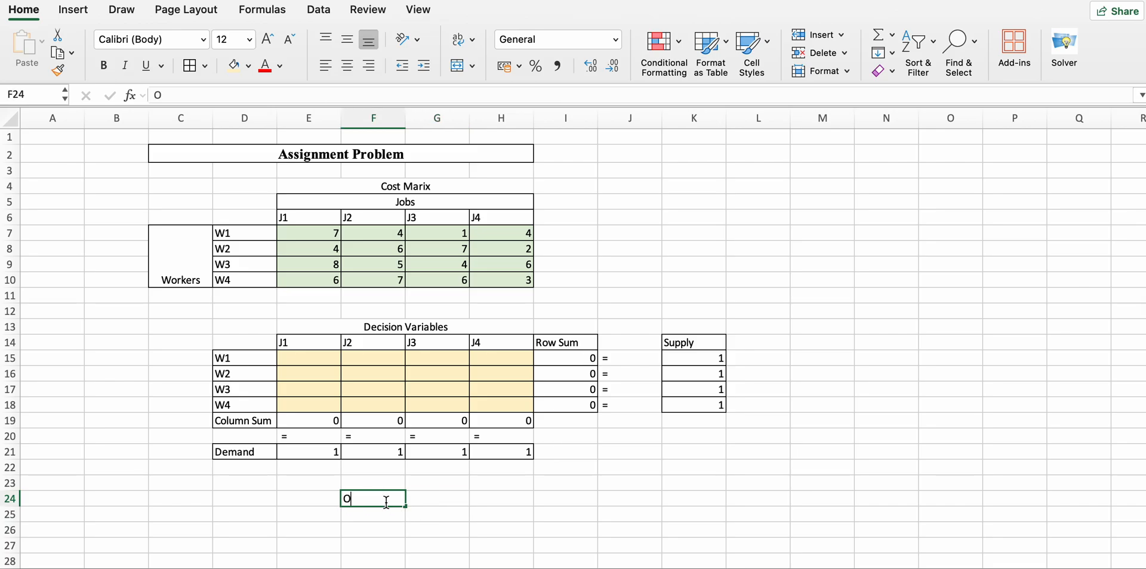
pyautogui.write('bjective')
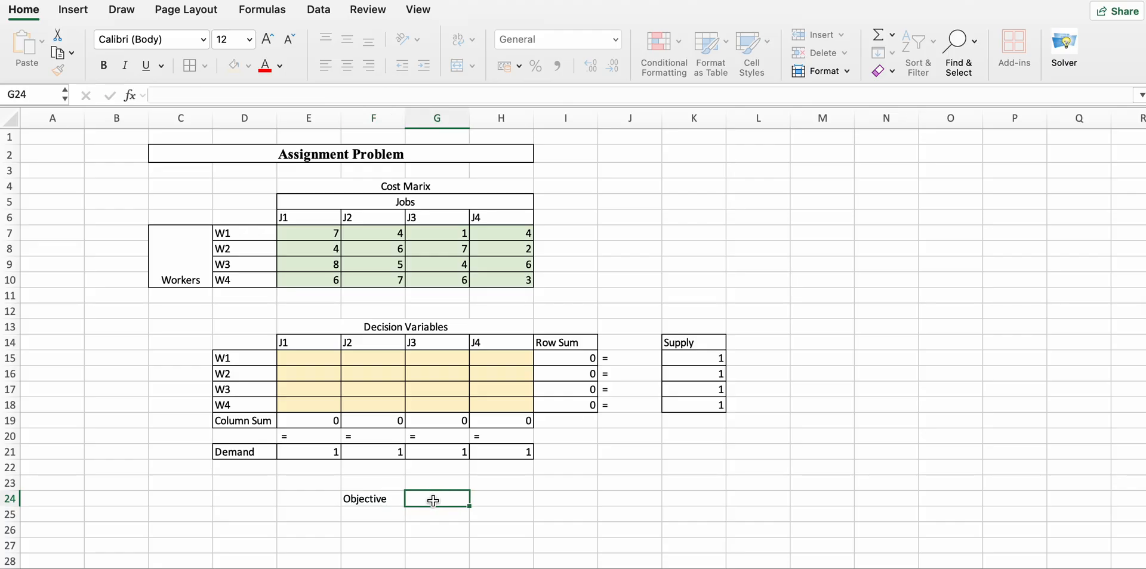
# Enter =SUMPRODUCT(E7:H10,E15:H18) in G24 as the total assignment cost.
pyautogui.write('=s')
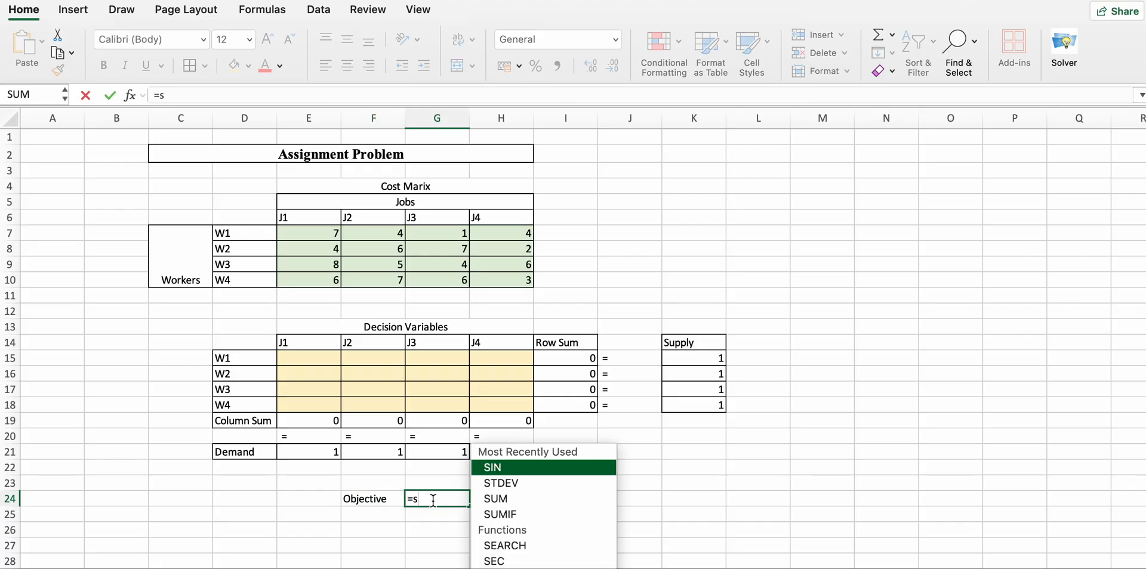
pyautogui.write('umproduct(')
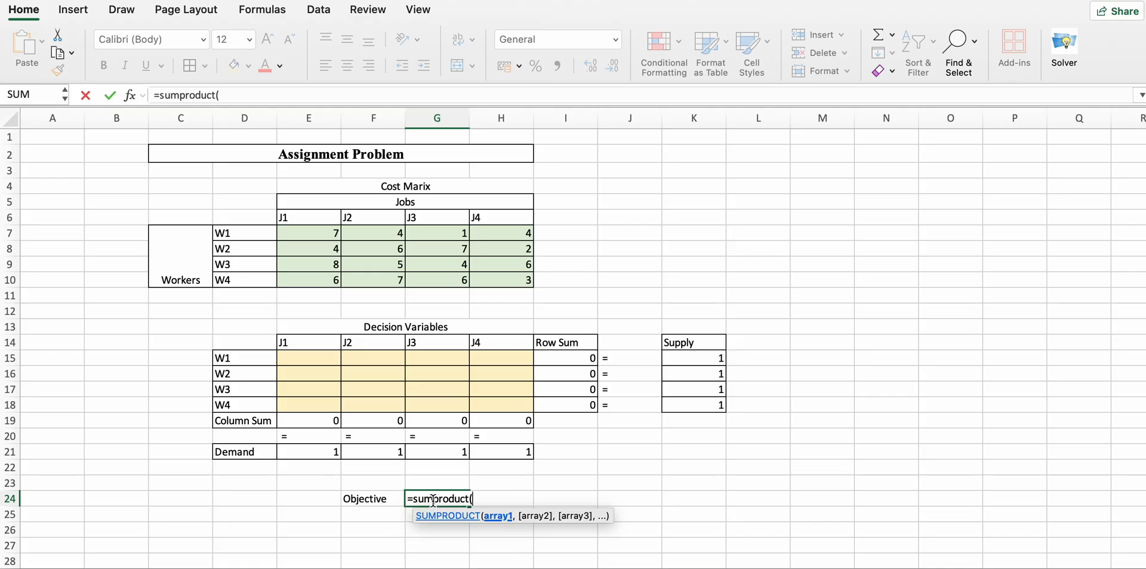
pyautogui.moveTo(308, 233); pyautogui.dragTo(437, 249)
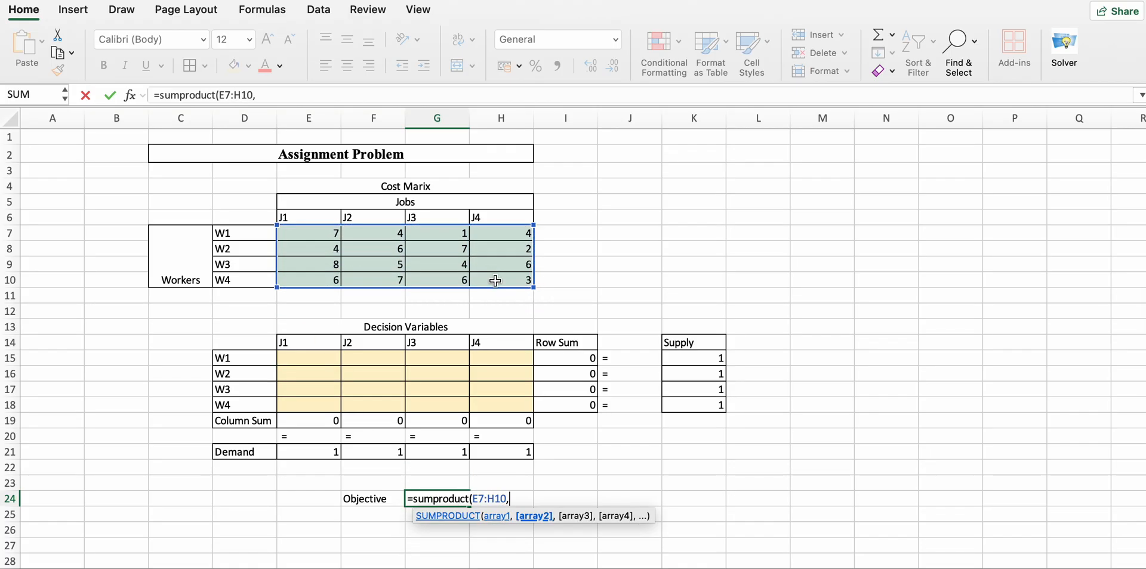
pyautogui.moveTo(308, 358); pyautogui.dragTo(525, 405)
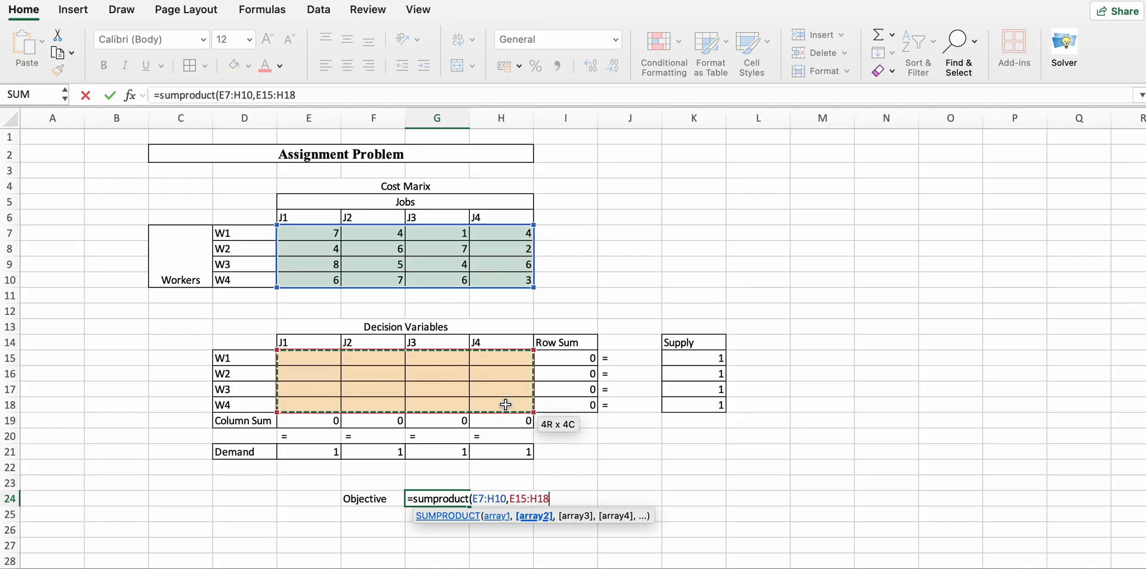
pyautogui.press(')')
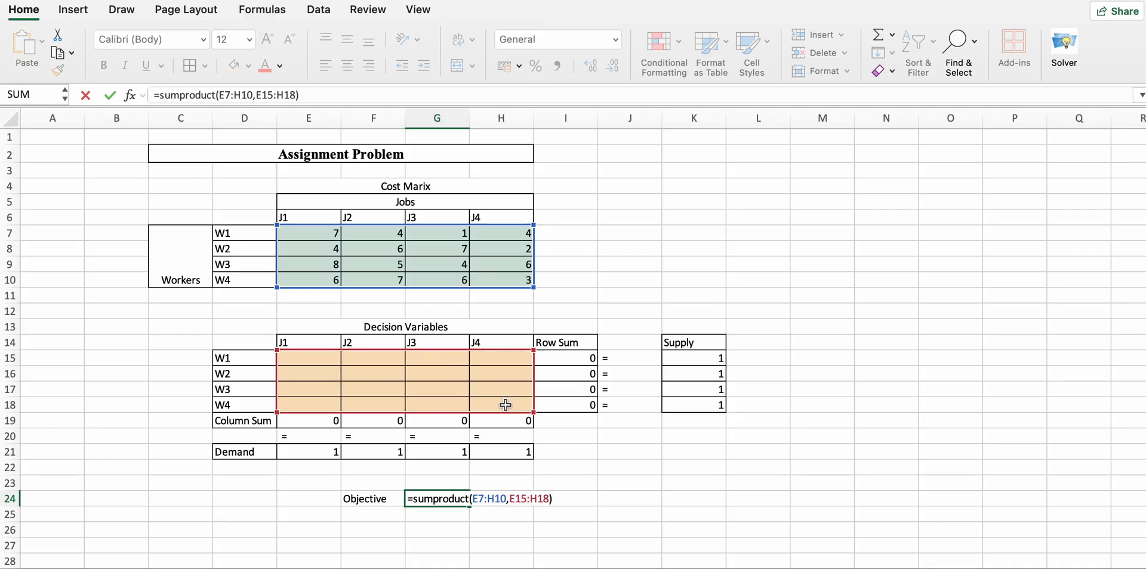
pyautogui.press('Enter')
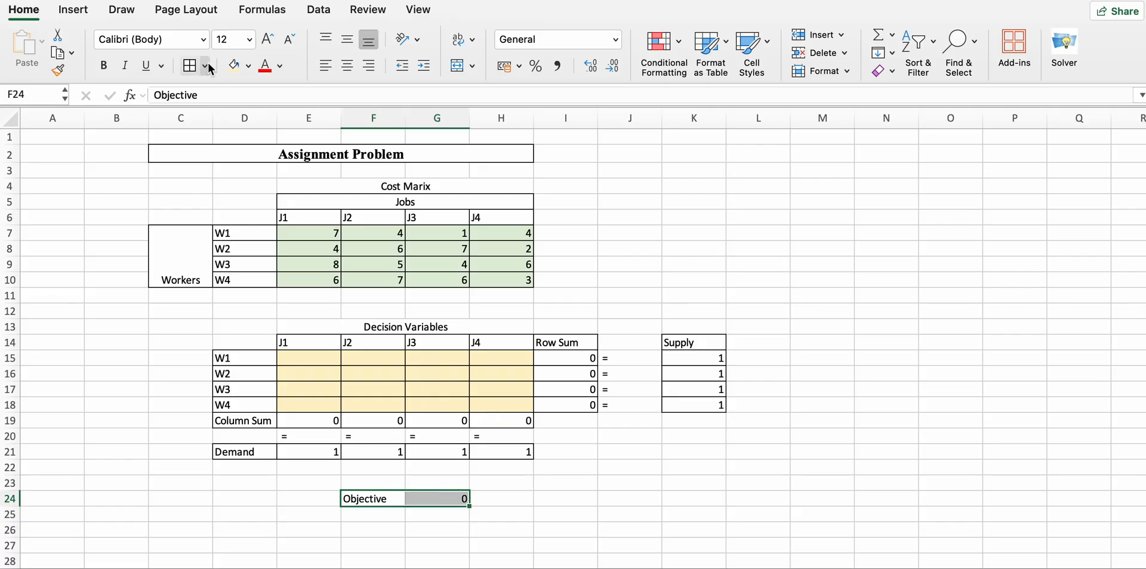
pyautogui.moveTo(437, 502)
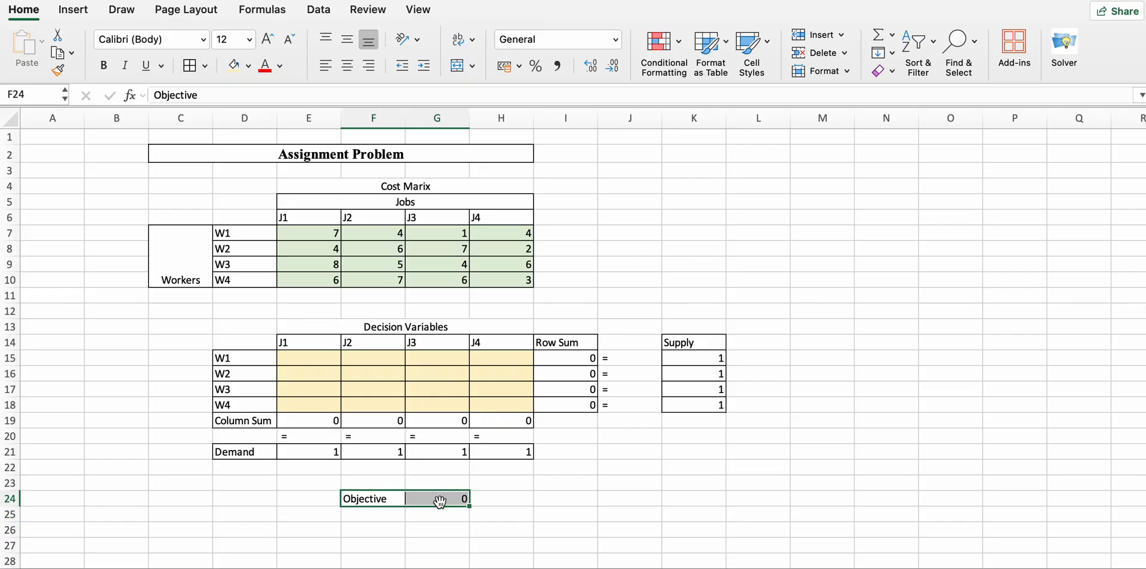
# Shade the objective cell G24 with an orange fill.
pyautogui.click(246, 66)
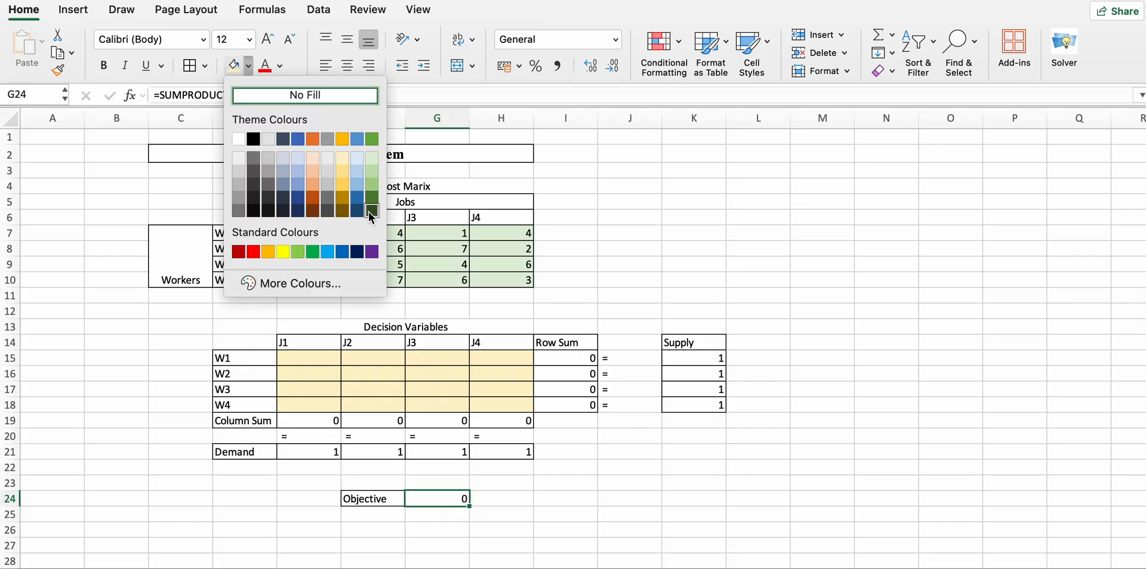
pyautogui.moveTo(313, 173)
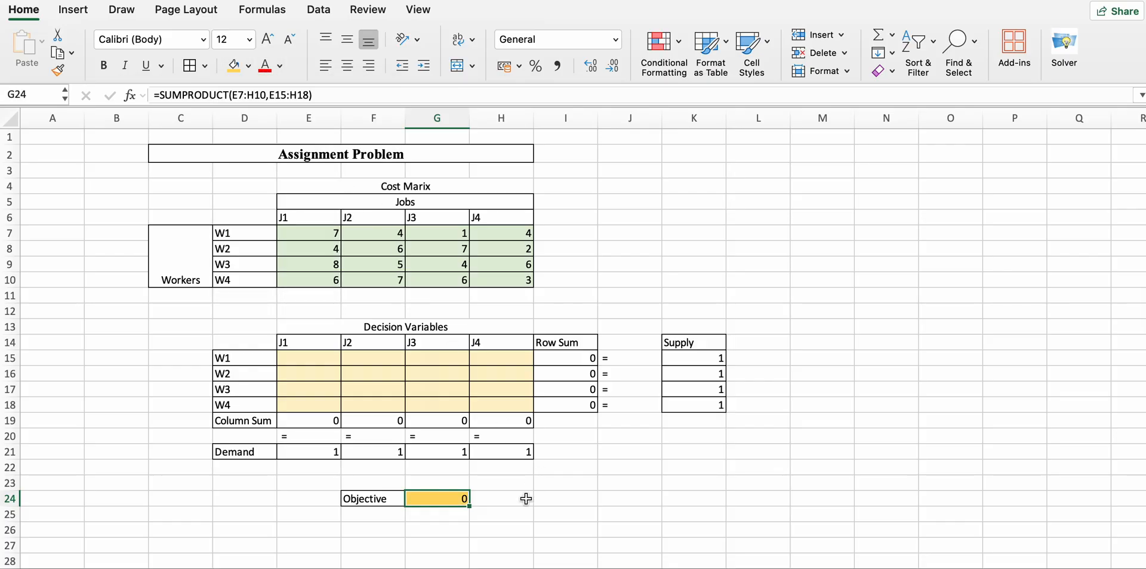
pyautogui.click(521, 499)
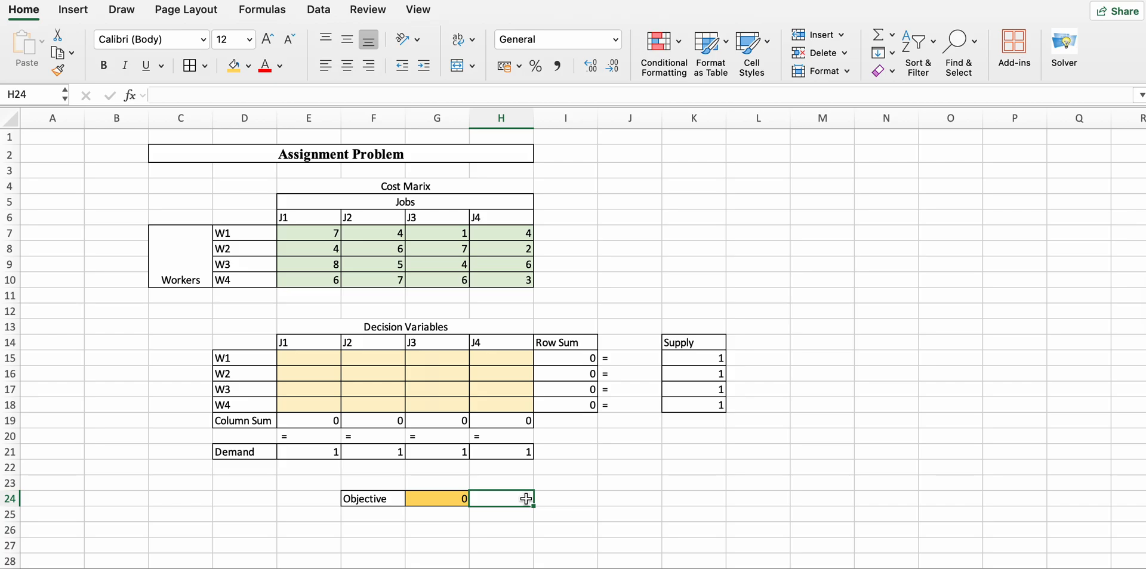
pyautogui.moveTo(733, 186)
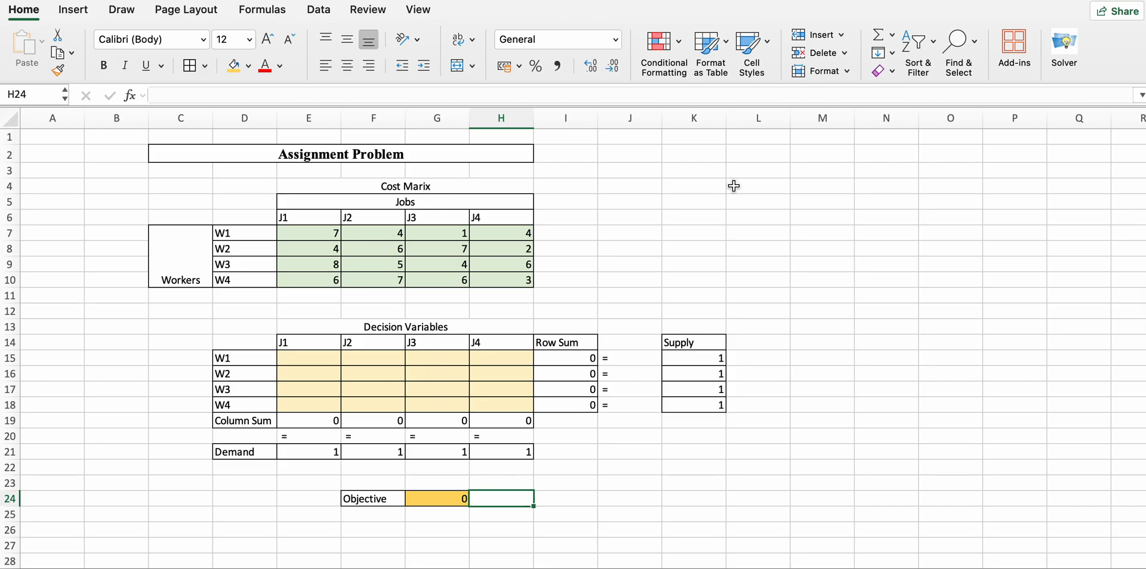
pyautogui.moveTo(955, 138)
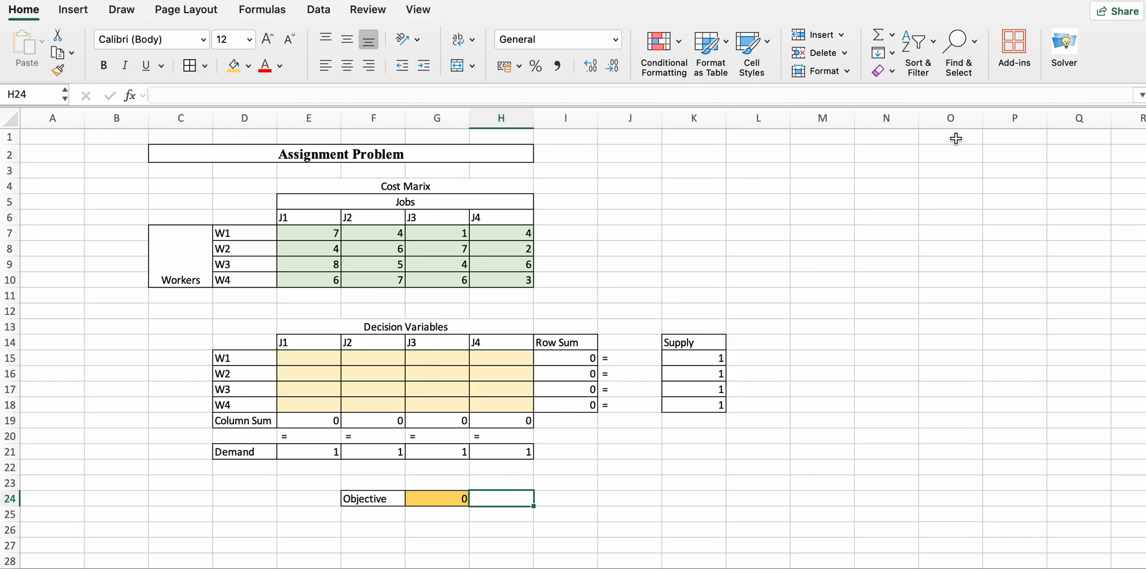
pyautogui.moveTo(1062, 93)
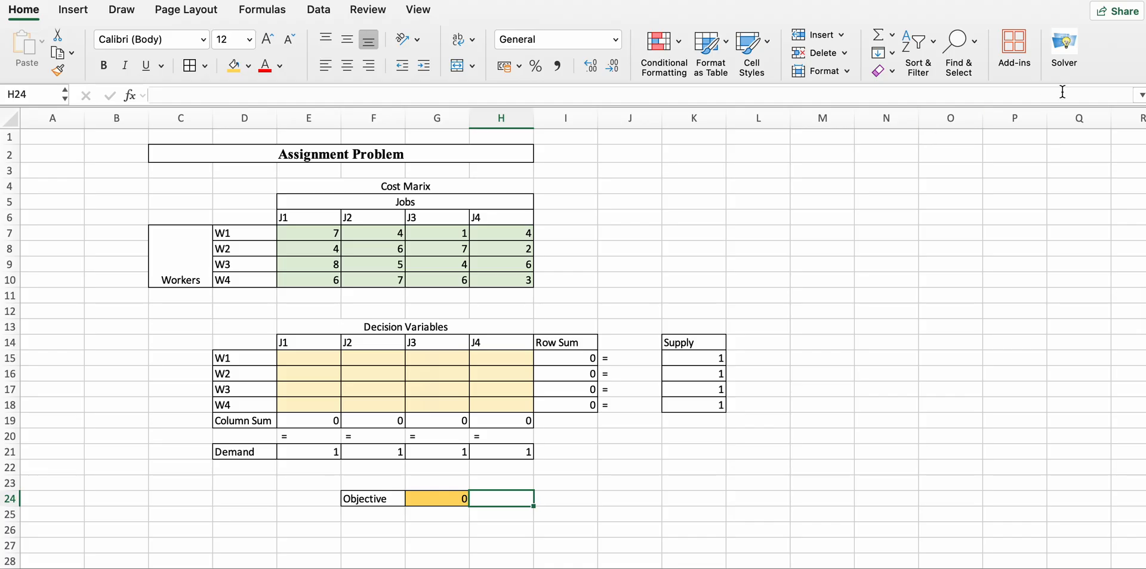
pyautogui.moveTo(430, 215)
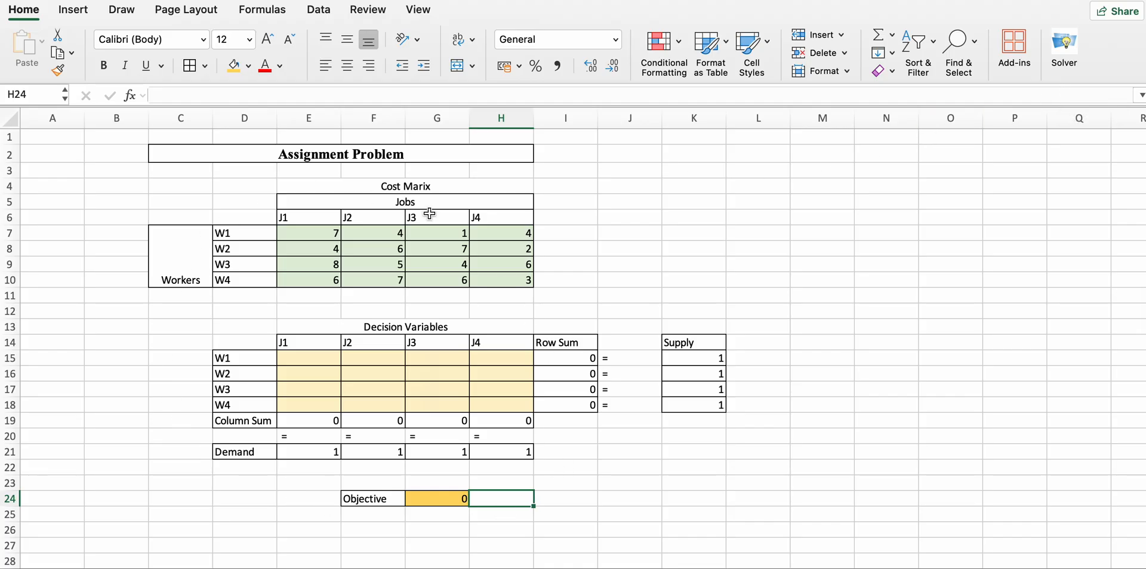
pyautogui.moveTo(418, 193)
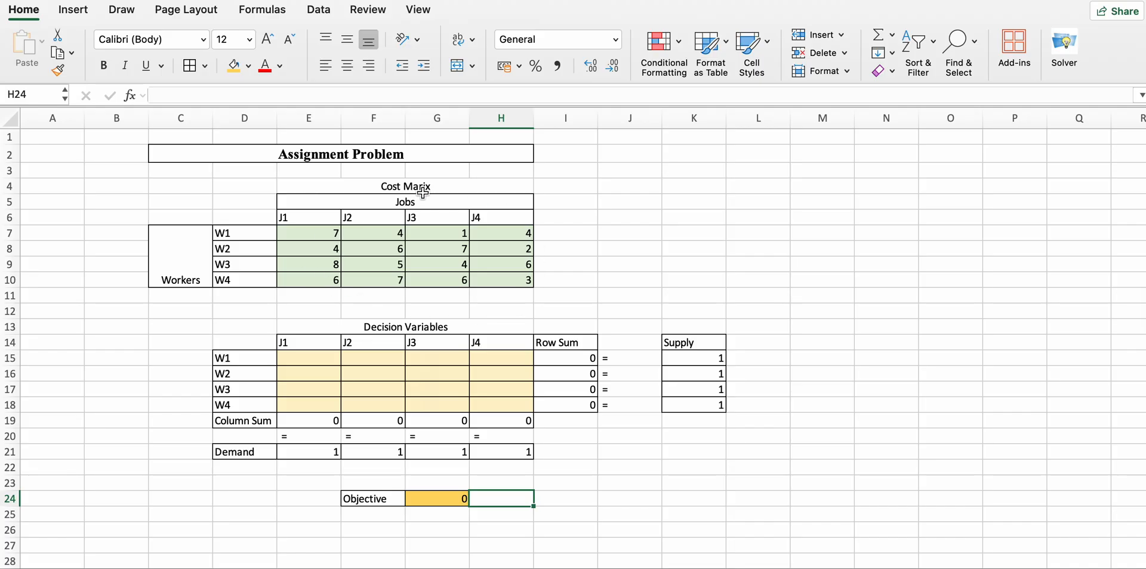
pyautogui.moveTo(348, 222)
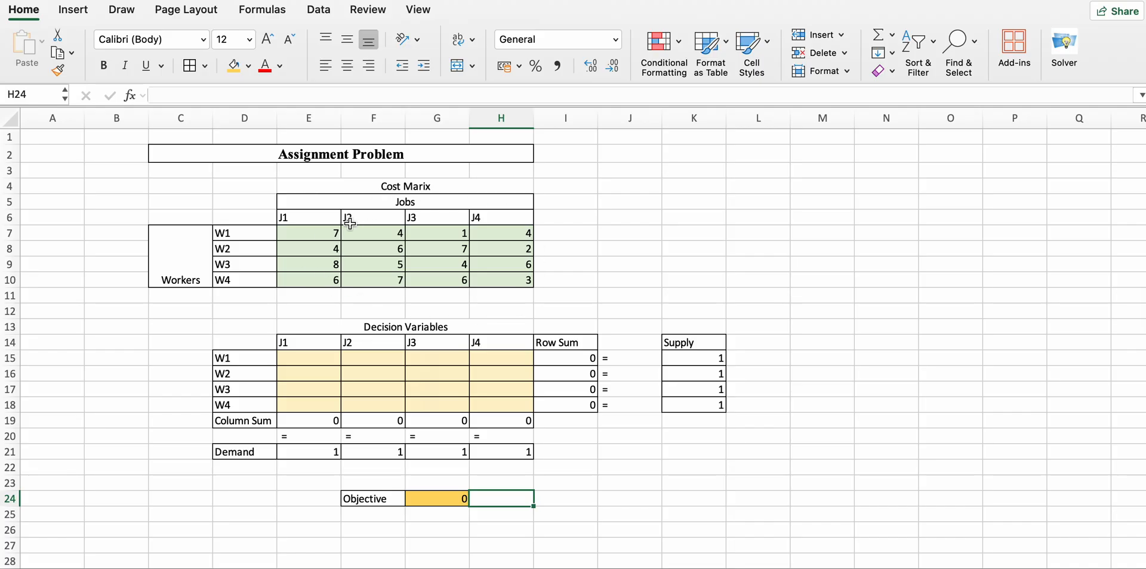
pyautogui.moveTo(324, 230)
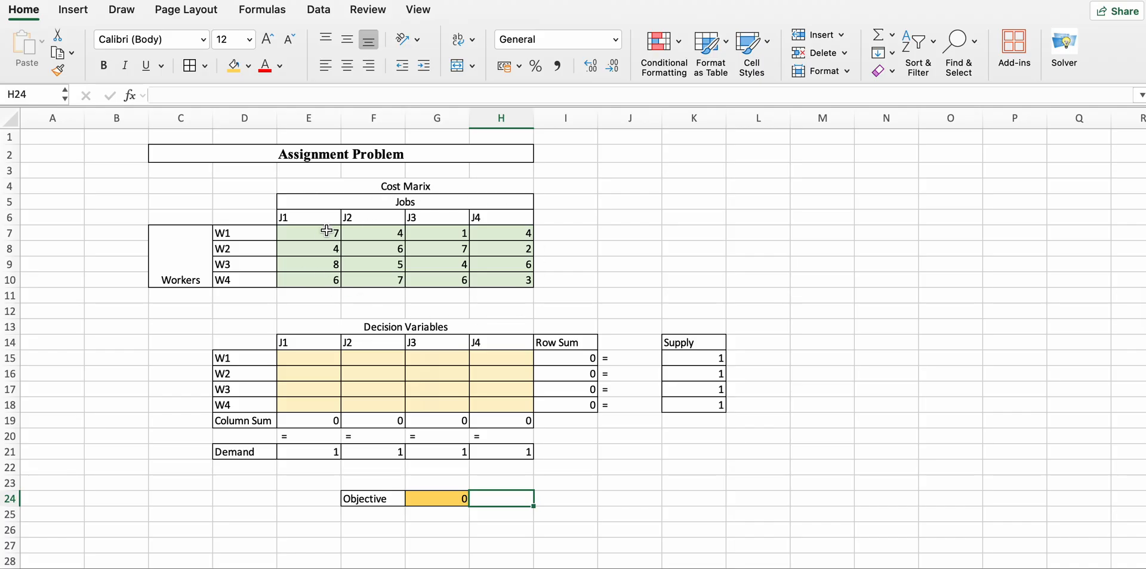
pyautogui.moveTo(509, 256)
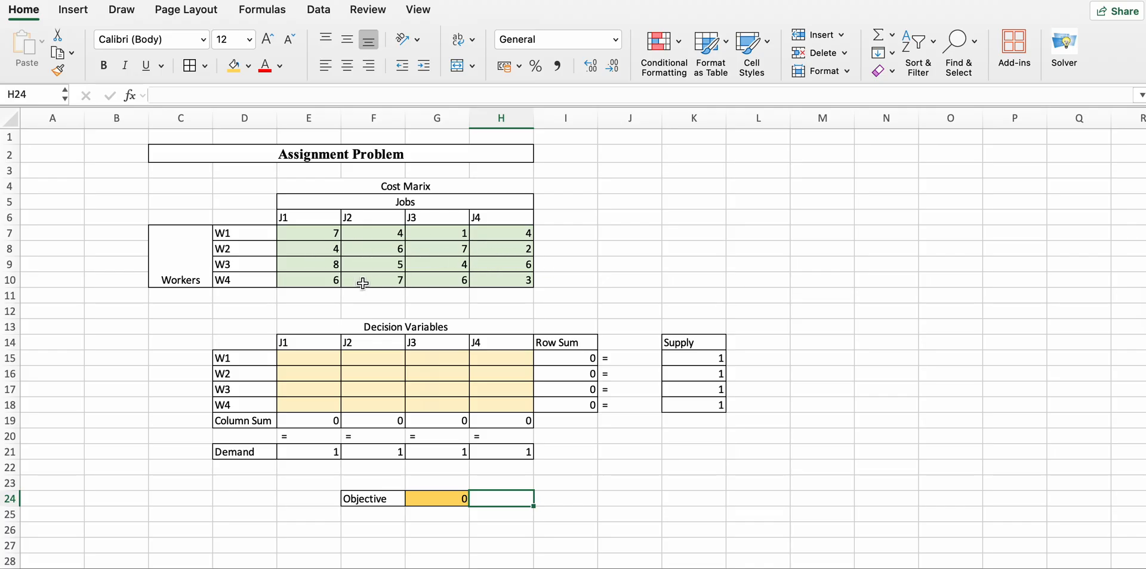
pyautogui.moveTo(527, 281)
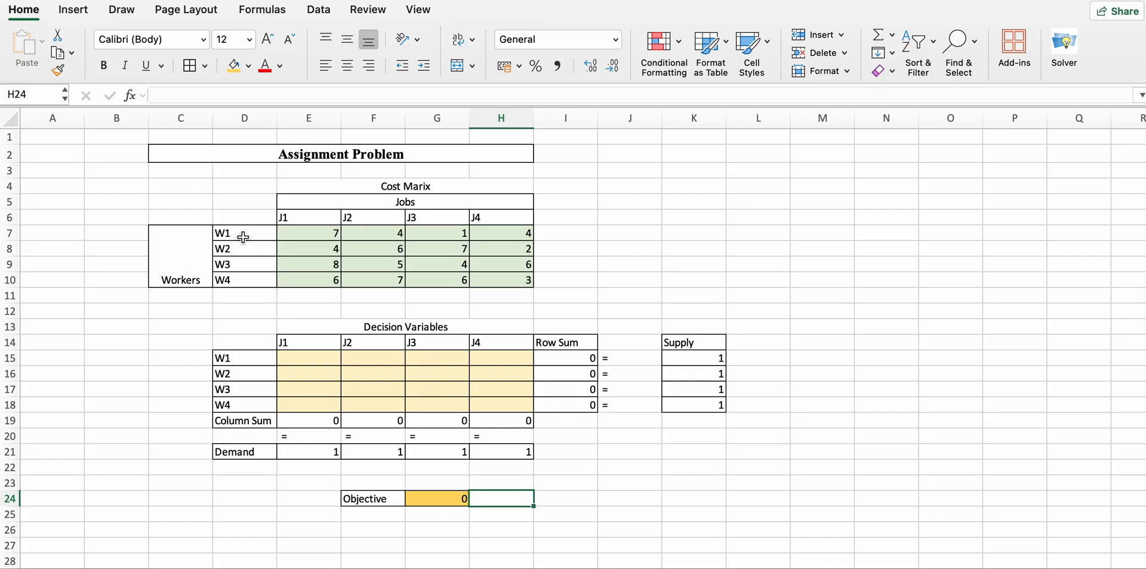
pyautogui.moveTo(346, 225)
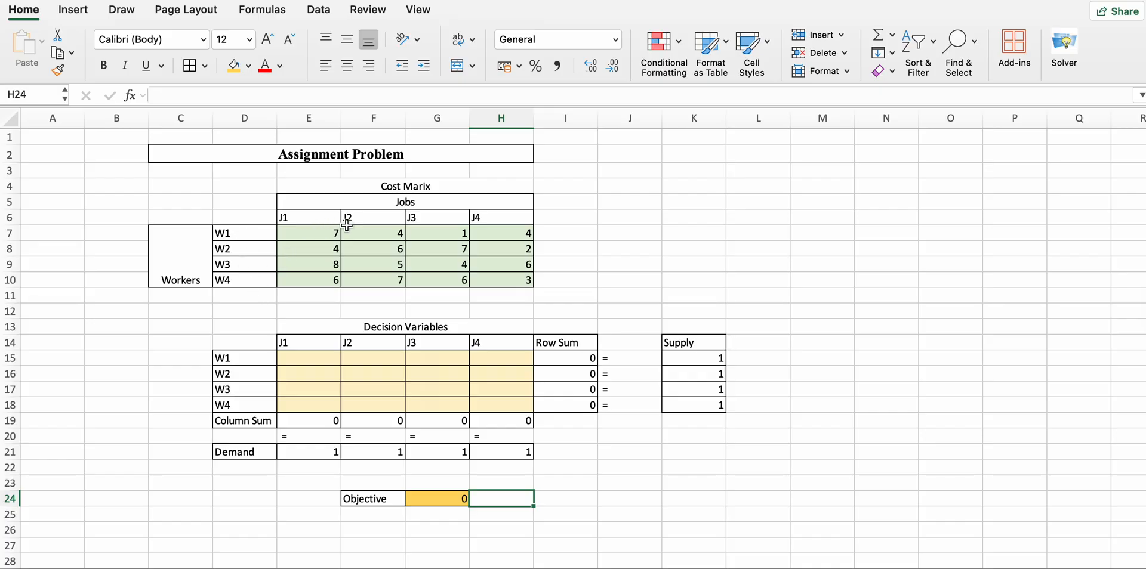
pyautogui.moveTo(239, 251)
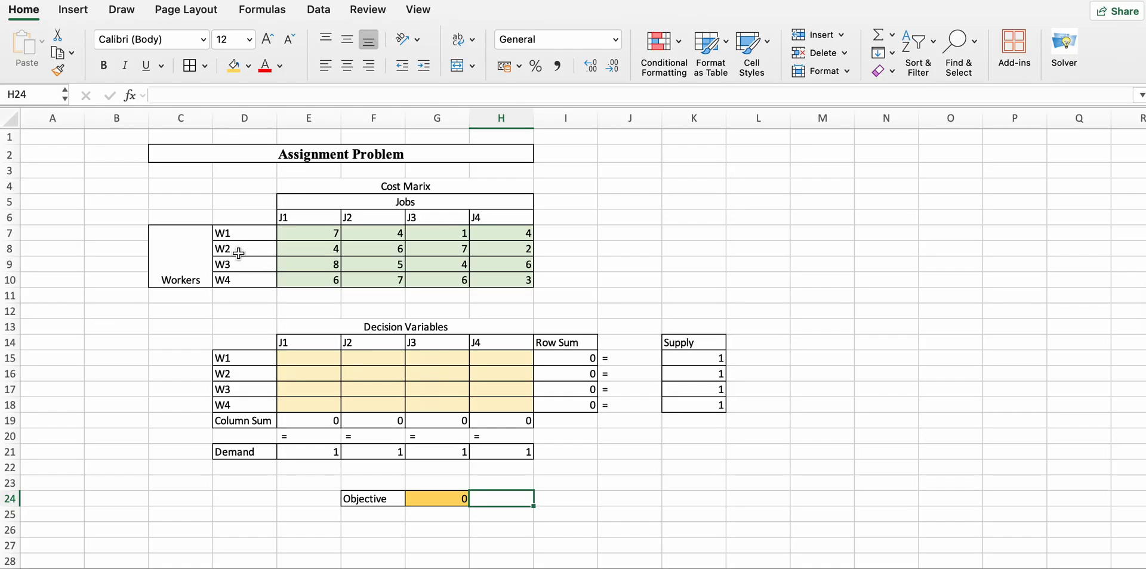
pyautogui.moveTo(366, 302)
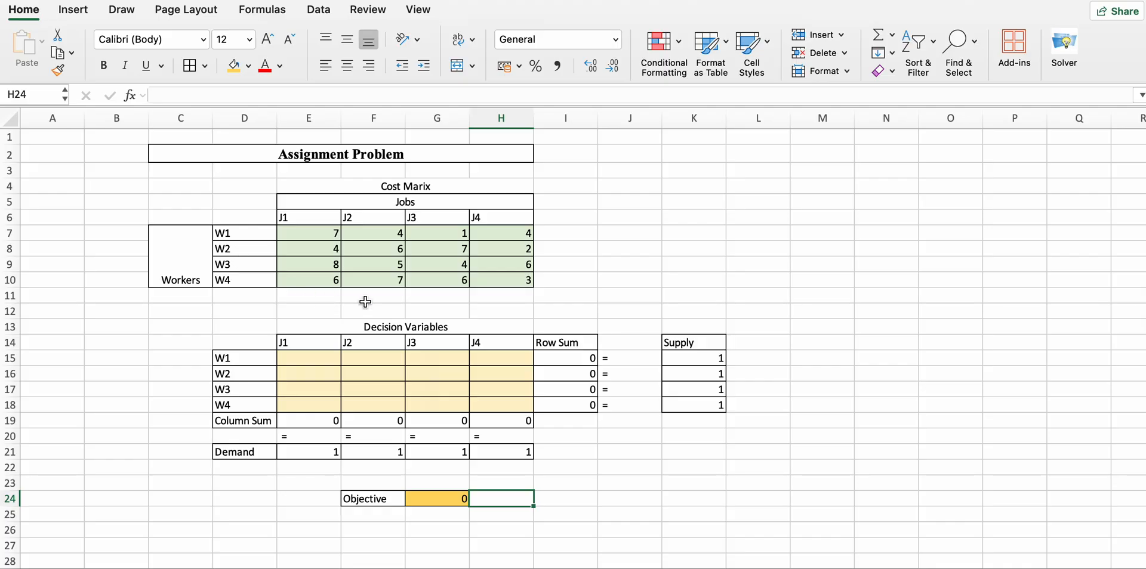
pyautogui.moveTo(432, 203)
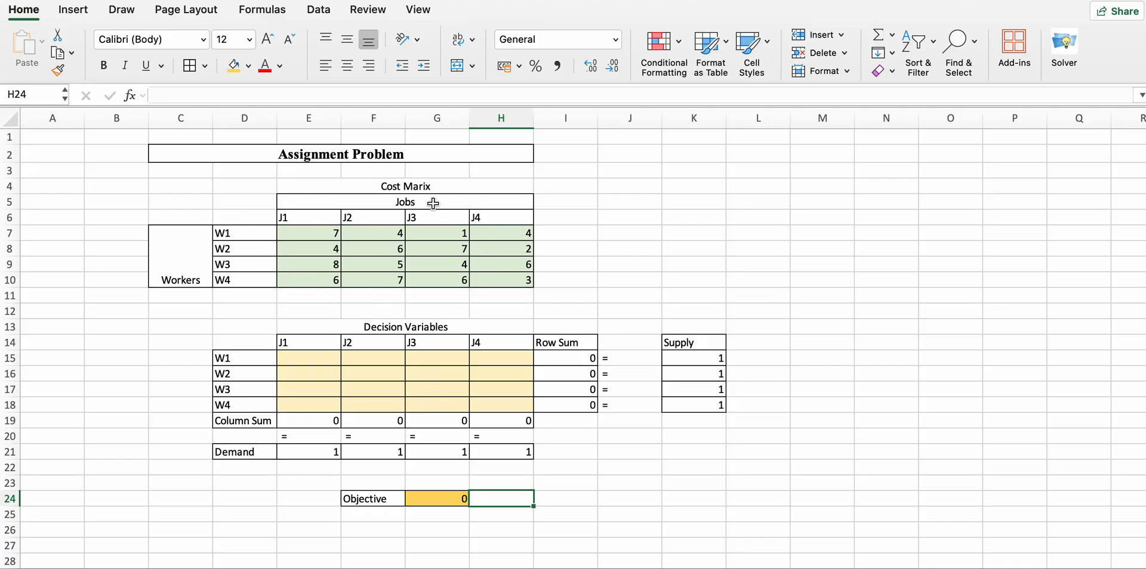
pyautogui.moveTo(425, 203)
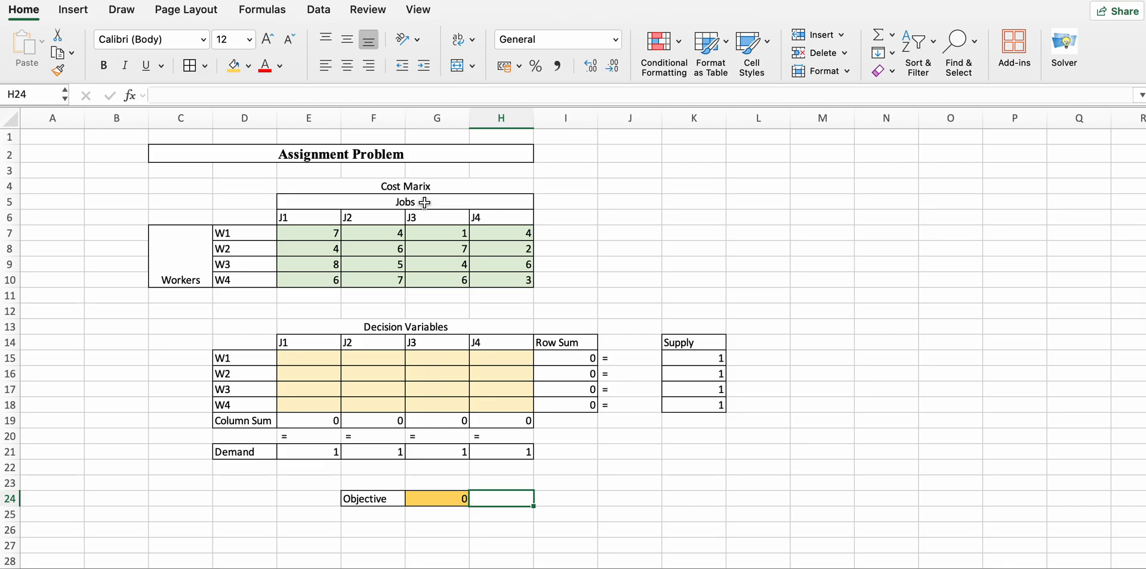
pyautogui.moveTo(357, 193)
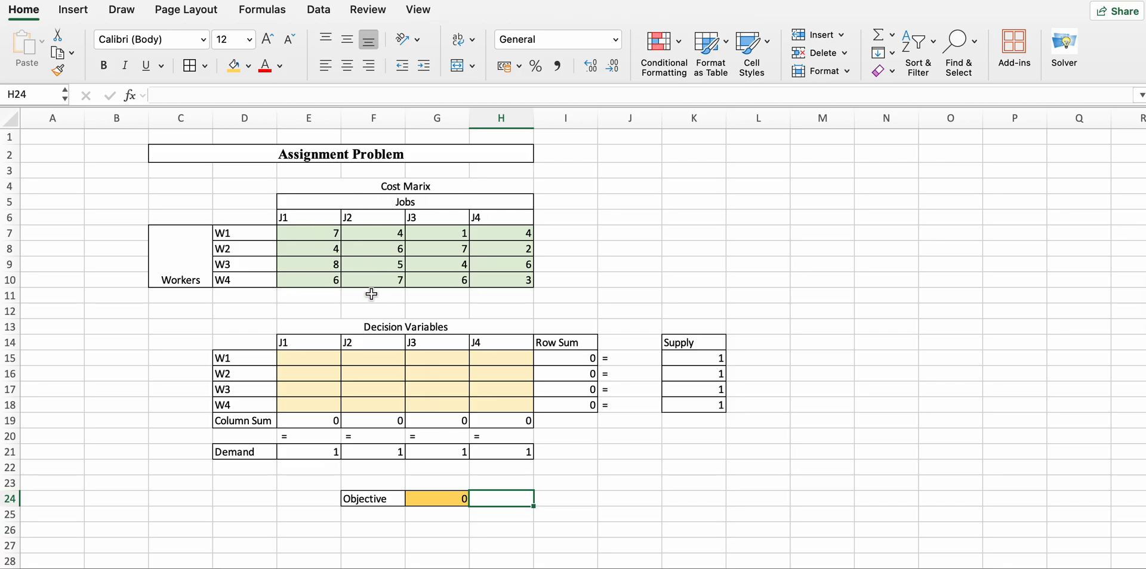
pyautogui.moveTo(429, 187)
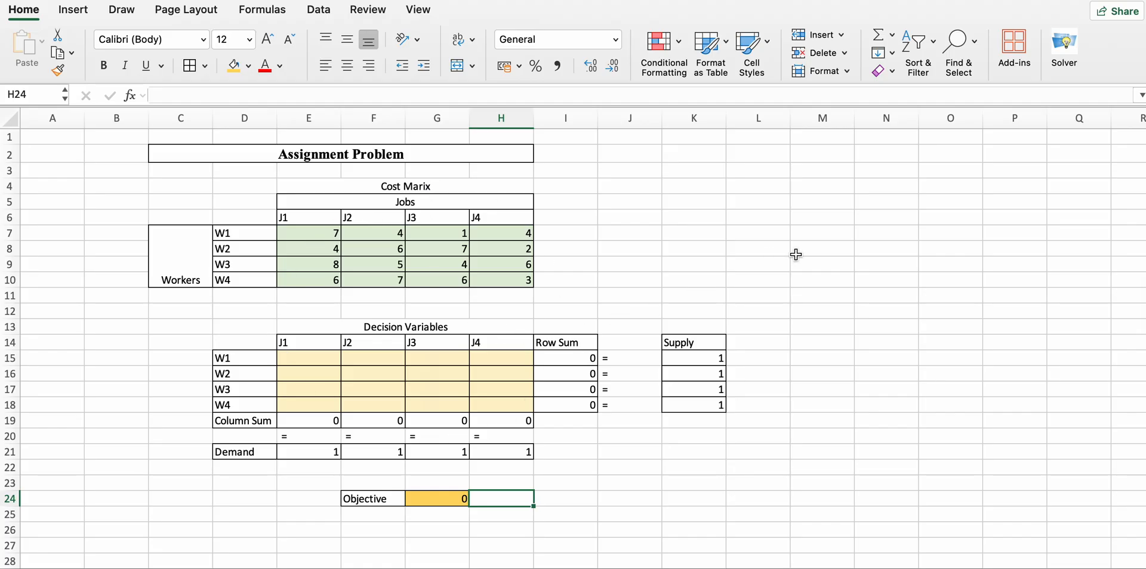
pyautogui.moveTo(468, 88)
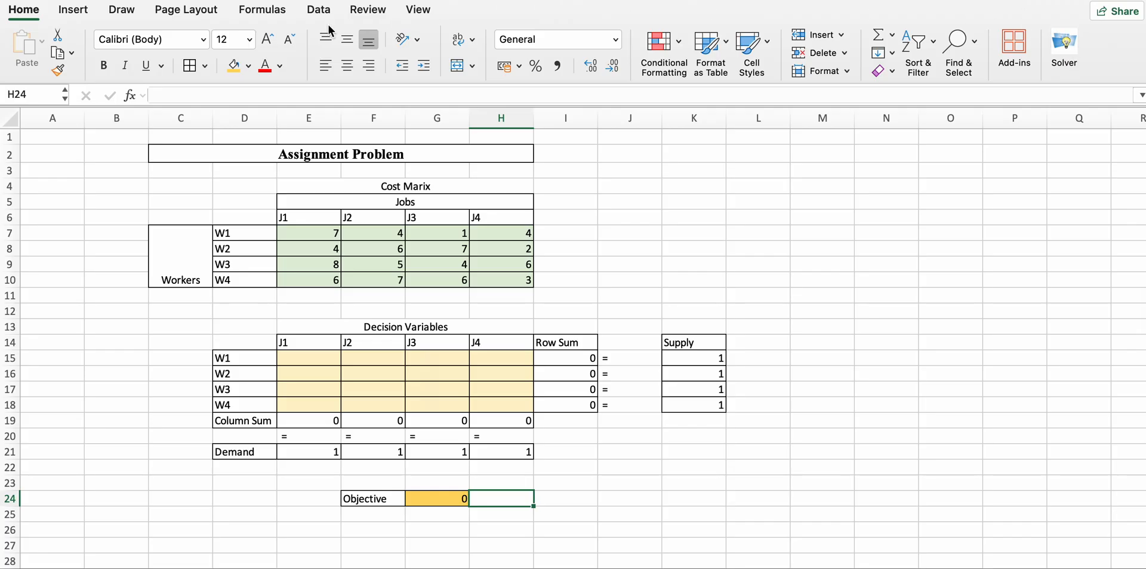
pyautogui.moveTo(318, 12)
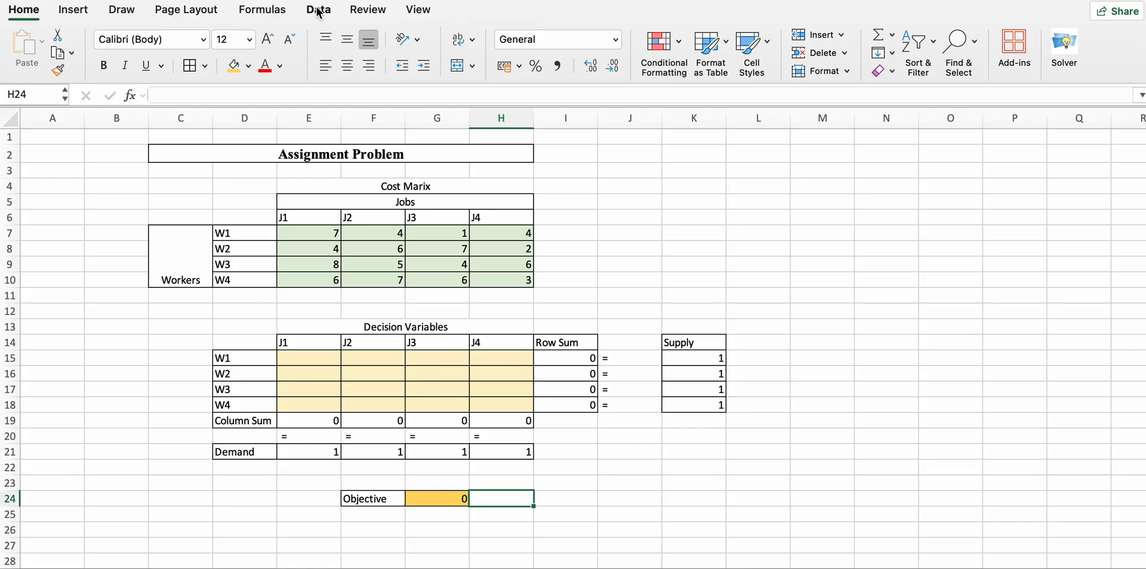
pyautogui.moveTo(316, 179)
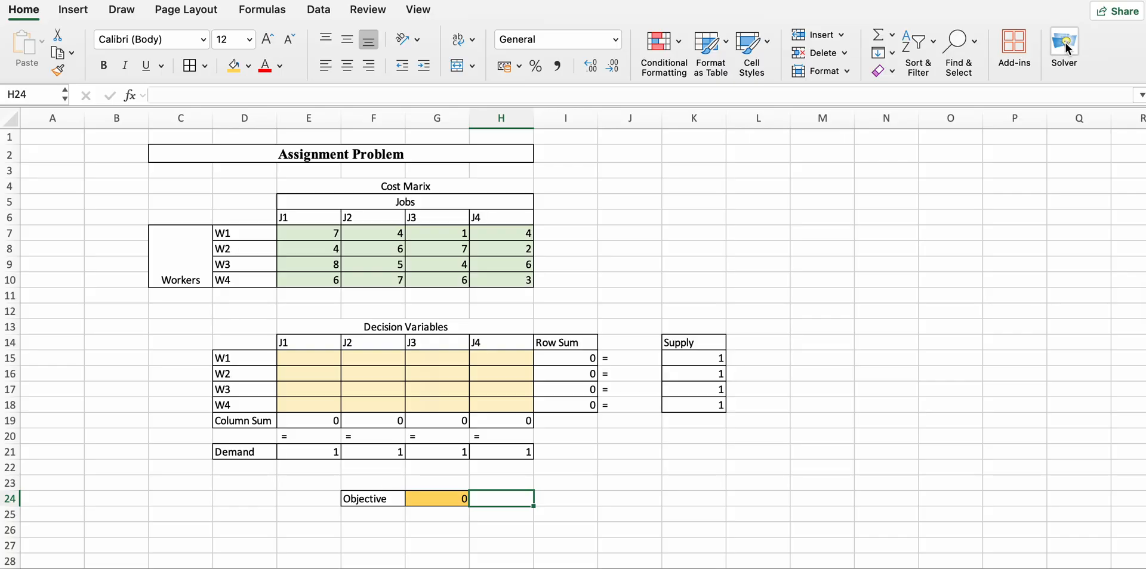
# Point the Solver objective at $G$24 and set it to Minimize.
pyautogui.click(1064, 41)
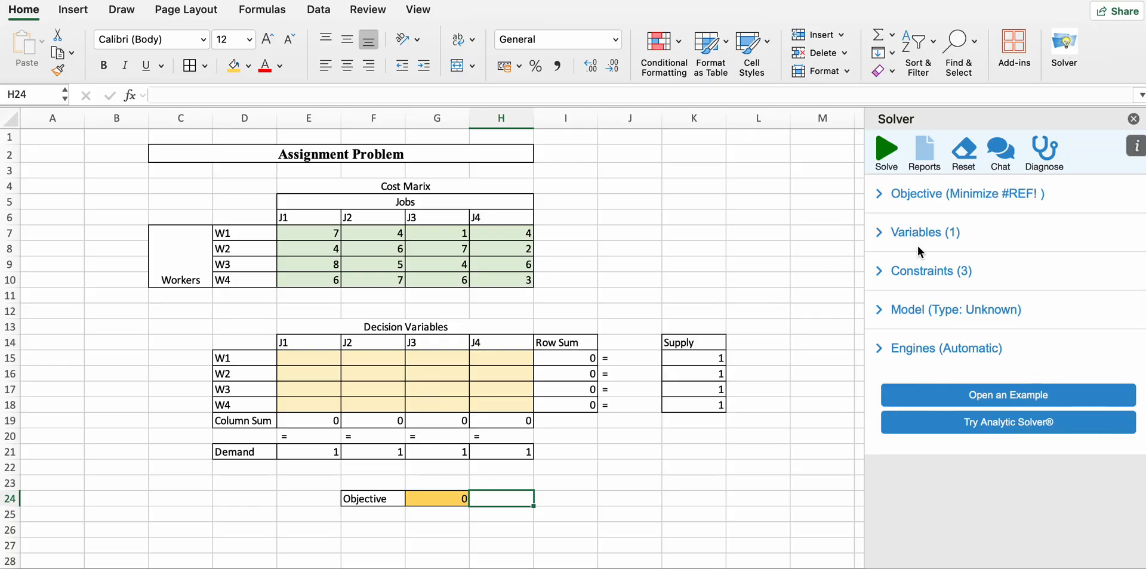
pyautogui.moveTo(923, 197)
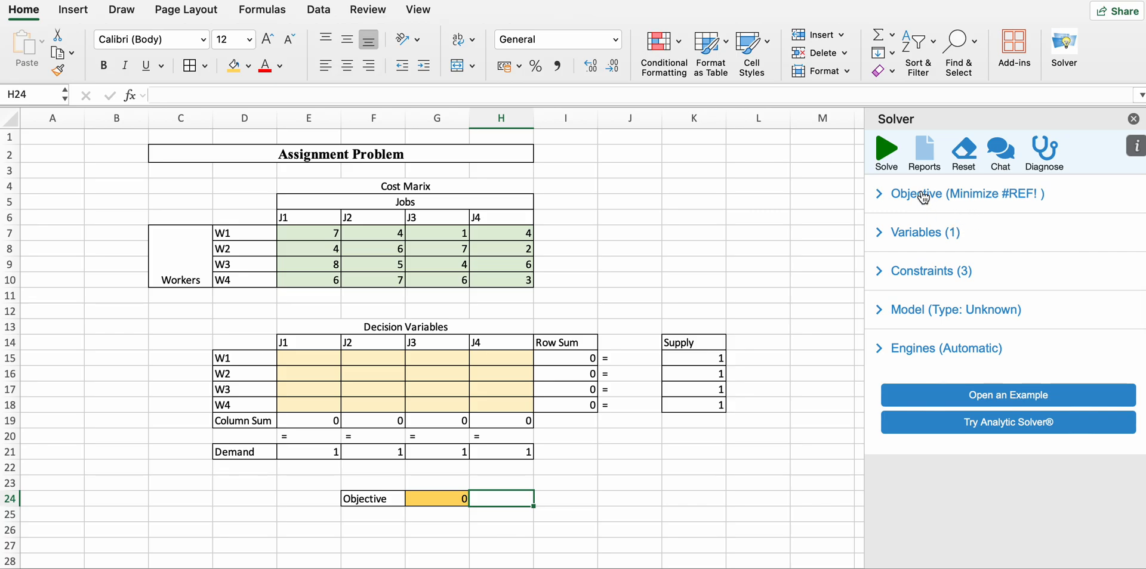
pyautogui.click(921, 193)
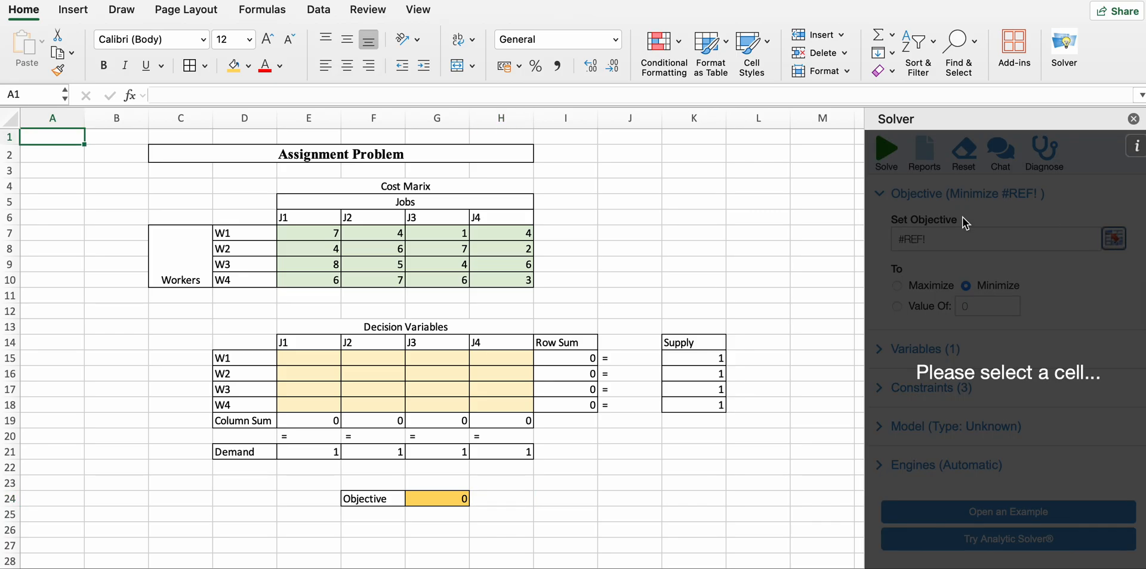
pyautogui.click(437, 498)
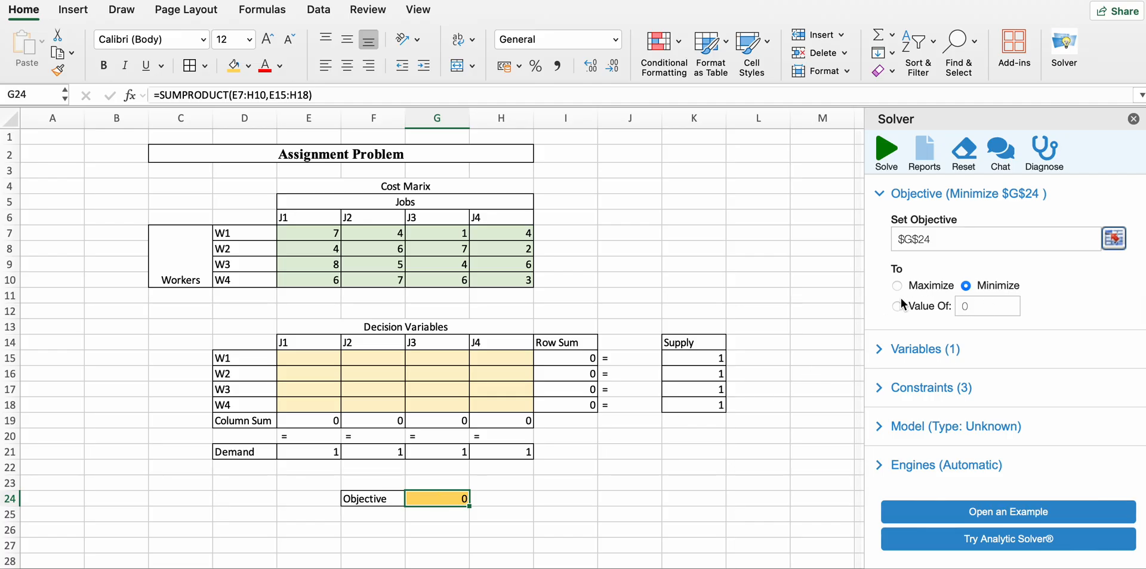
pyautogui.moveTo(933, 319)
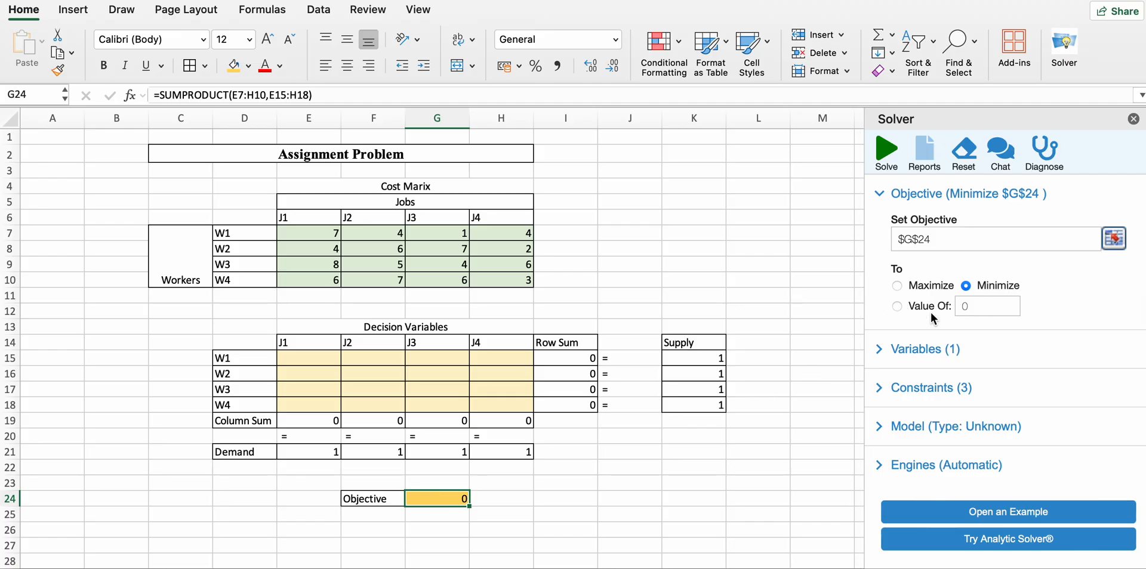
pyautogui.moveTo(922, 349)
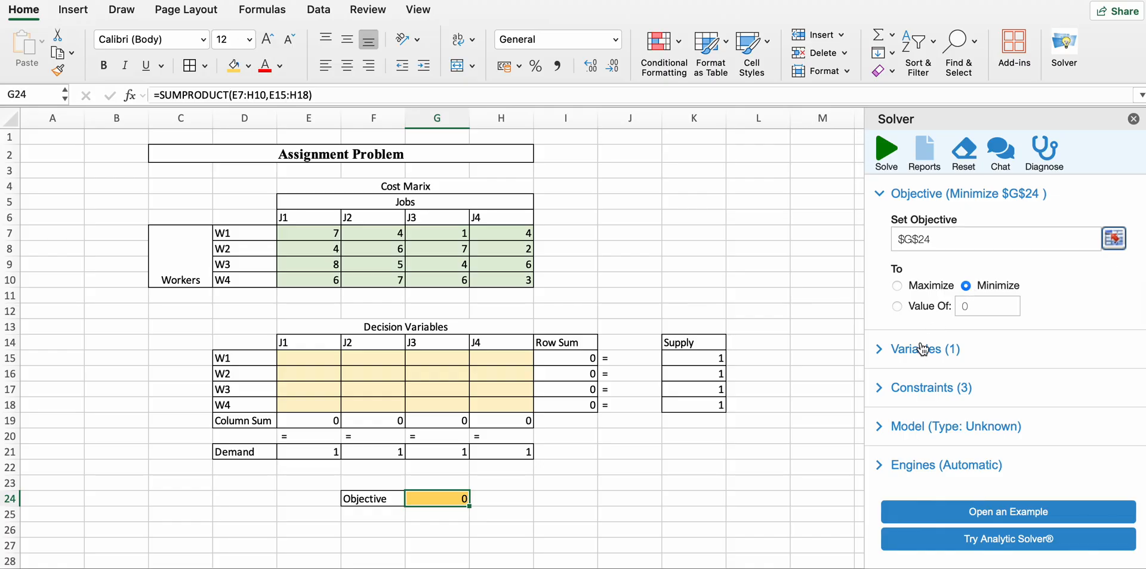
# Set E15:H18 as the variable cells Solver may change.
pyautogui.click(917, 350)
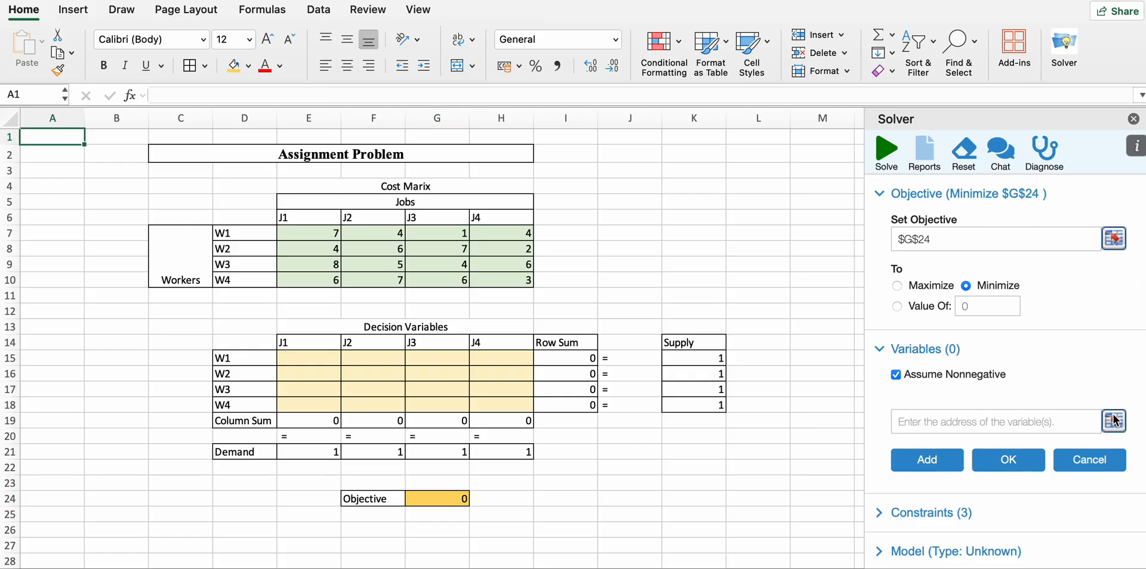
pyautogui.click(1113, 421)
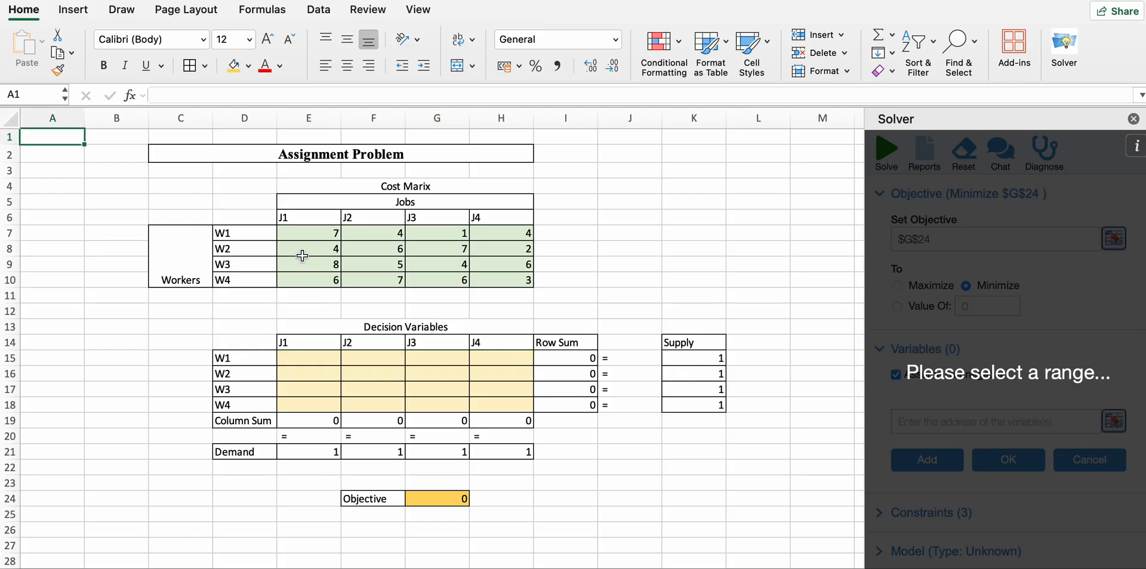
pyautogui.moveTo(282, 358); pyautogui.dragTo(526, 405)
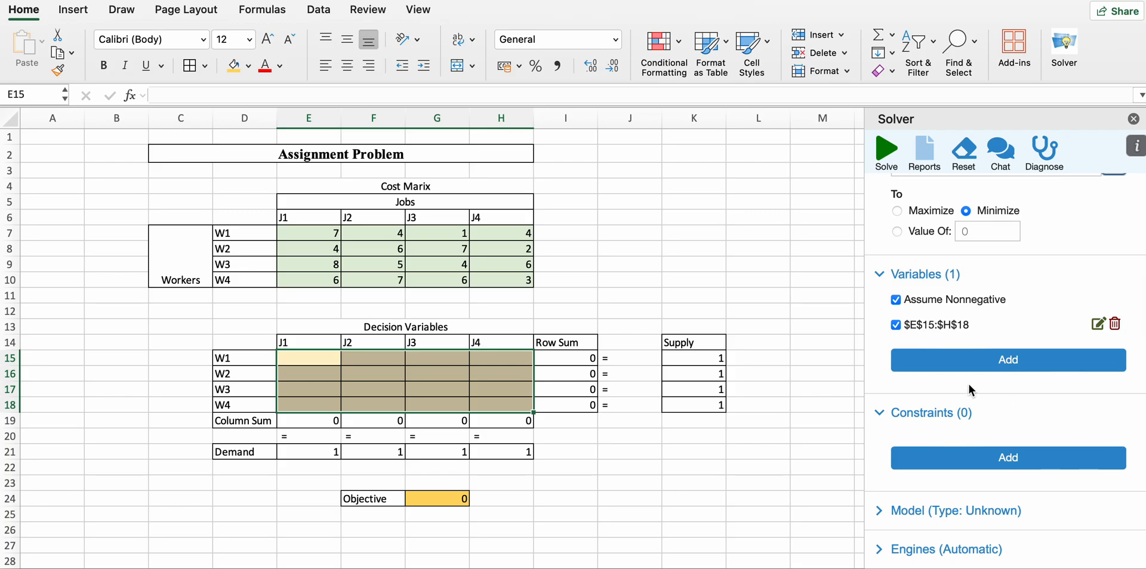
# Add the constraint row sums I15:I18 = supply K15:K18.
pyautogui.click(1008, 459)
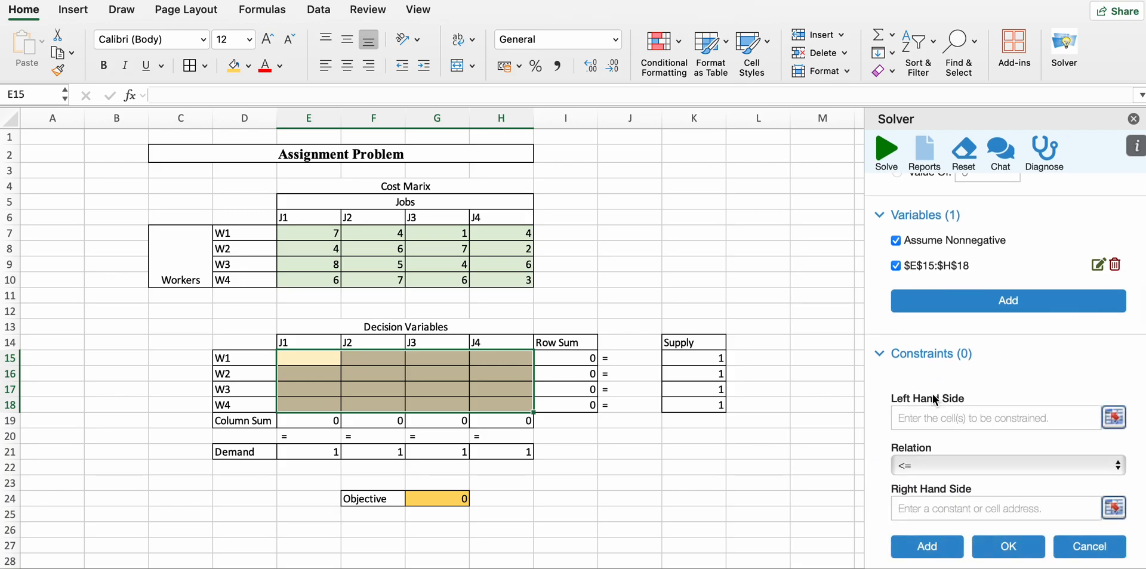
pyautogui.click(1112, 418)
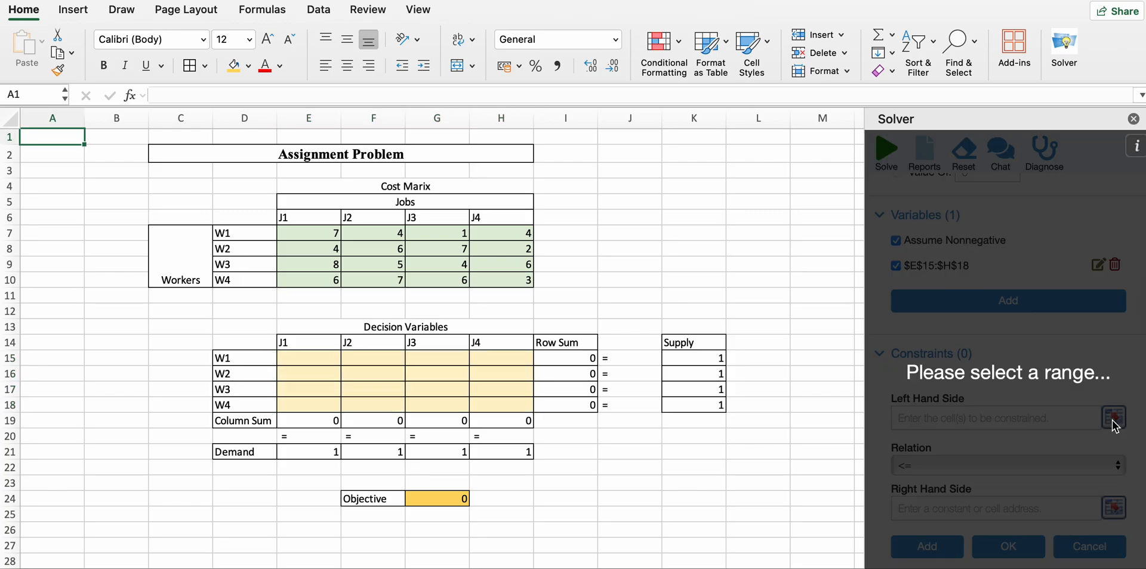
pyautogui.moveTo(565, 358); pyautogui.dragTo(565, 389)
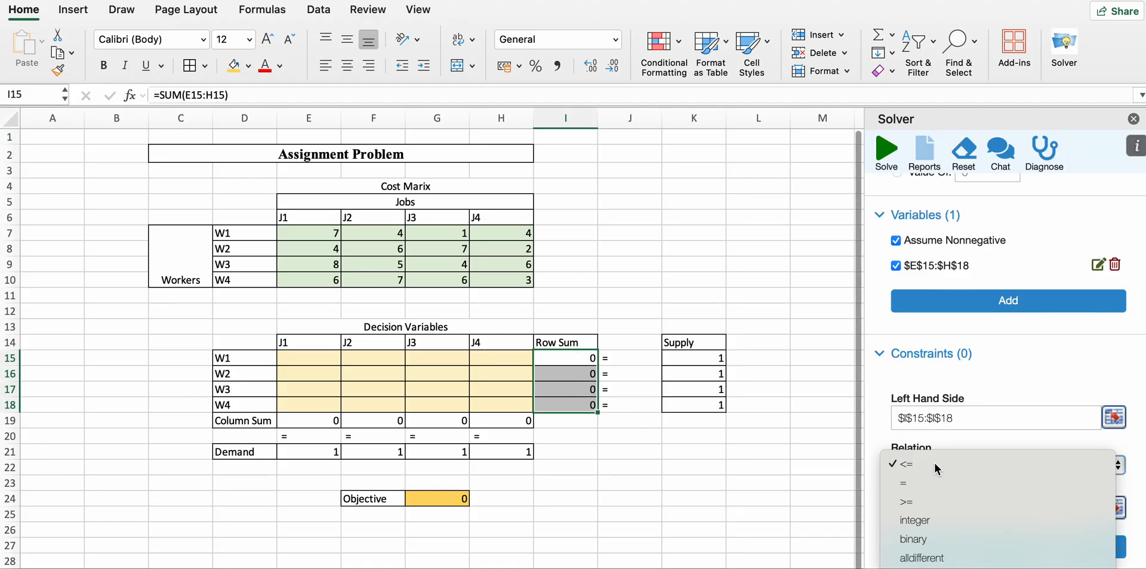
pyautogui.click(901, 484)
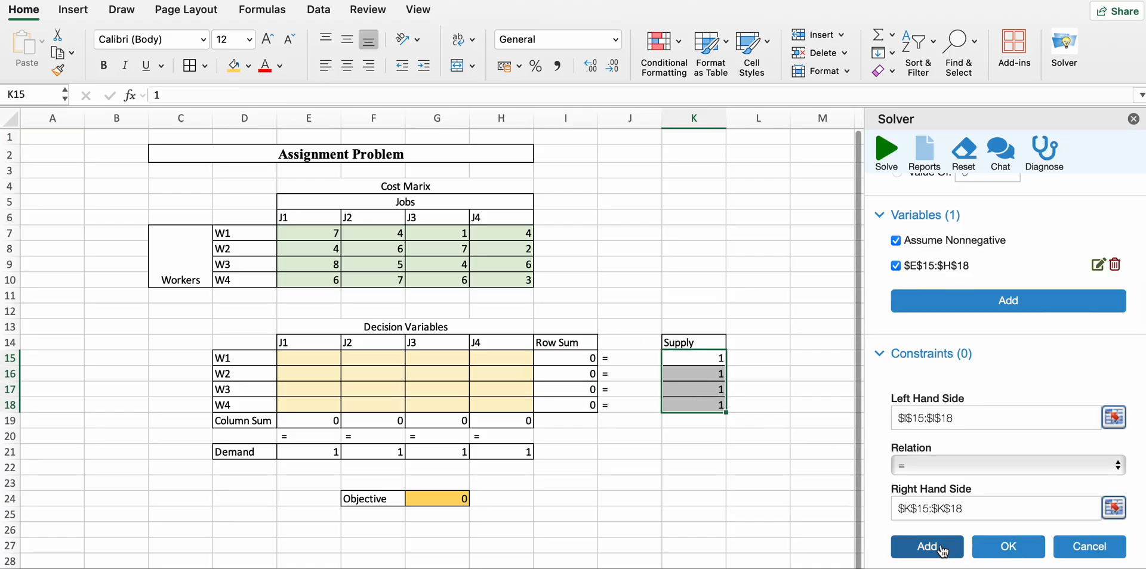
pyautogui.click(926, 546)
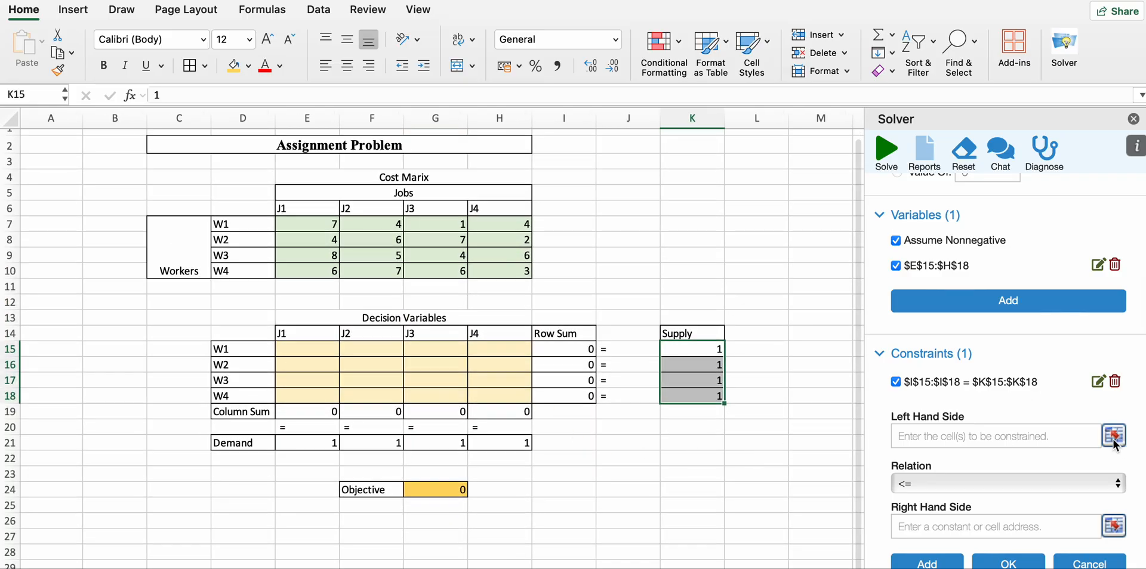
# Define the constraint column sums E19:H19 = demand E21:H21.
pyautogui.click(1112, 435)
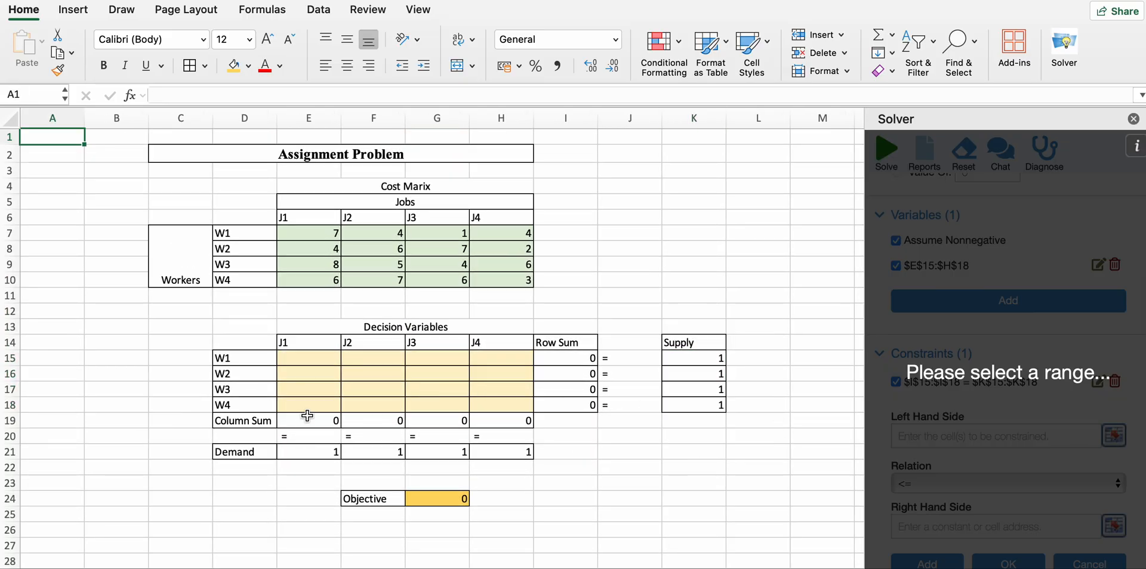
pyautogui.moveTo(308, 420); pyautogui.dragTo(500, 420)
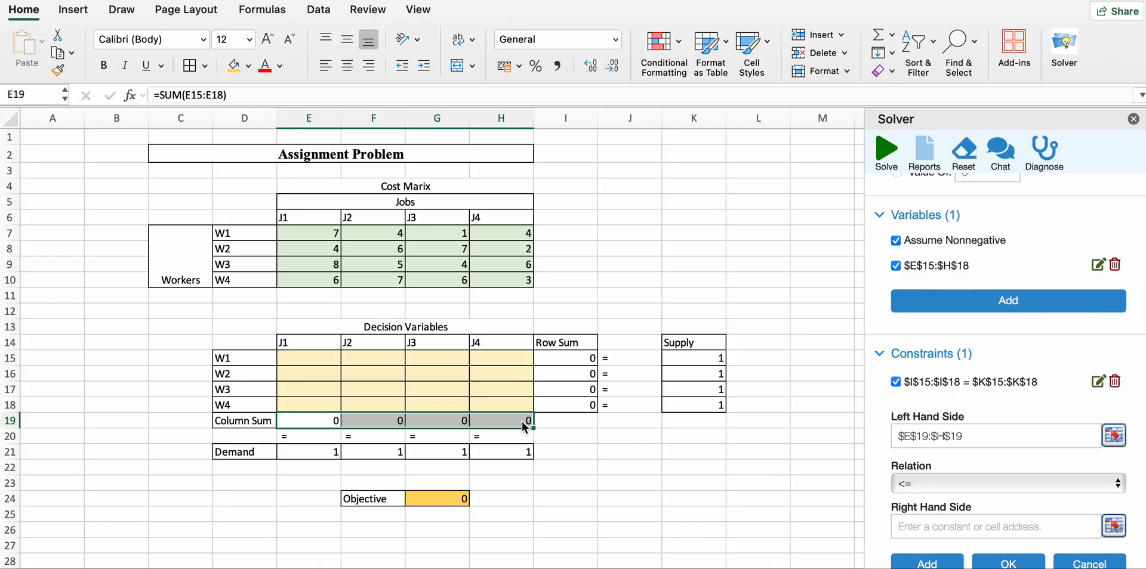
pyautogui.click(1007, 483)
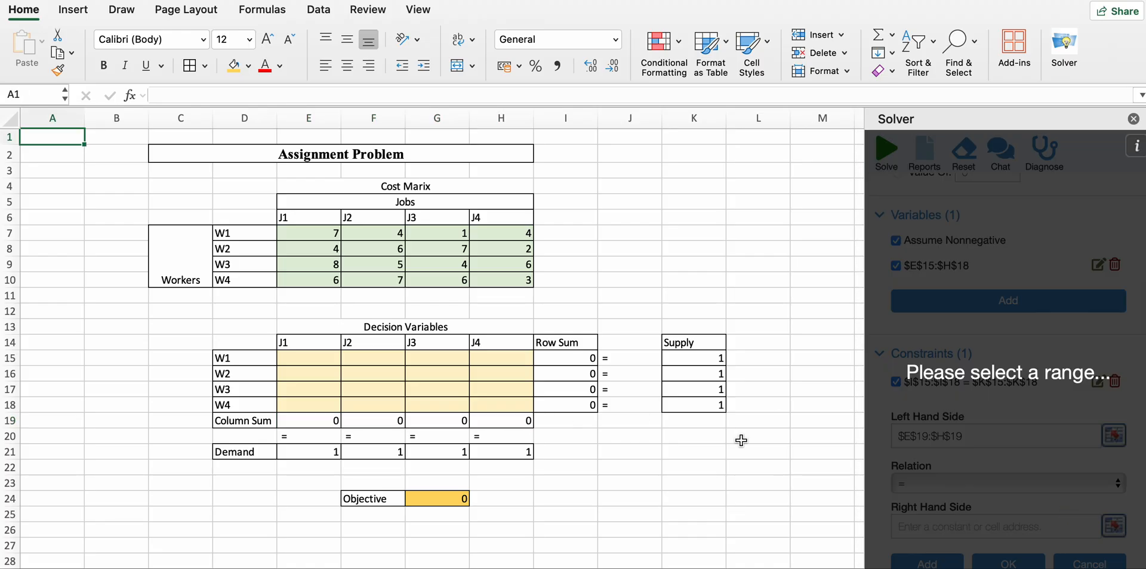
pyautogui.moveTo(308, 451); pyautogui.dragTo(528, 451)
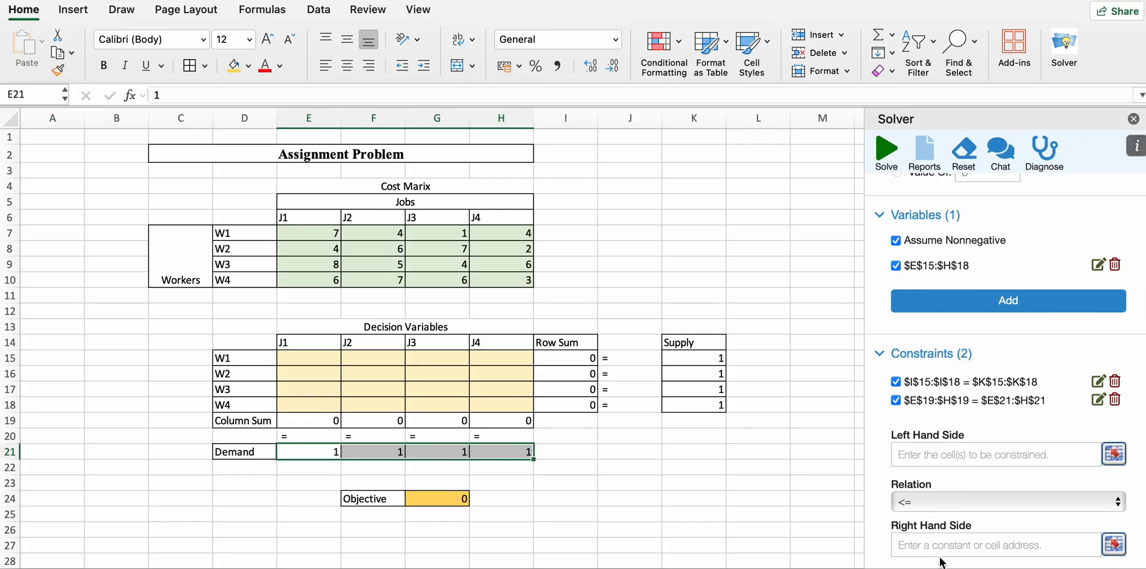
# Add the demand constraint, then constrain decision cells E15:H18 to binary.
pyautogui.click(997, 455)
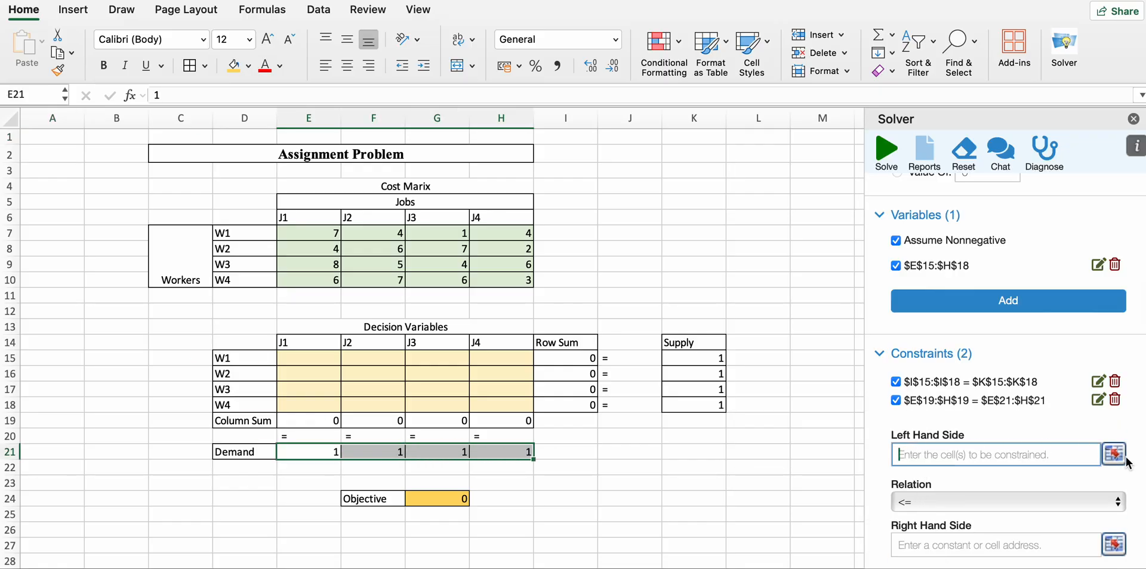
pyautogui.click(1111, 455)
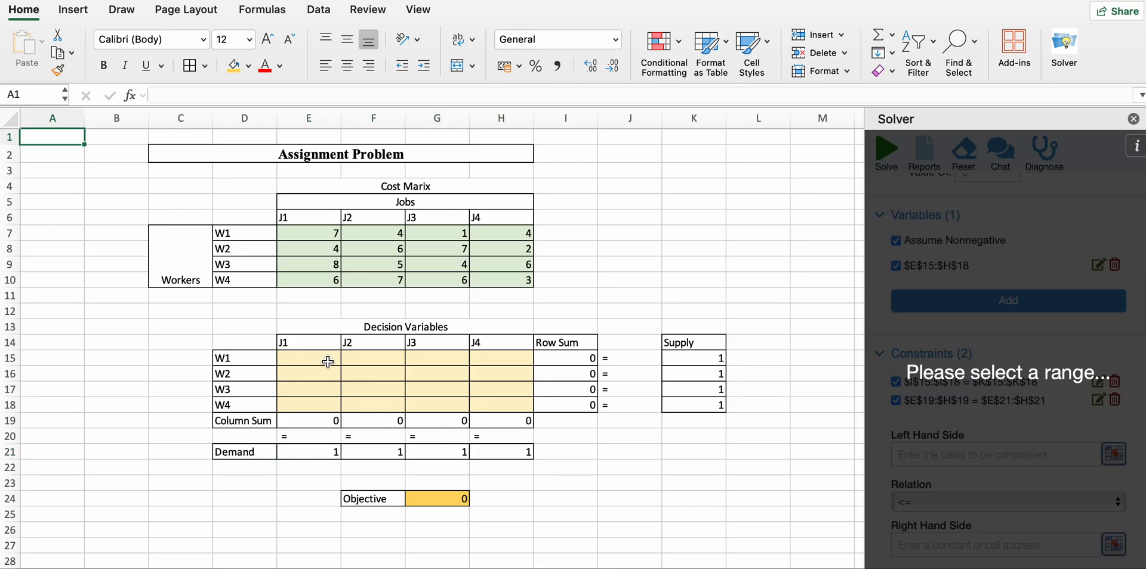
pyautogui.moveTo(308, 357); pyautogui.dragTo(500, 404)
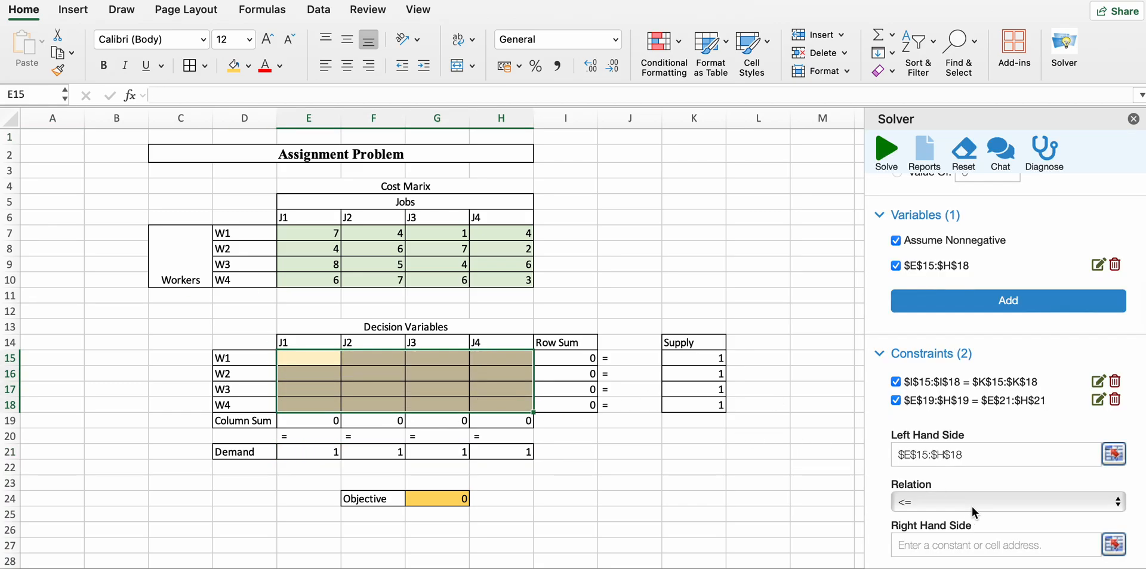
pyautogui.click(1007, 502)
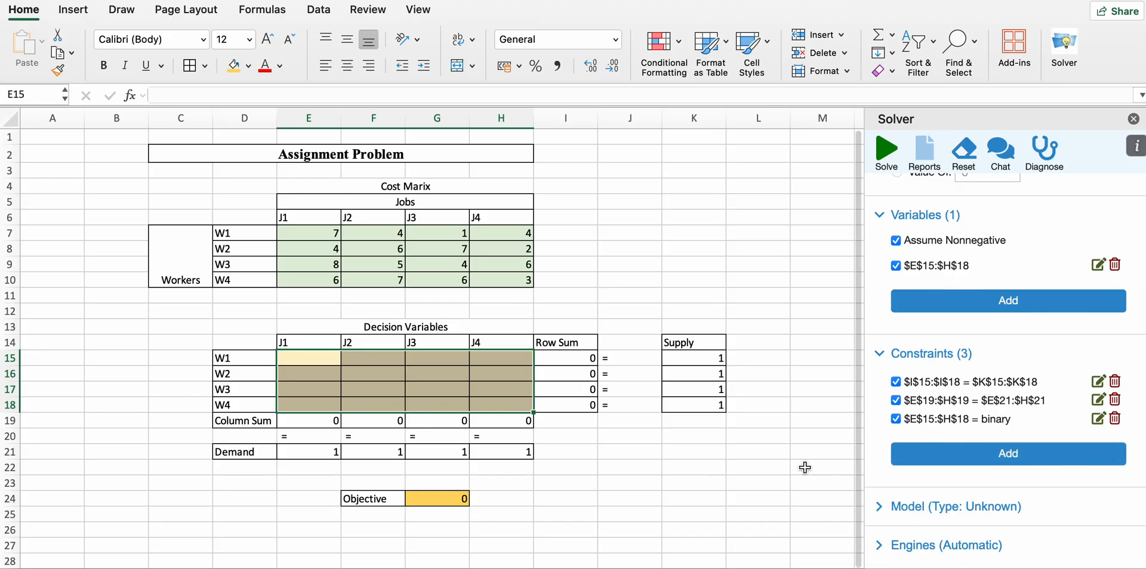
pyautogui.scroll(-3)
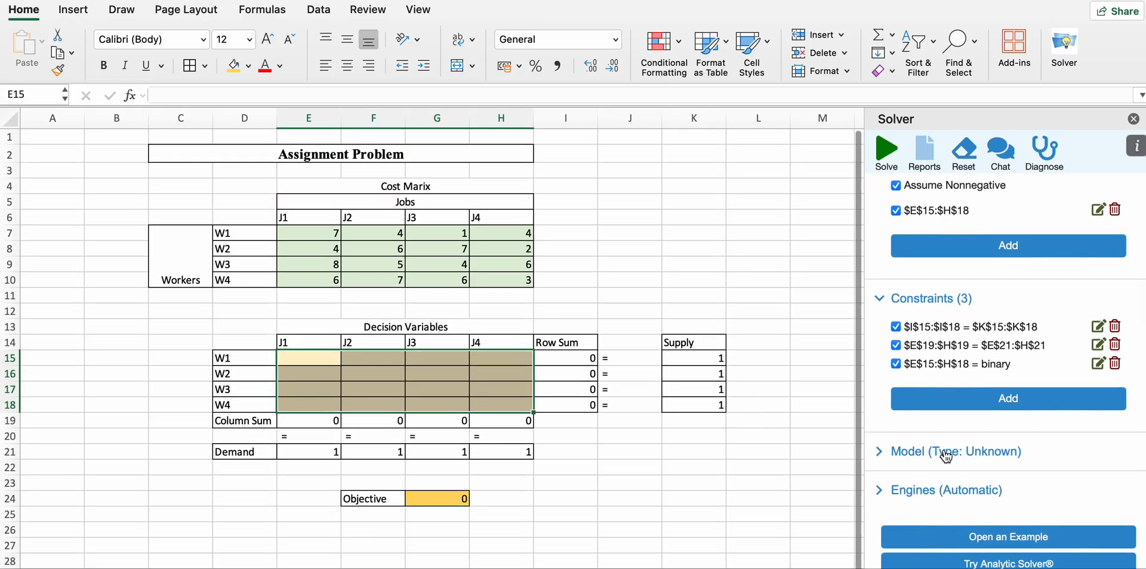
# Switch the Solver engine to LP/Quadratic and run Solve.
pyautogui.click(915, 491)
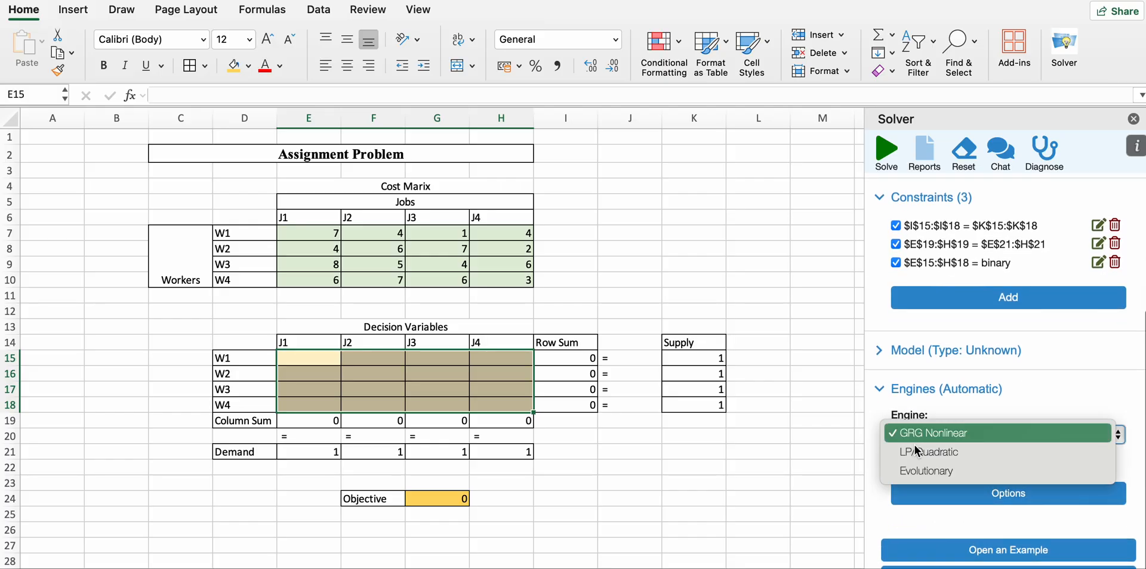
pyautogui.click(928, 452)
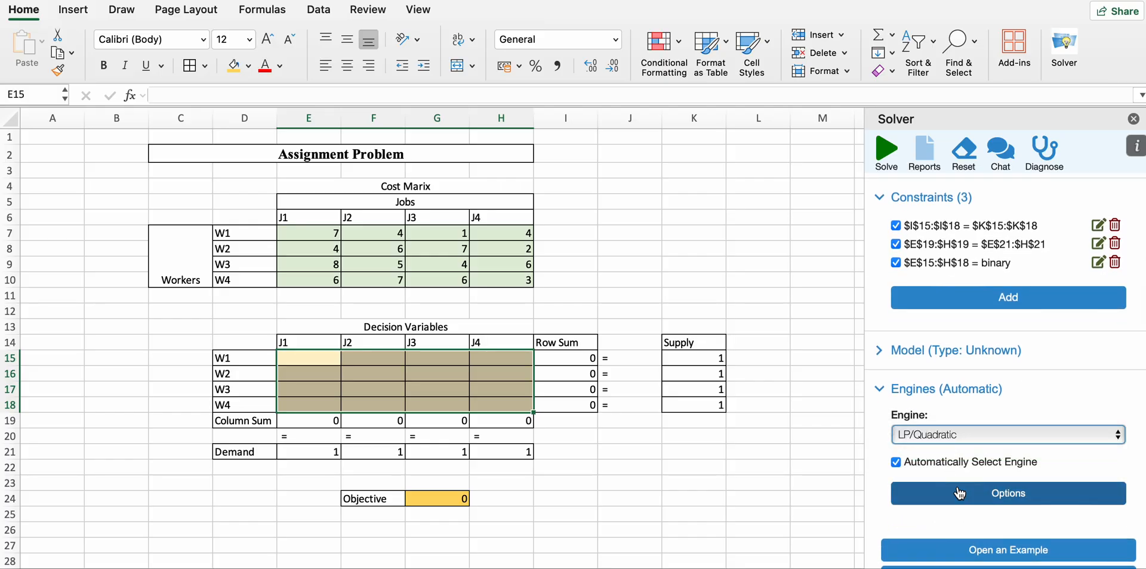
pyautogui.moveTo(952, 372)
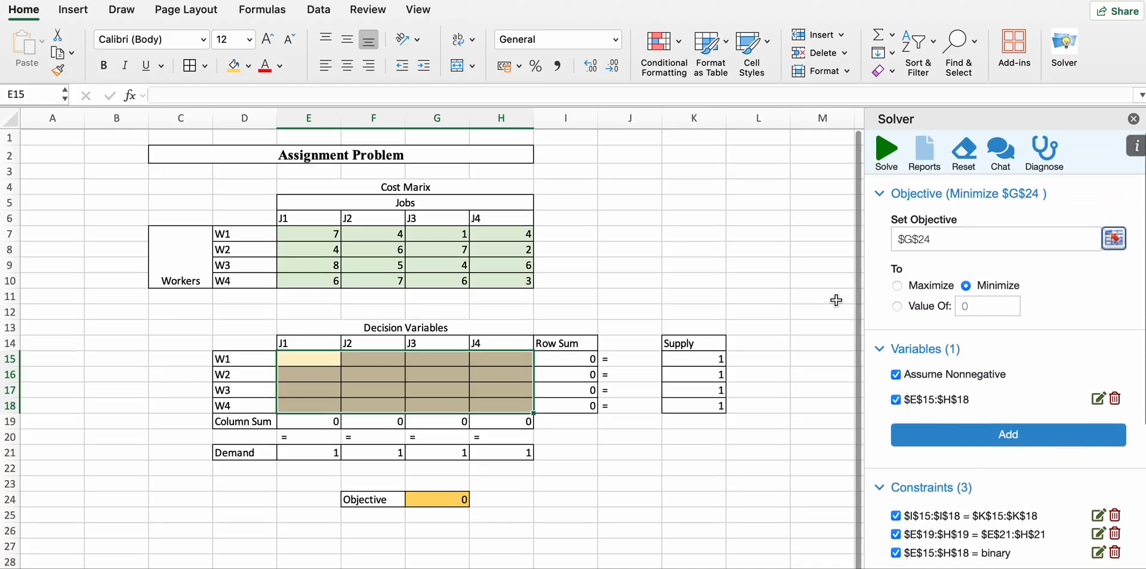
pyautogui.click(885, 150)
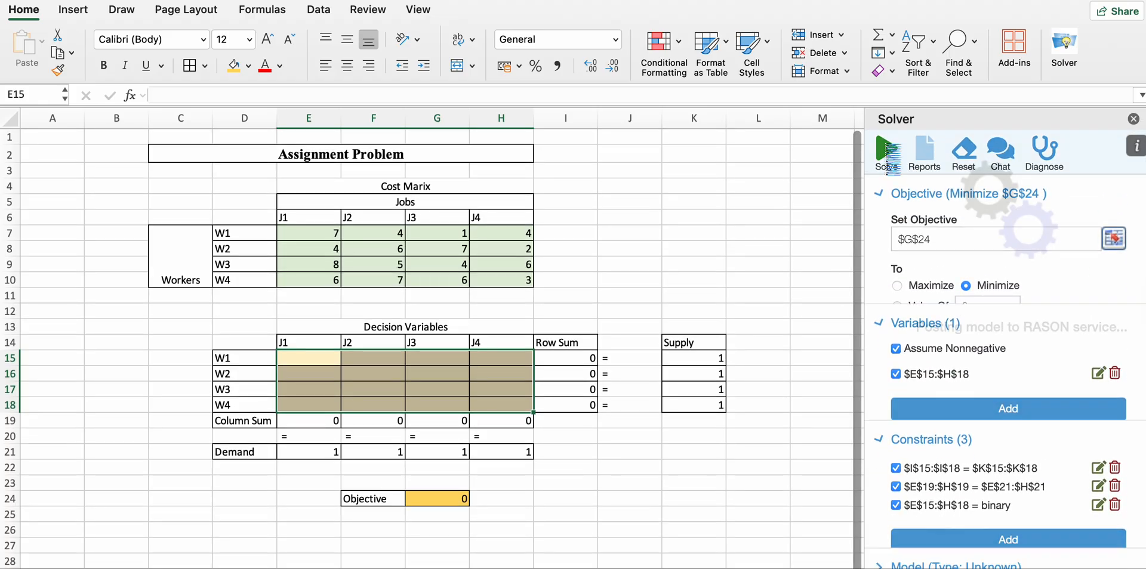
# Let Solver finish, yielding one job per worker and objective cost 13.
pyautogui.click(885, 149)
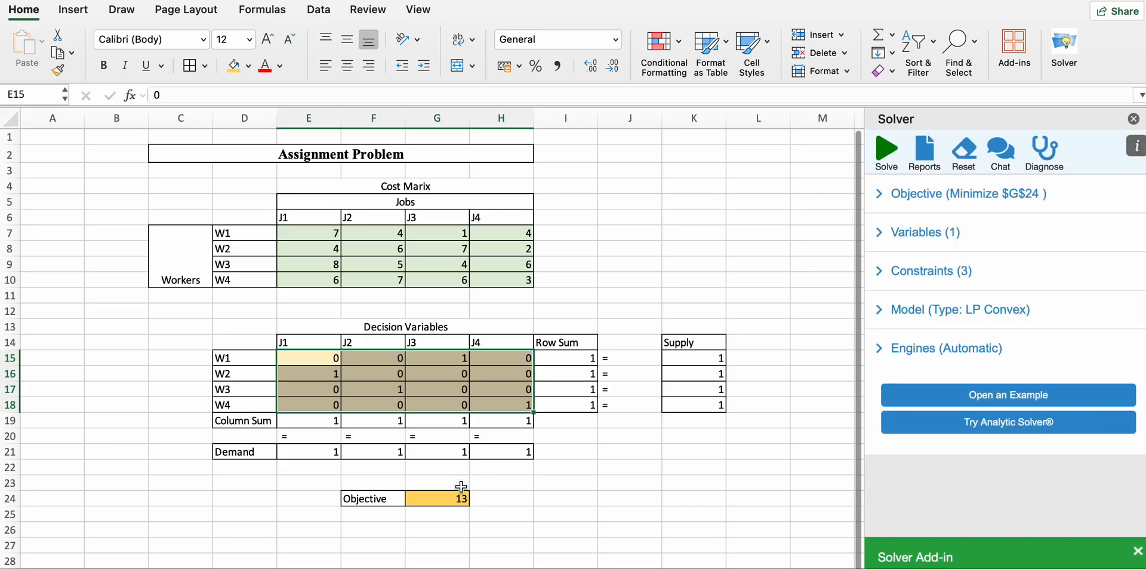
pyautogui.moveTo(441, 508)
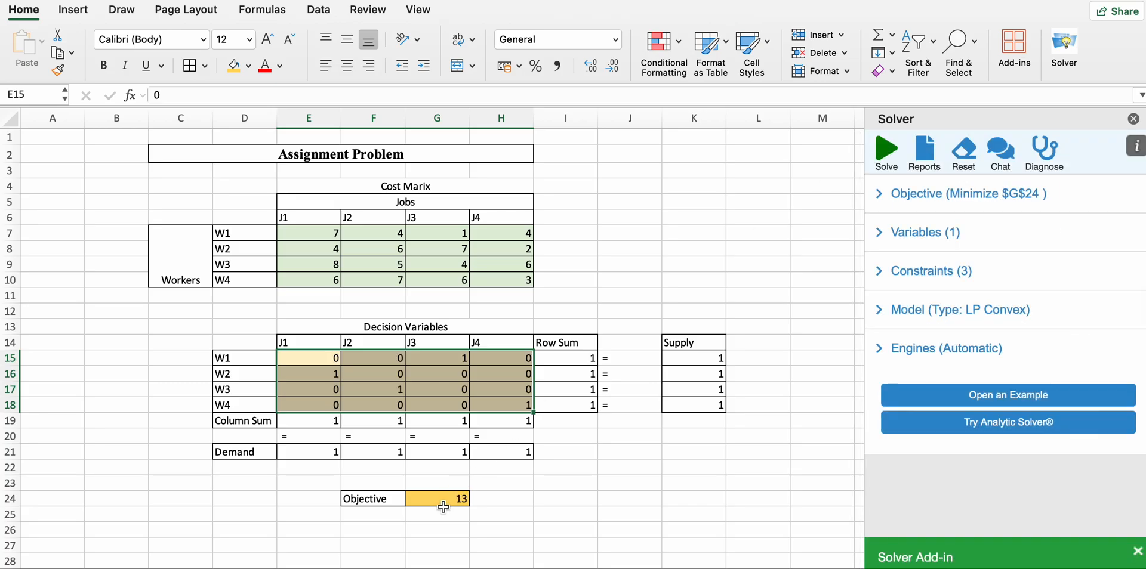
pyautogui.moveTo(489, 513)
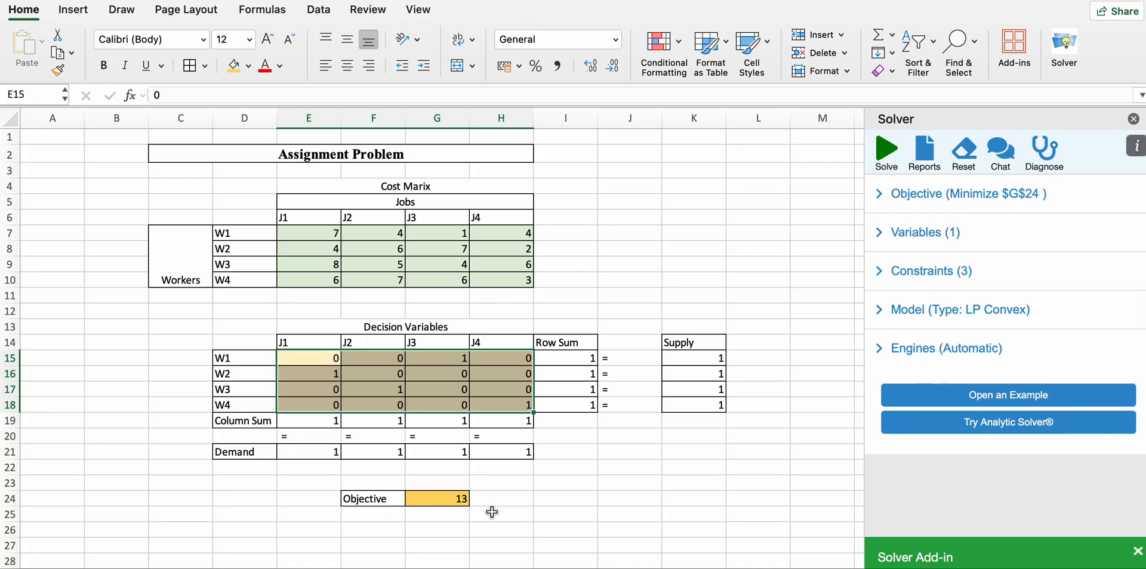
pyautogui.moveTo(424, 498)
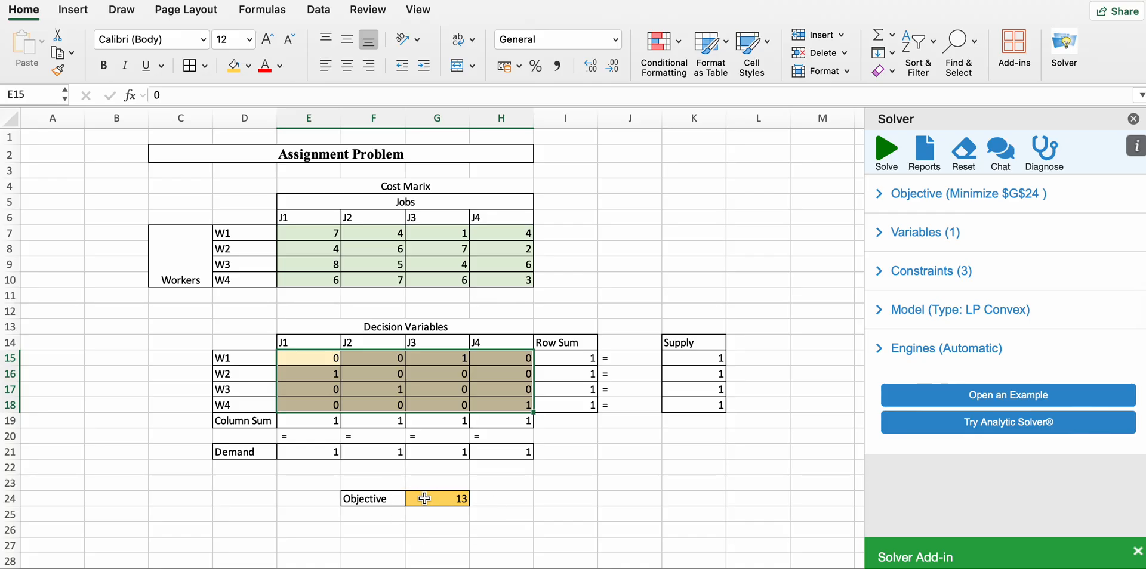